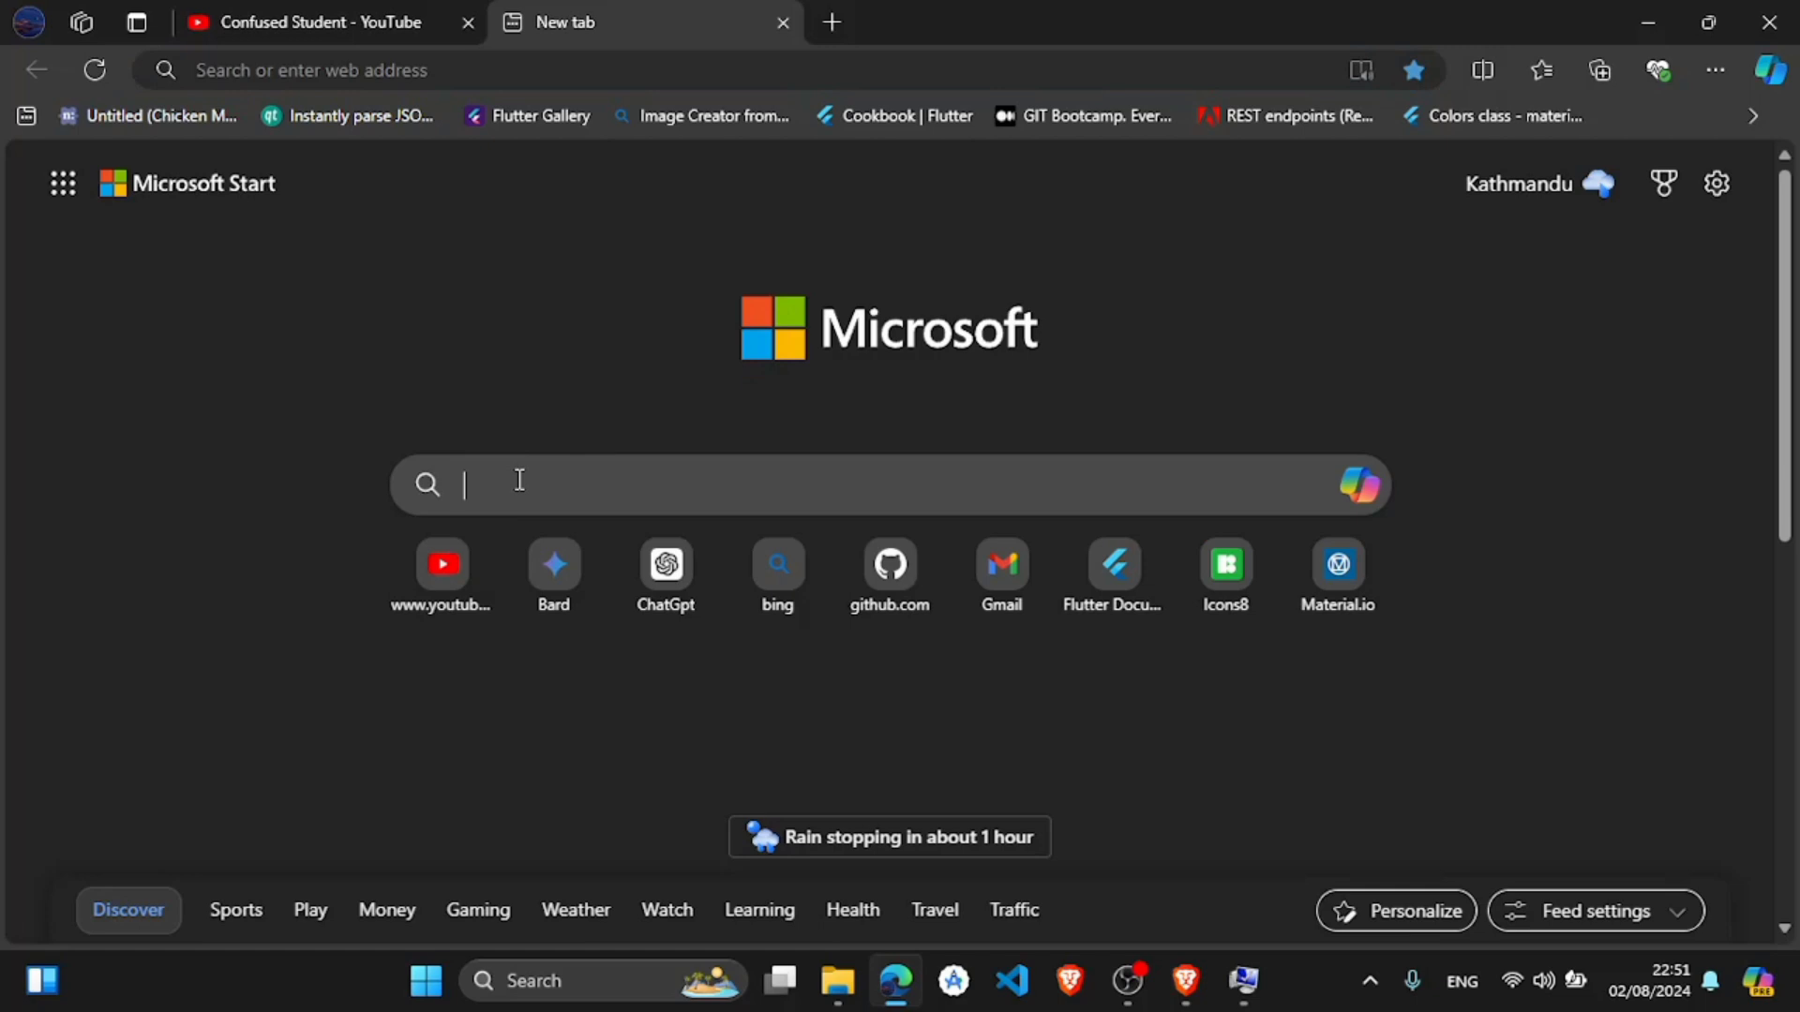
- Search the web for 'scrcpy github' and reach the Genymobile/scrcpy repository README's Get the app section
type("scrcpy github")
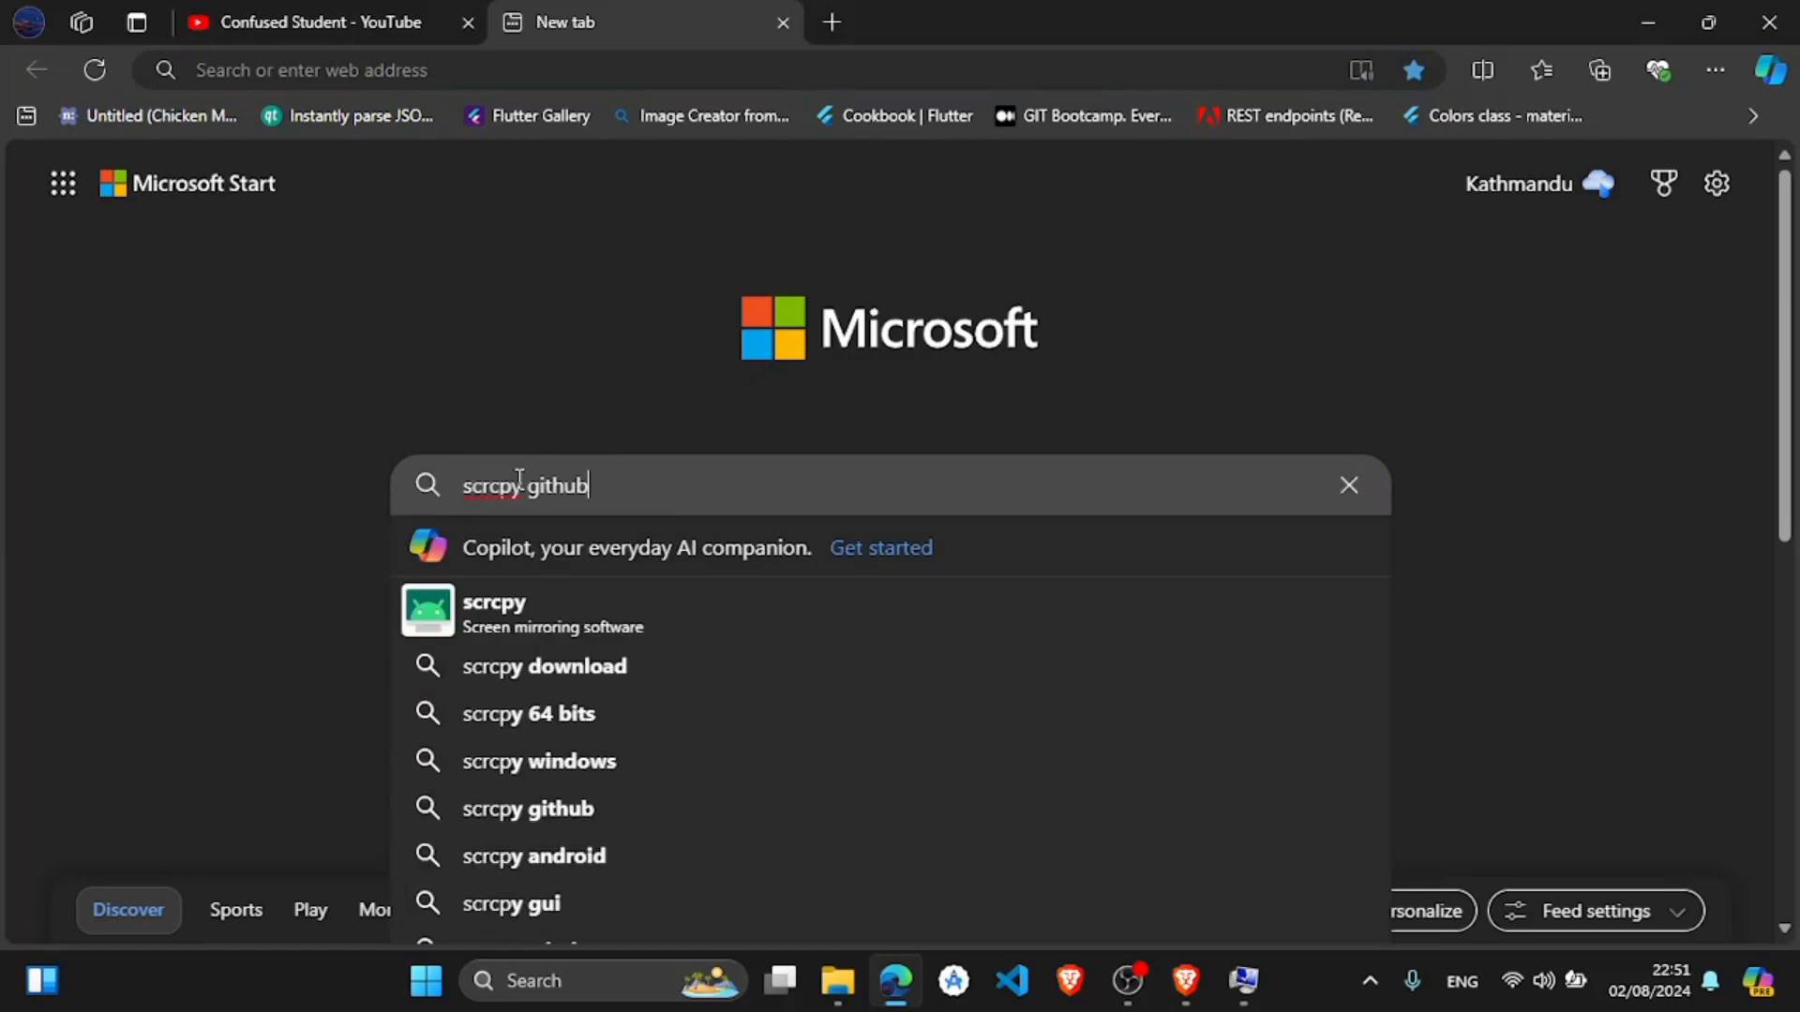
key("Return")
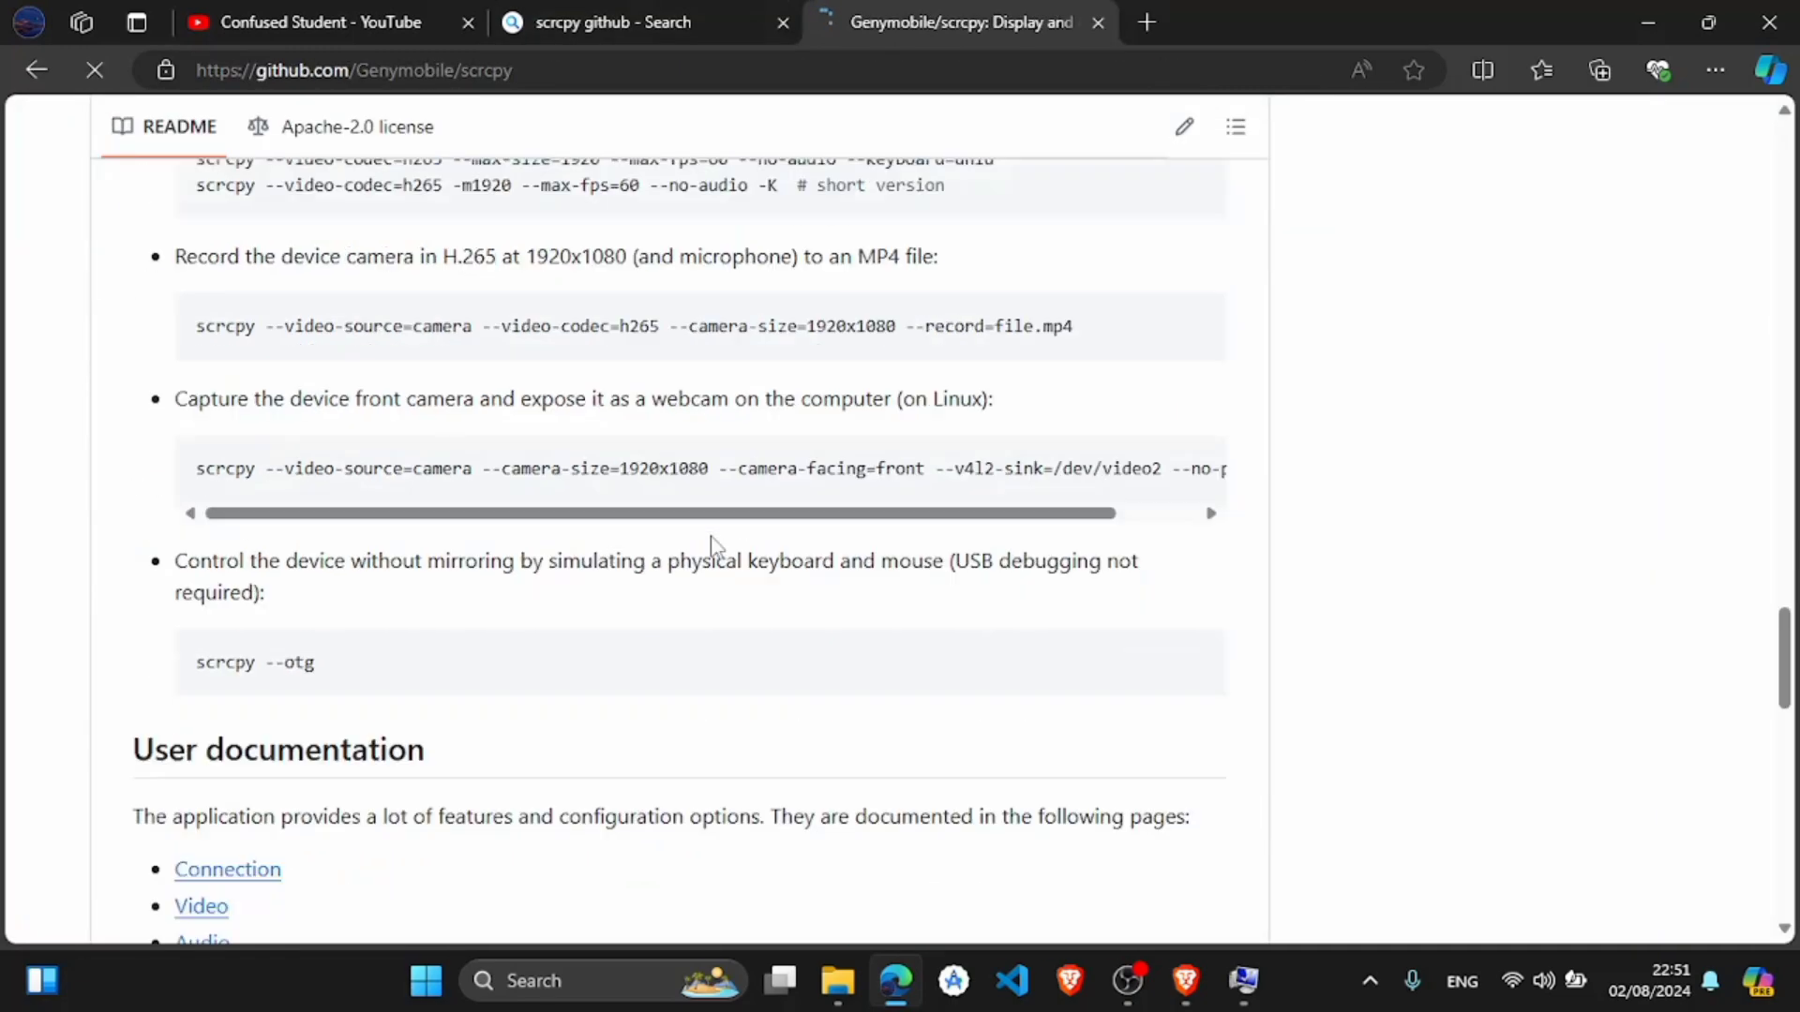
scroll("up", 3)
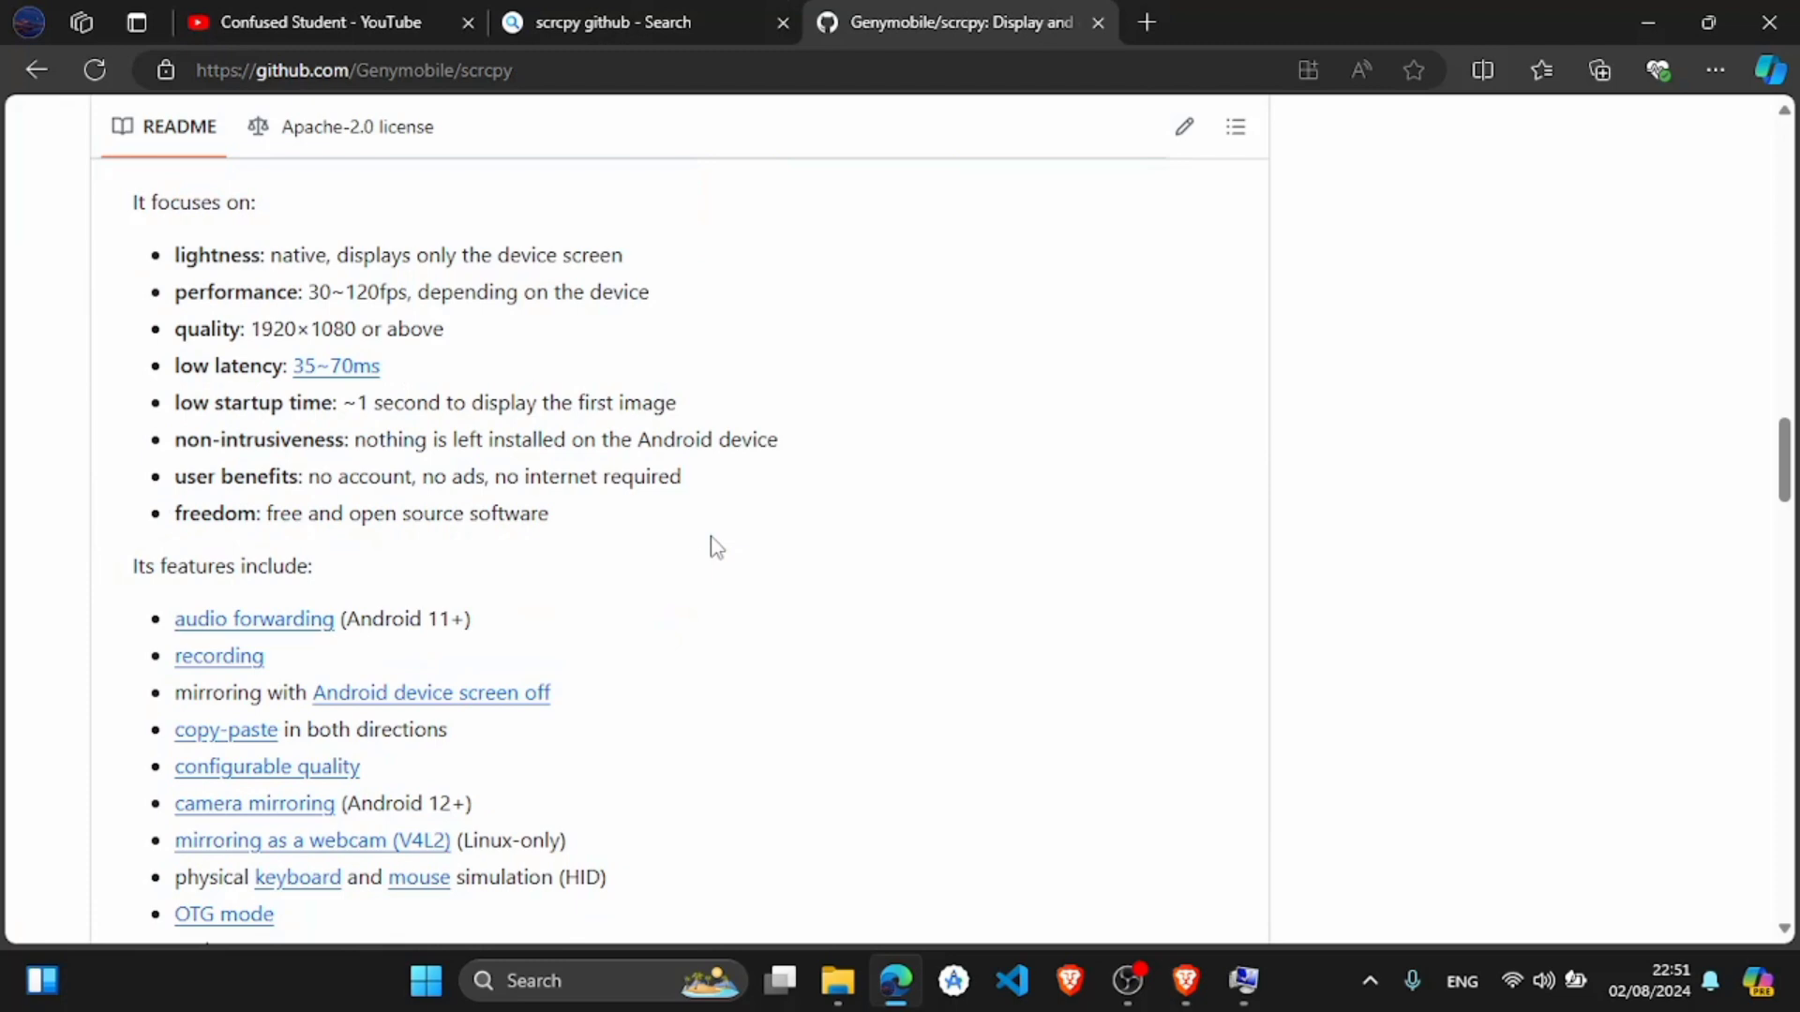
right_click(450, 411)
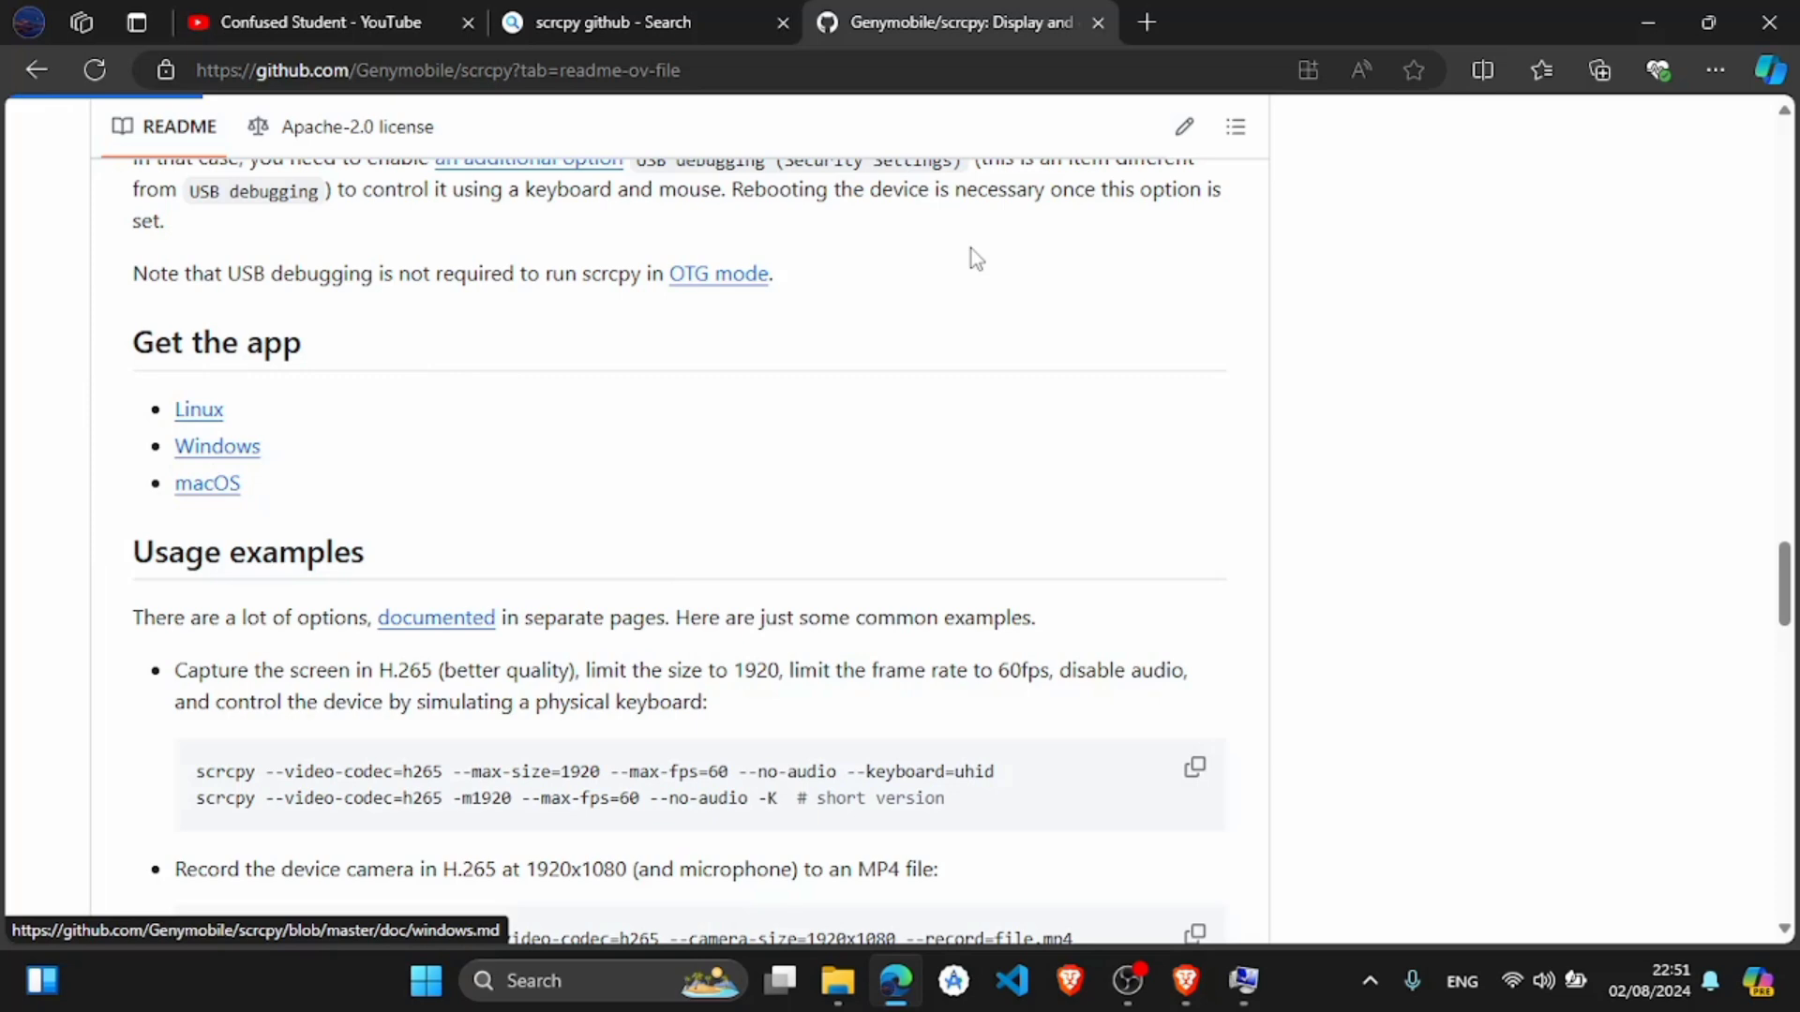
- Download scrcpy-win64-v2.6.zip from the Windows install page and start Extract all on it in Downloads
left_click(215, 446)
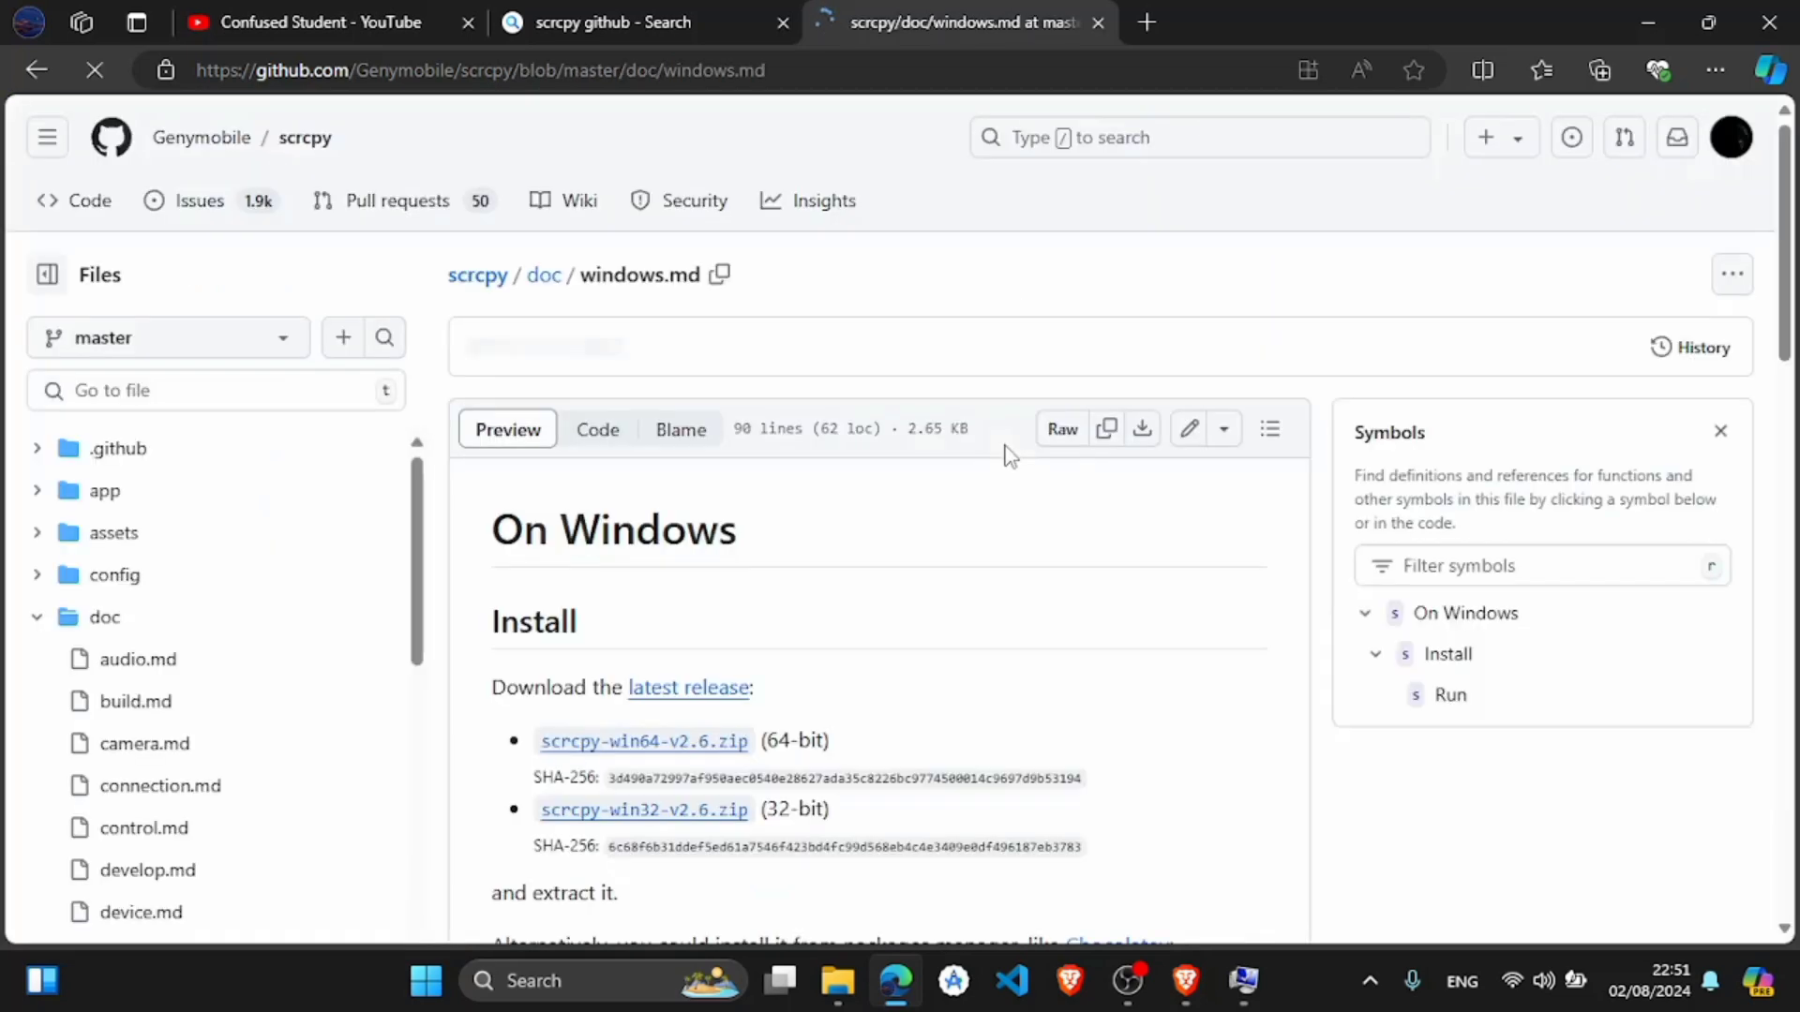
scroll("down", 3)
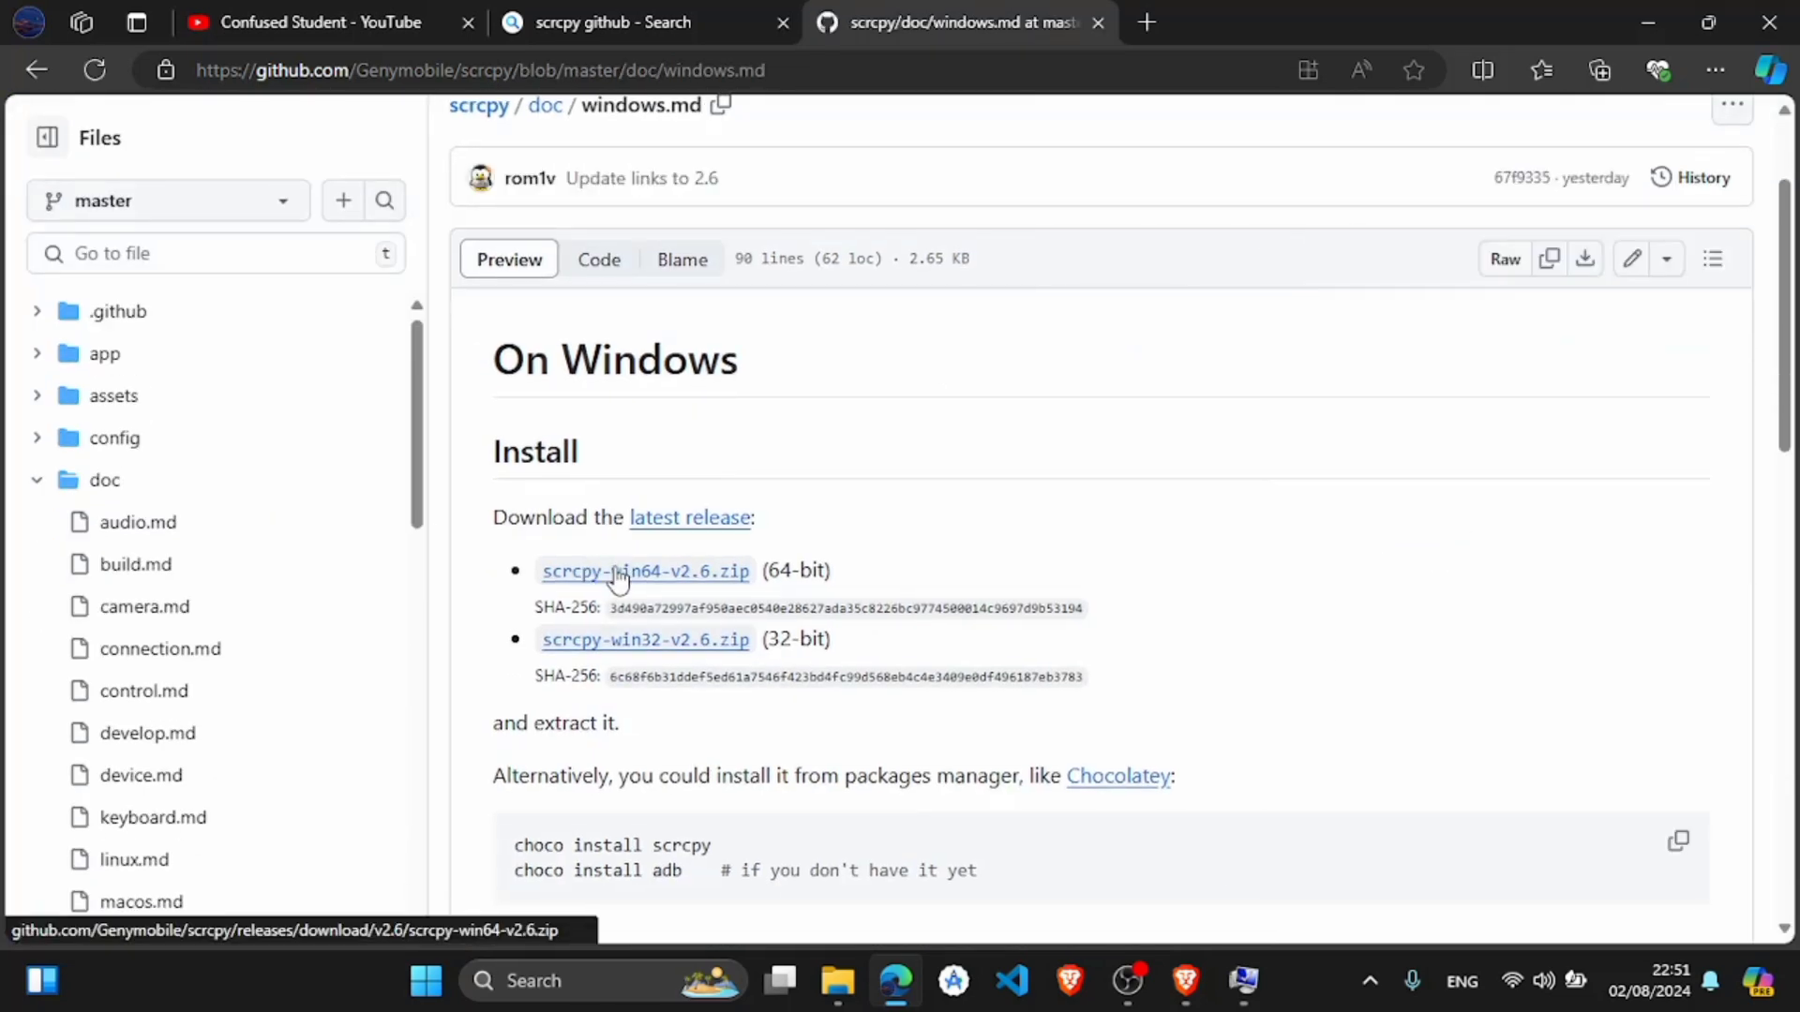
left_click(643, 570)
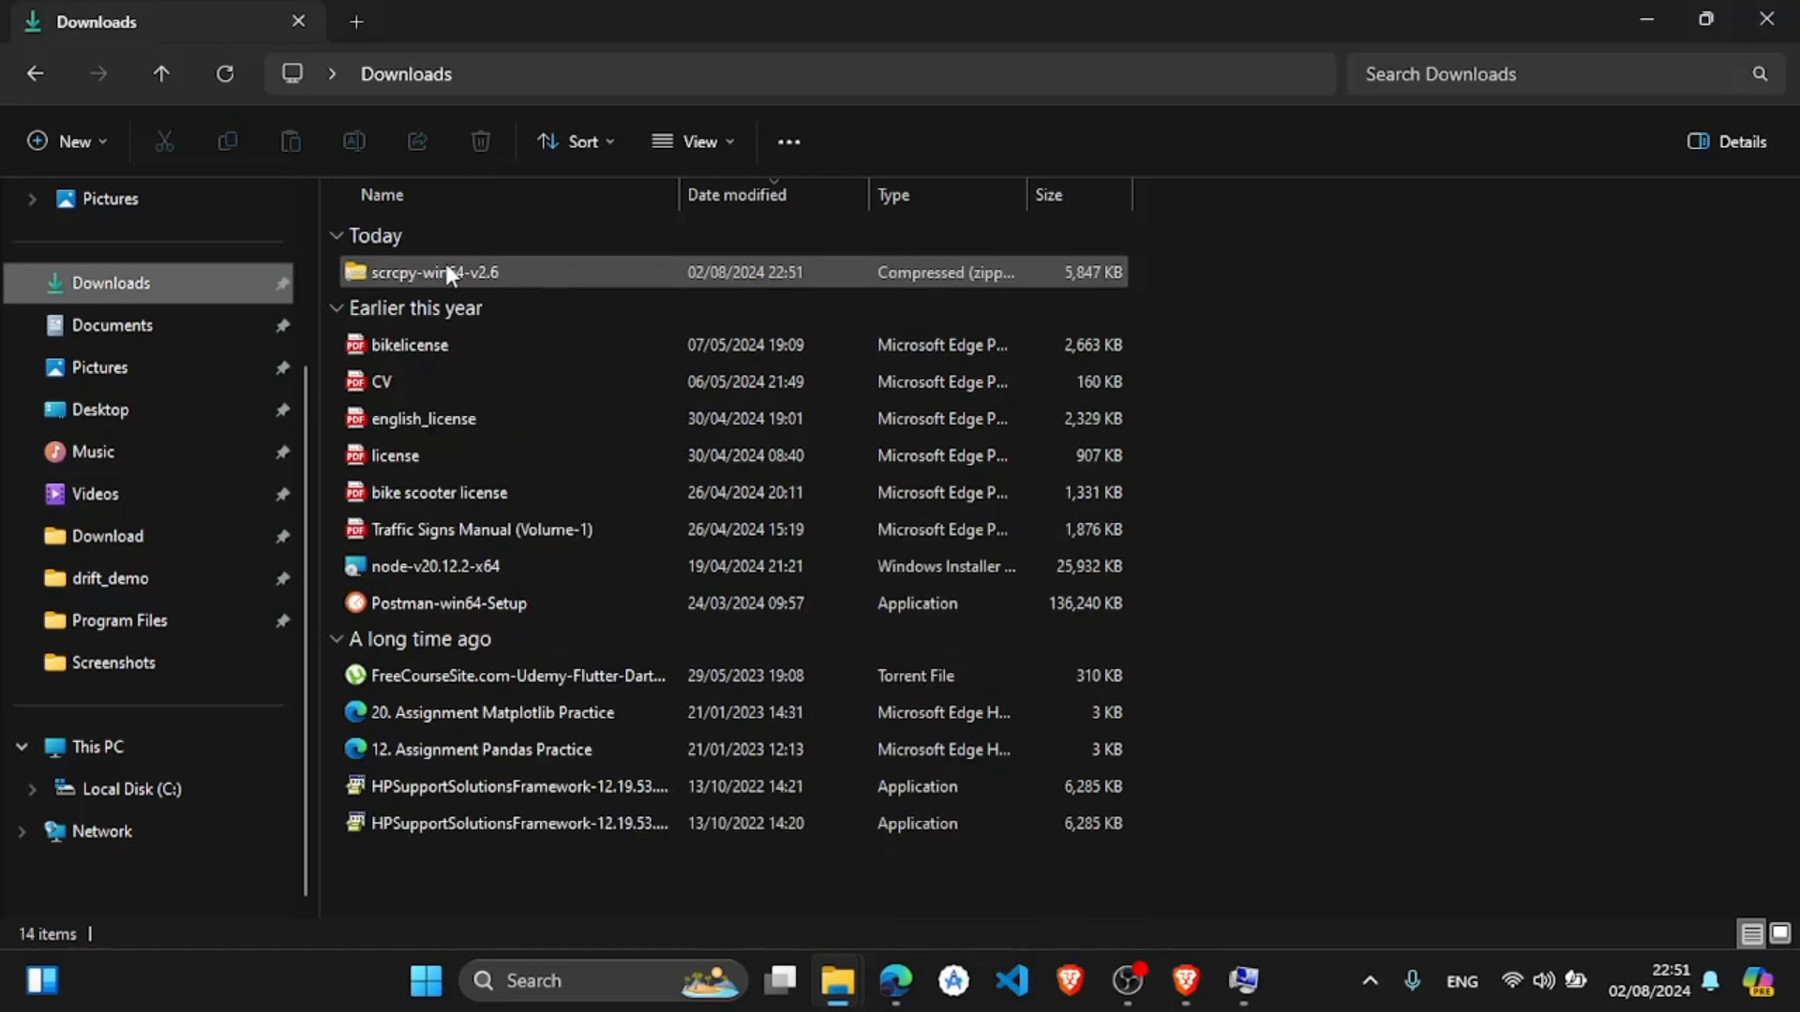
right_click(433, 272)
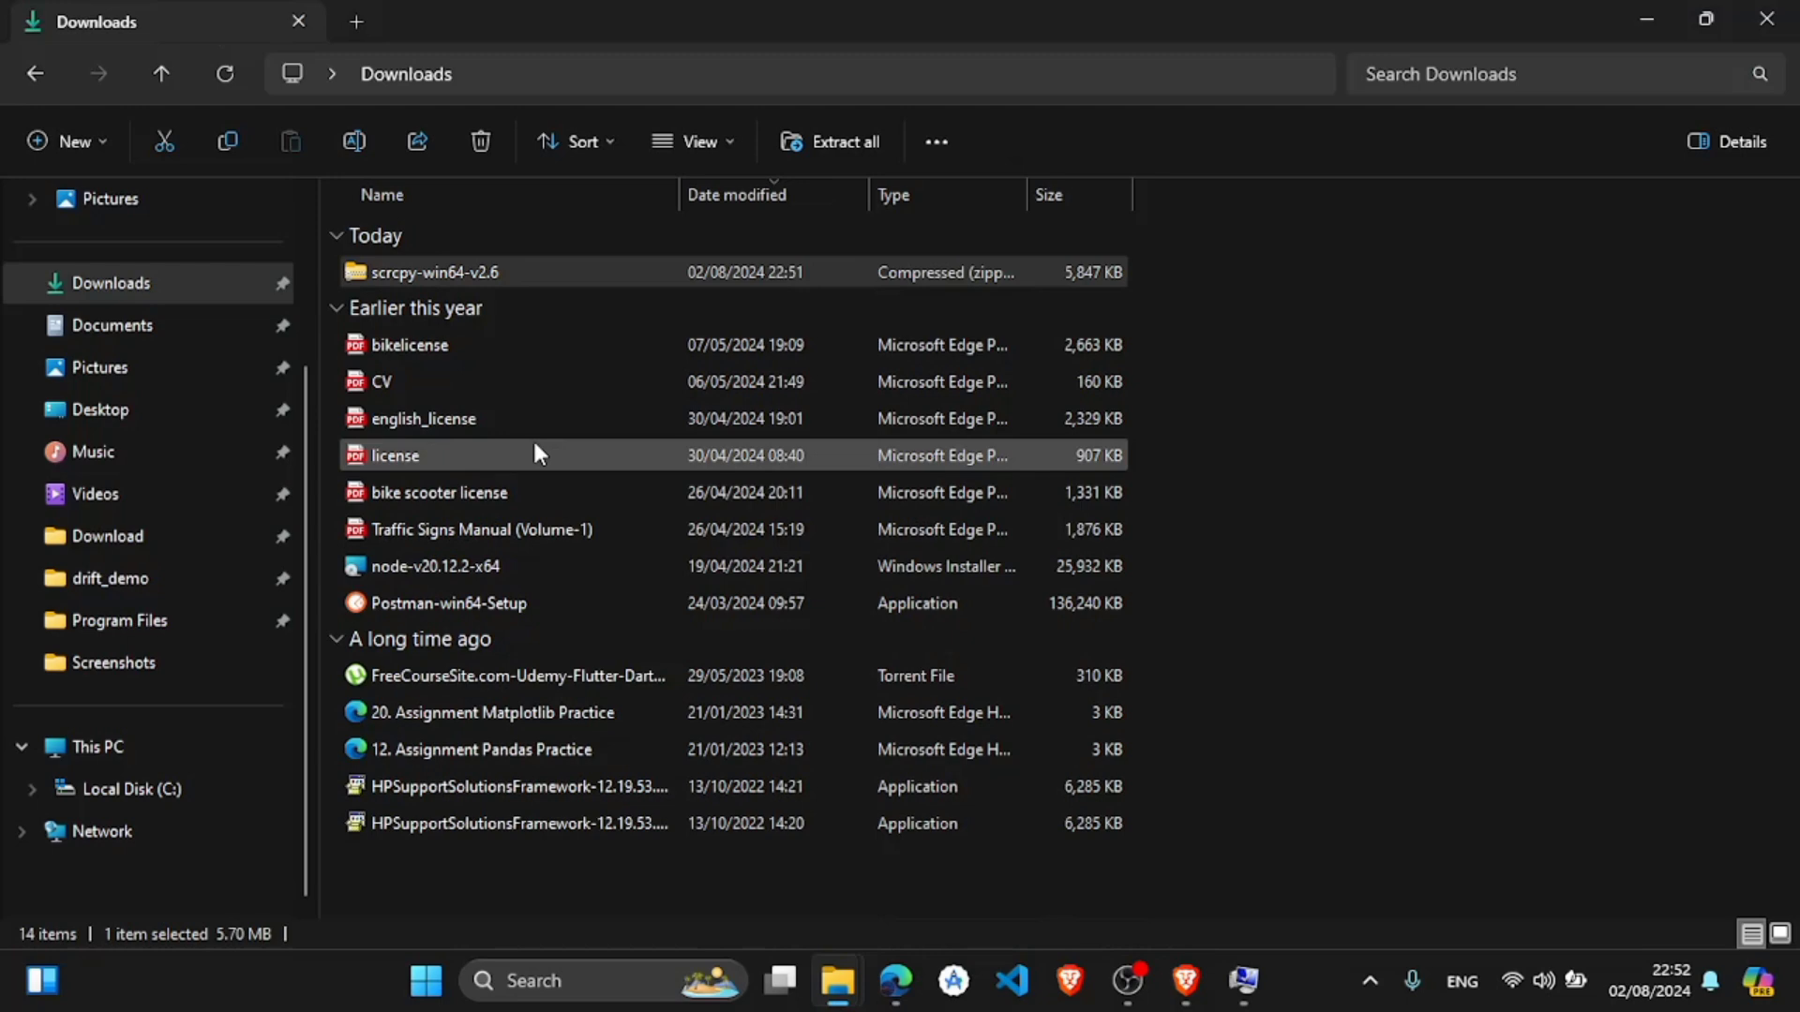
left_click(831, 141)
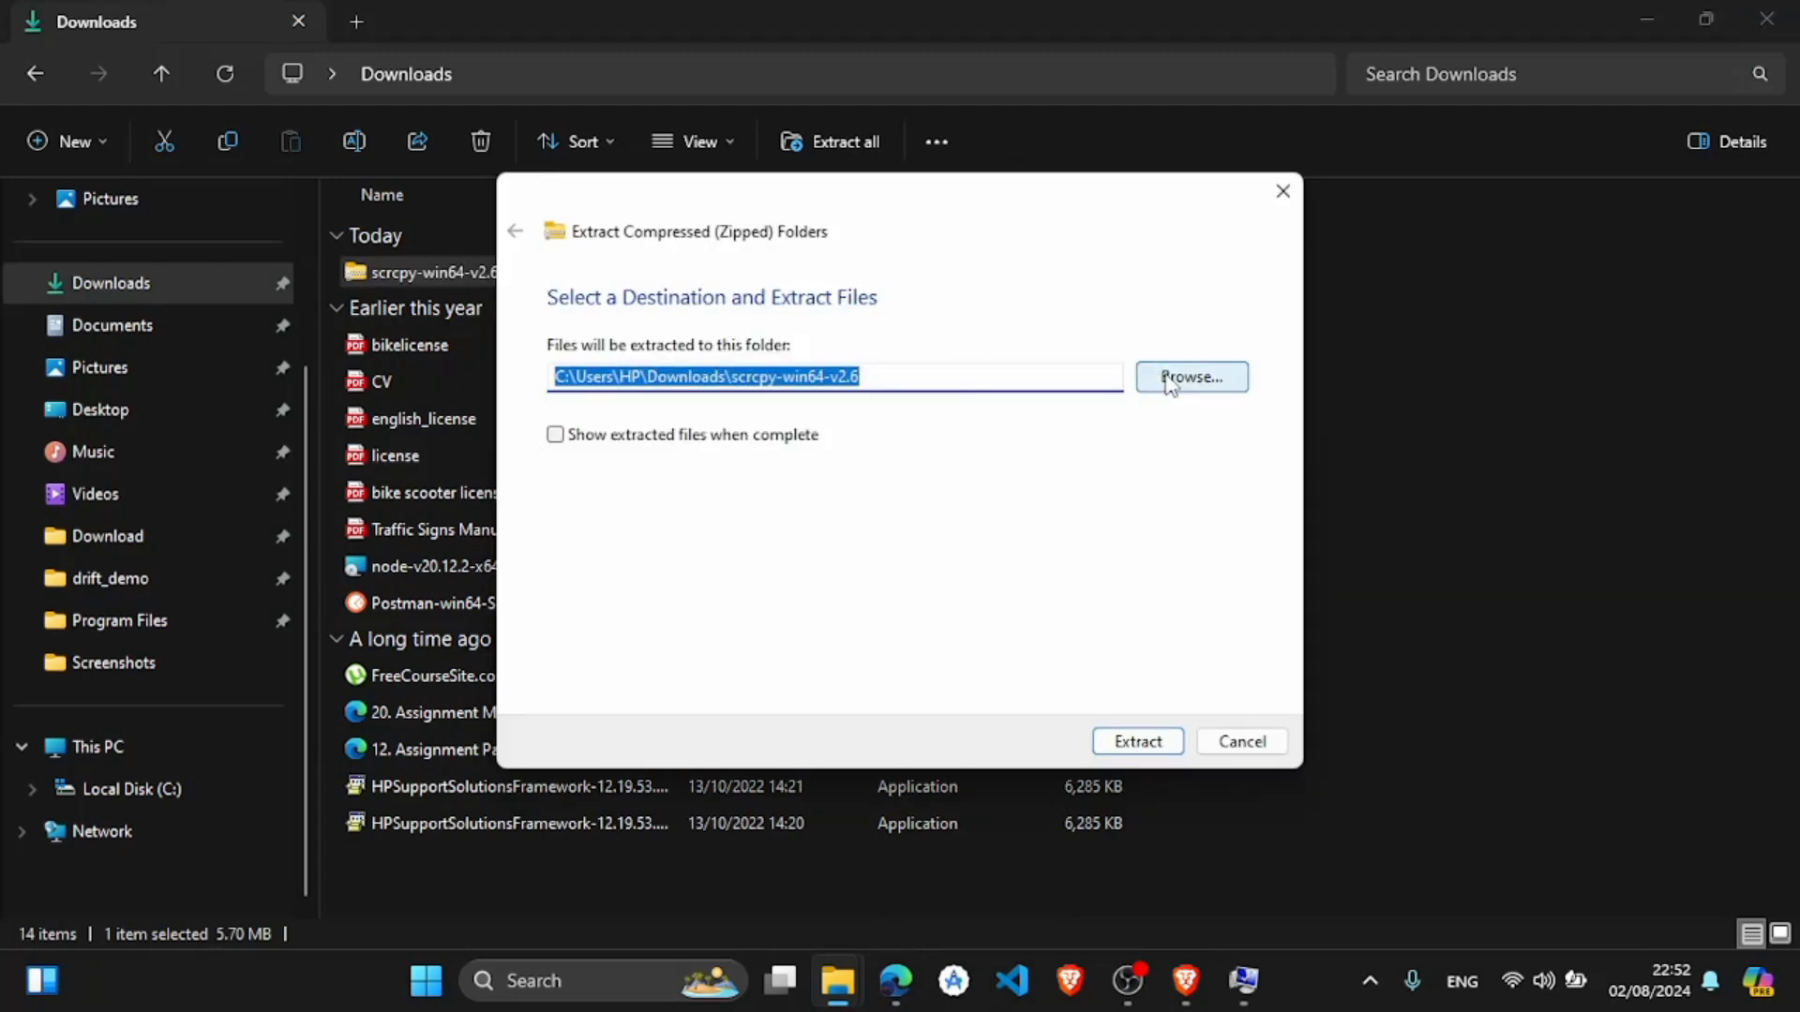
- Browse to C:\Program Files, granting access, and extract the zip into a new Scrcpy folder there
left_click(1191, 377)
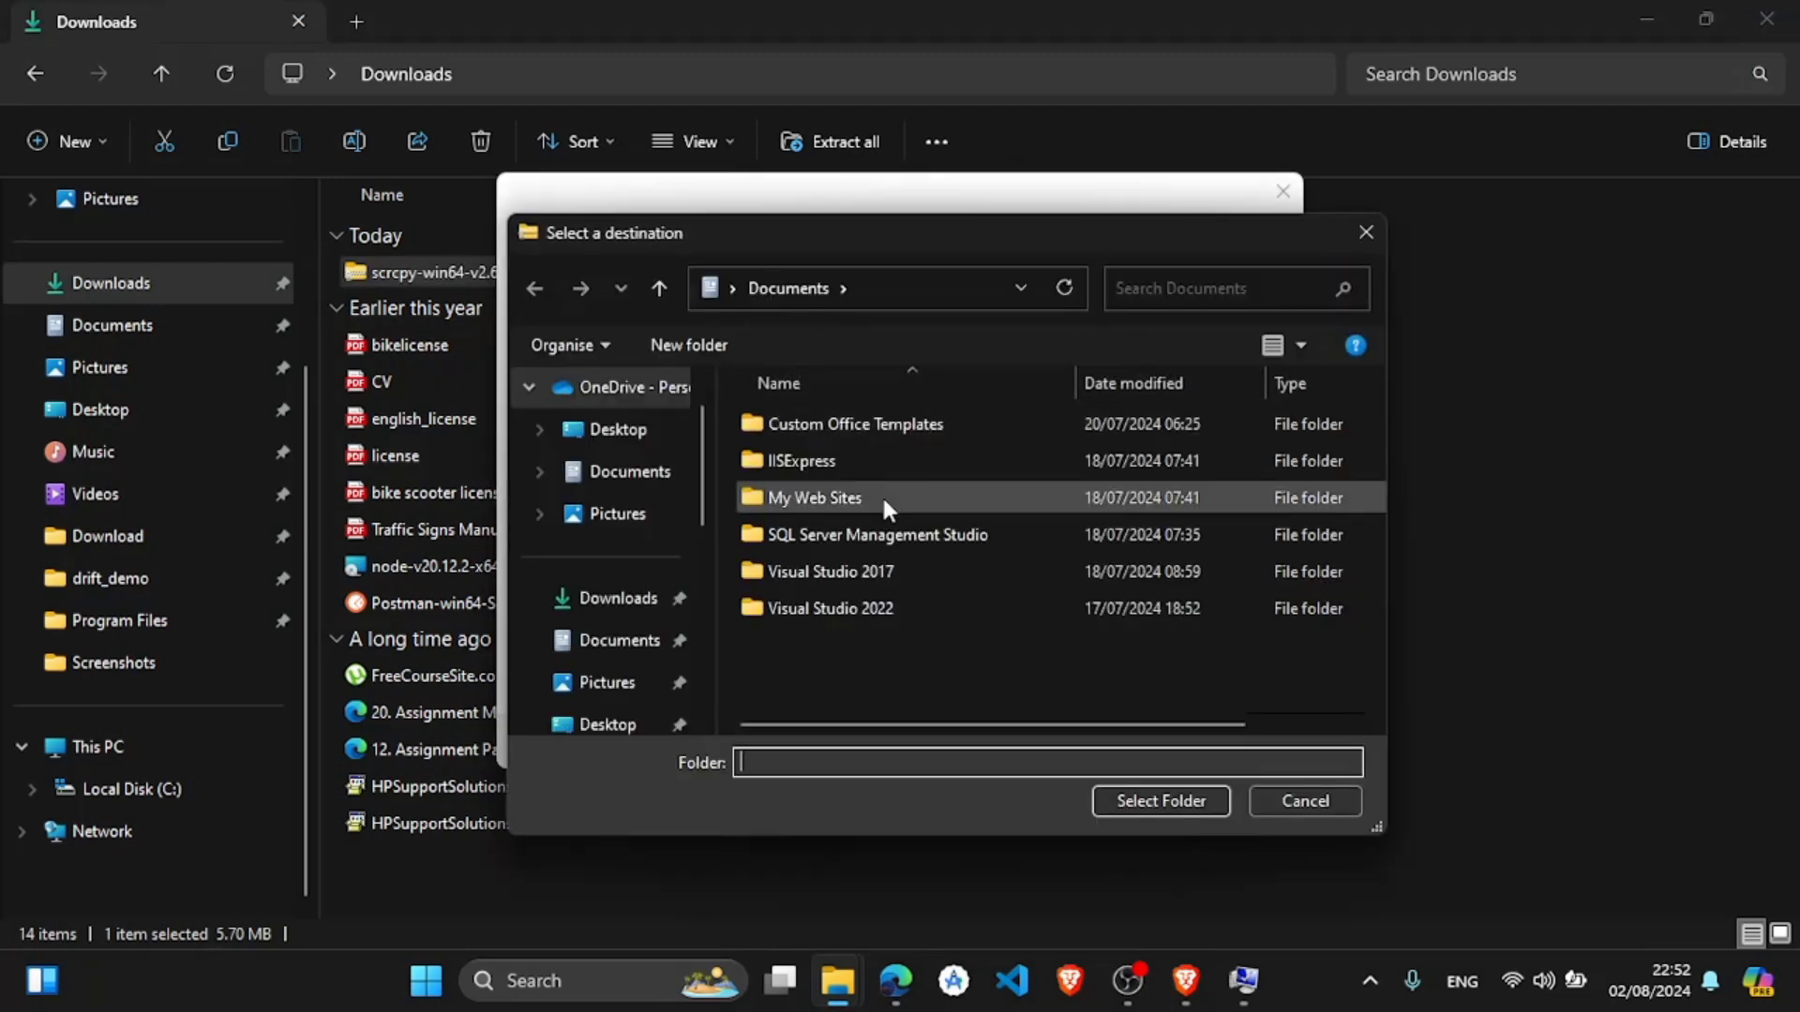
scroll("down", 3)
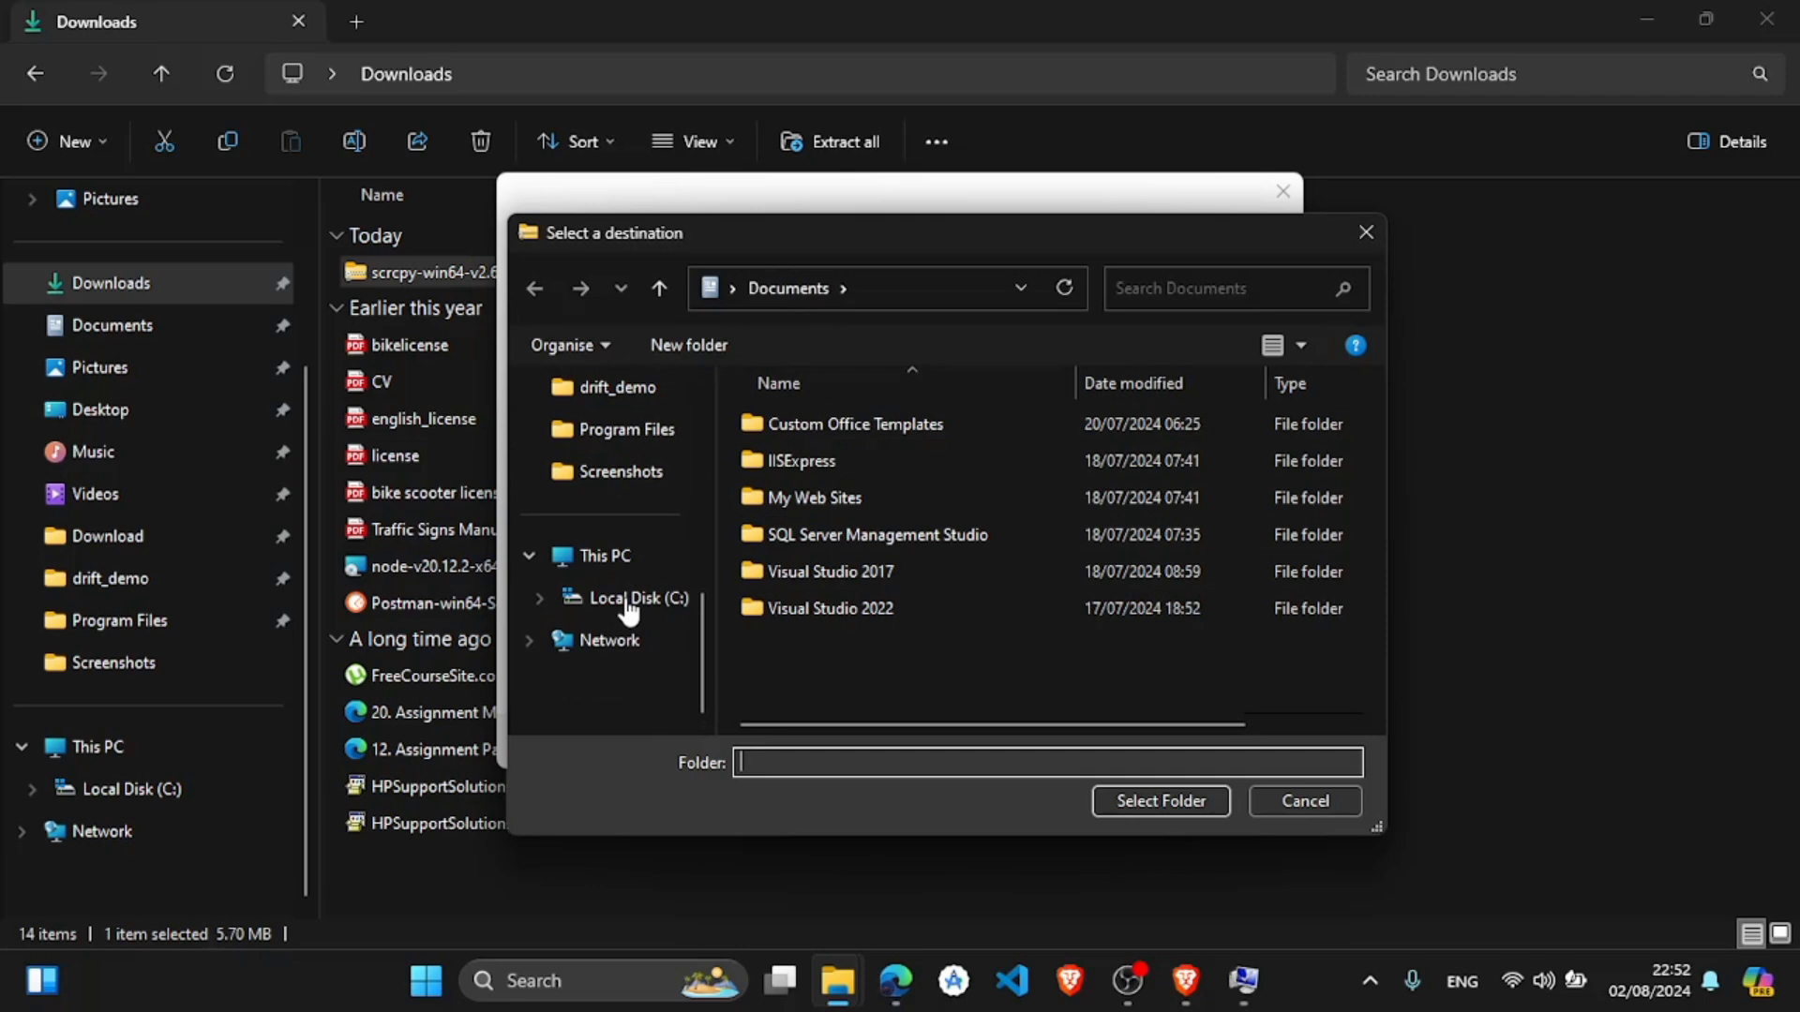
left_click(636, 598)
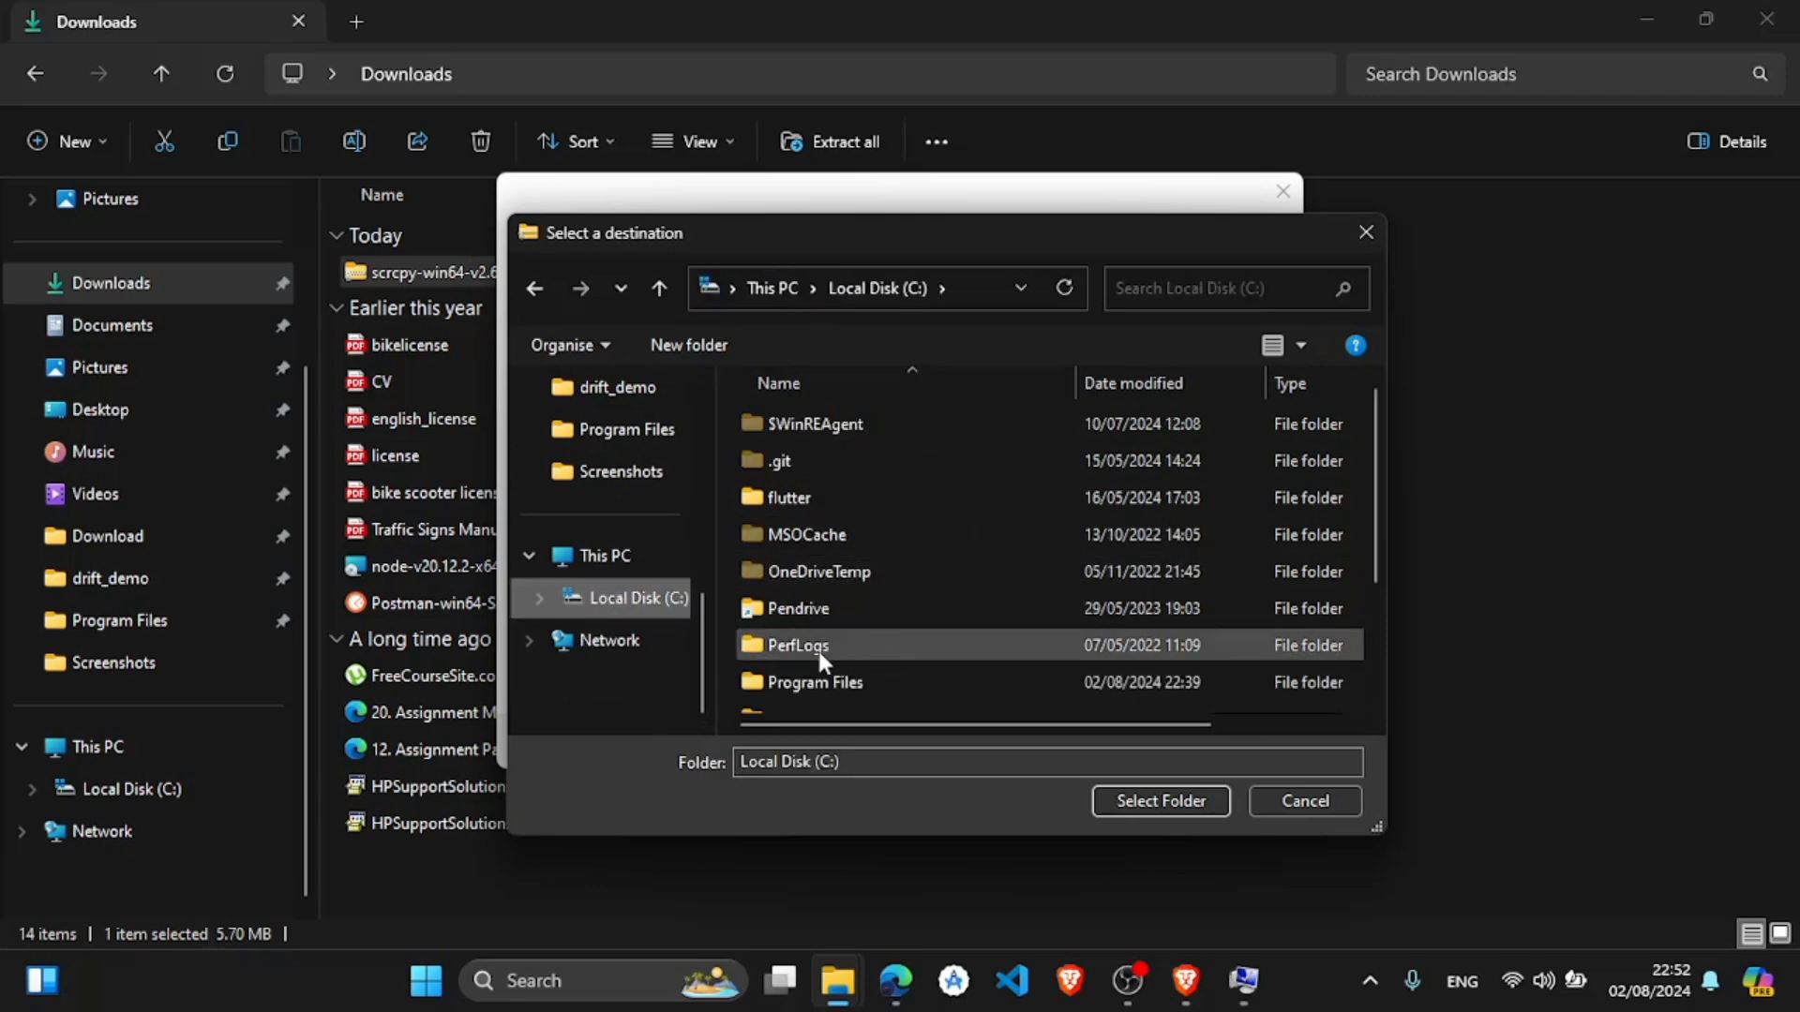
left_click(813, 514)
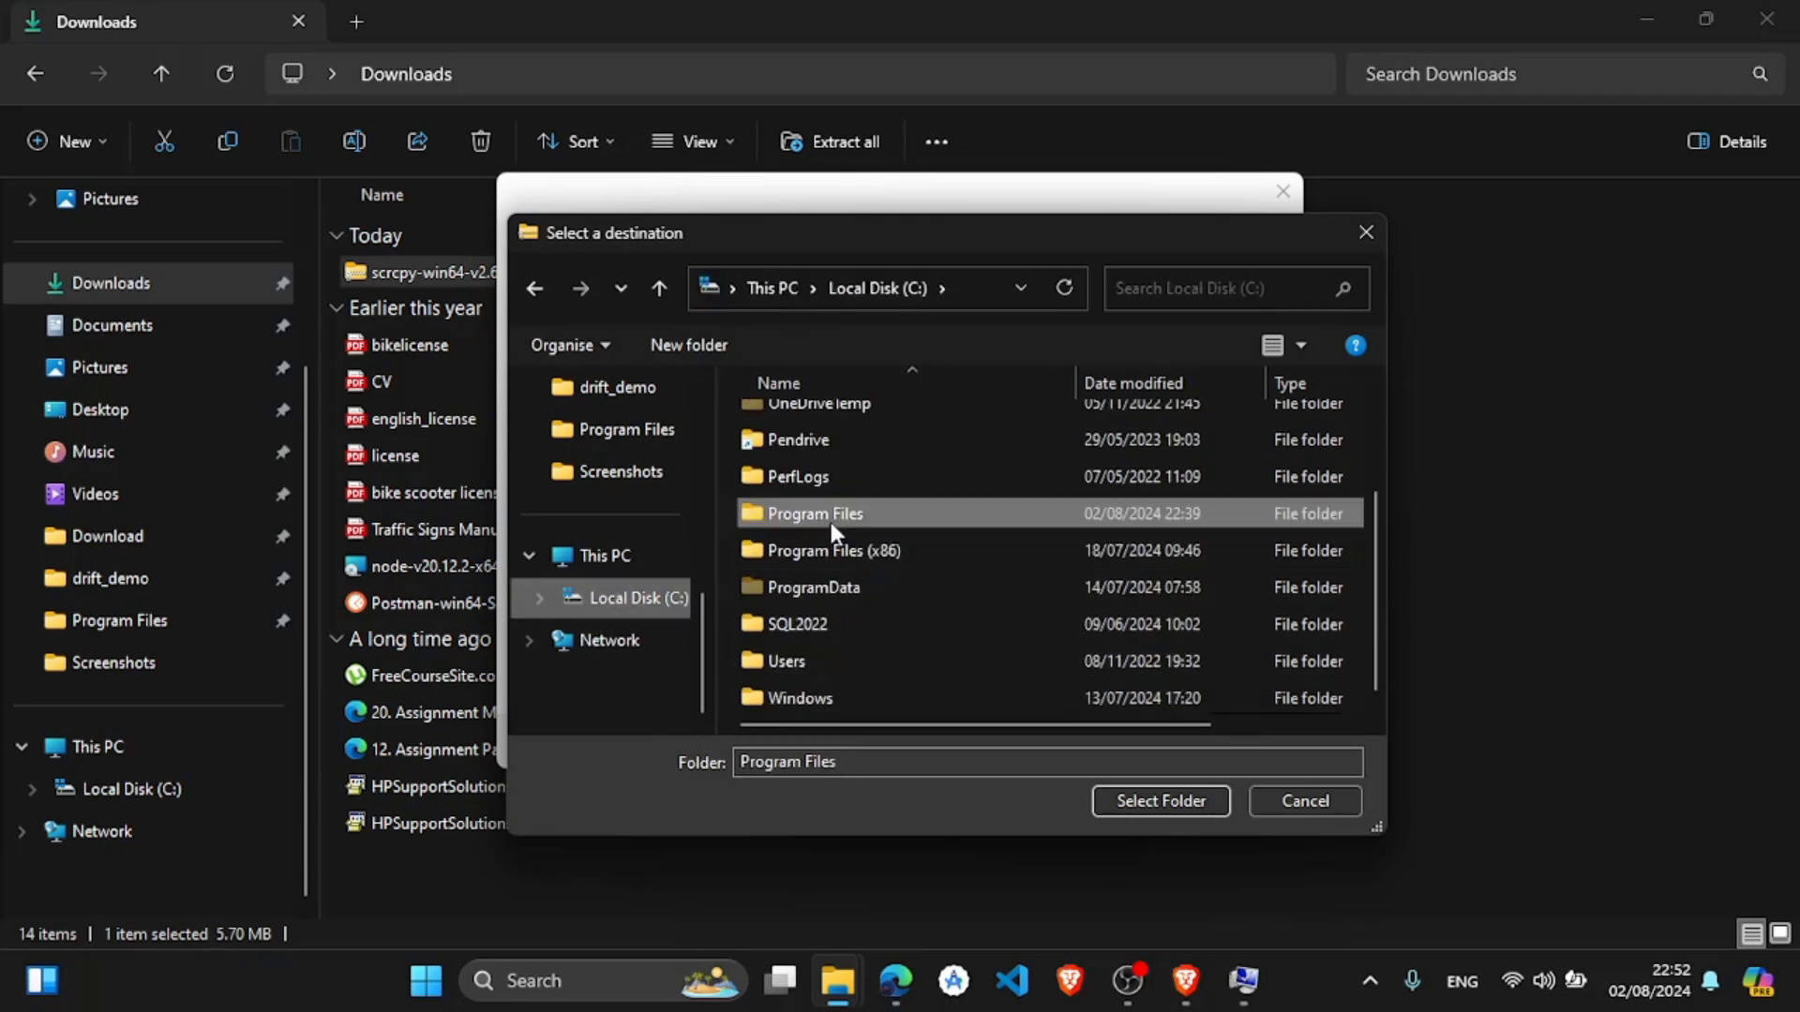
double_click(815, 514)
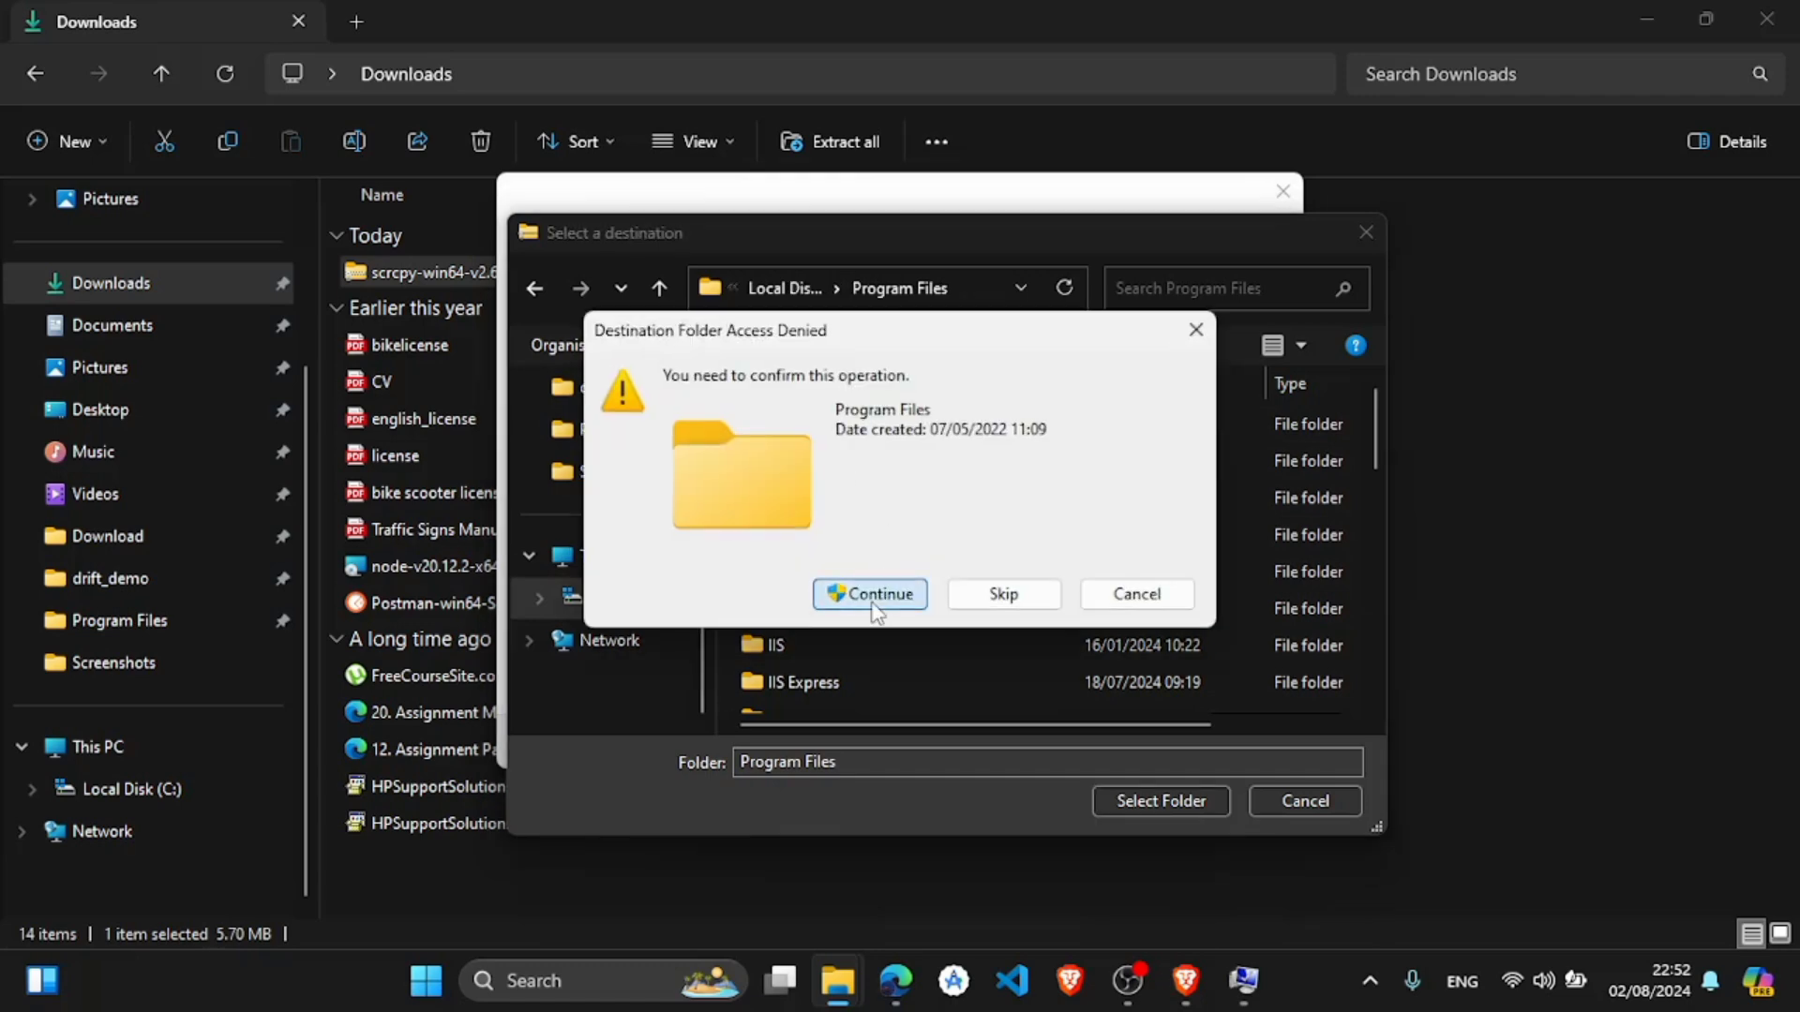
left_click(868, 594)
type("Scrcpy")
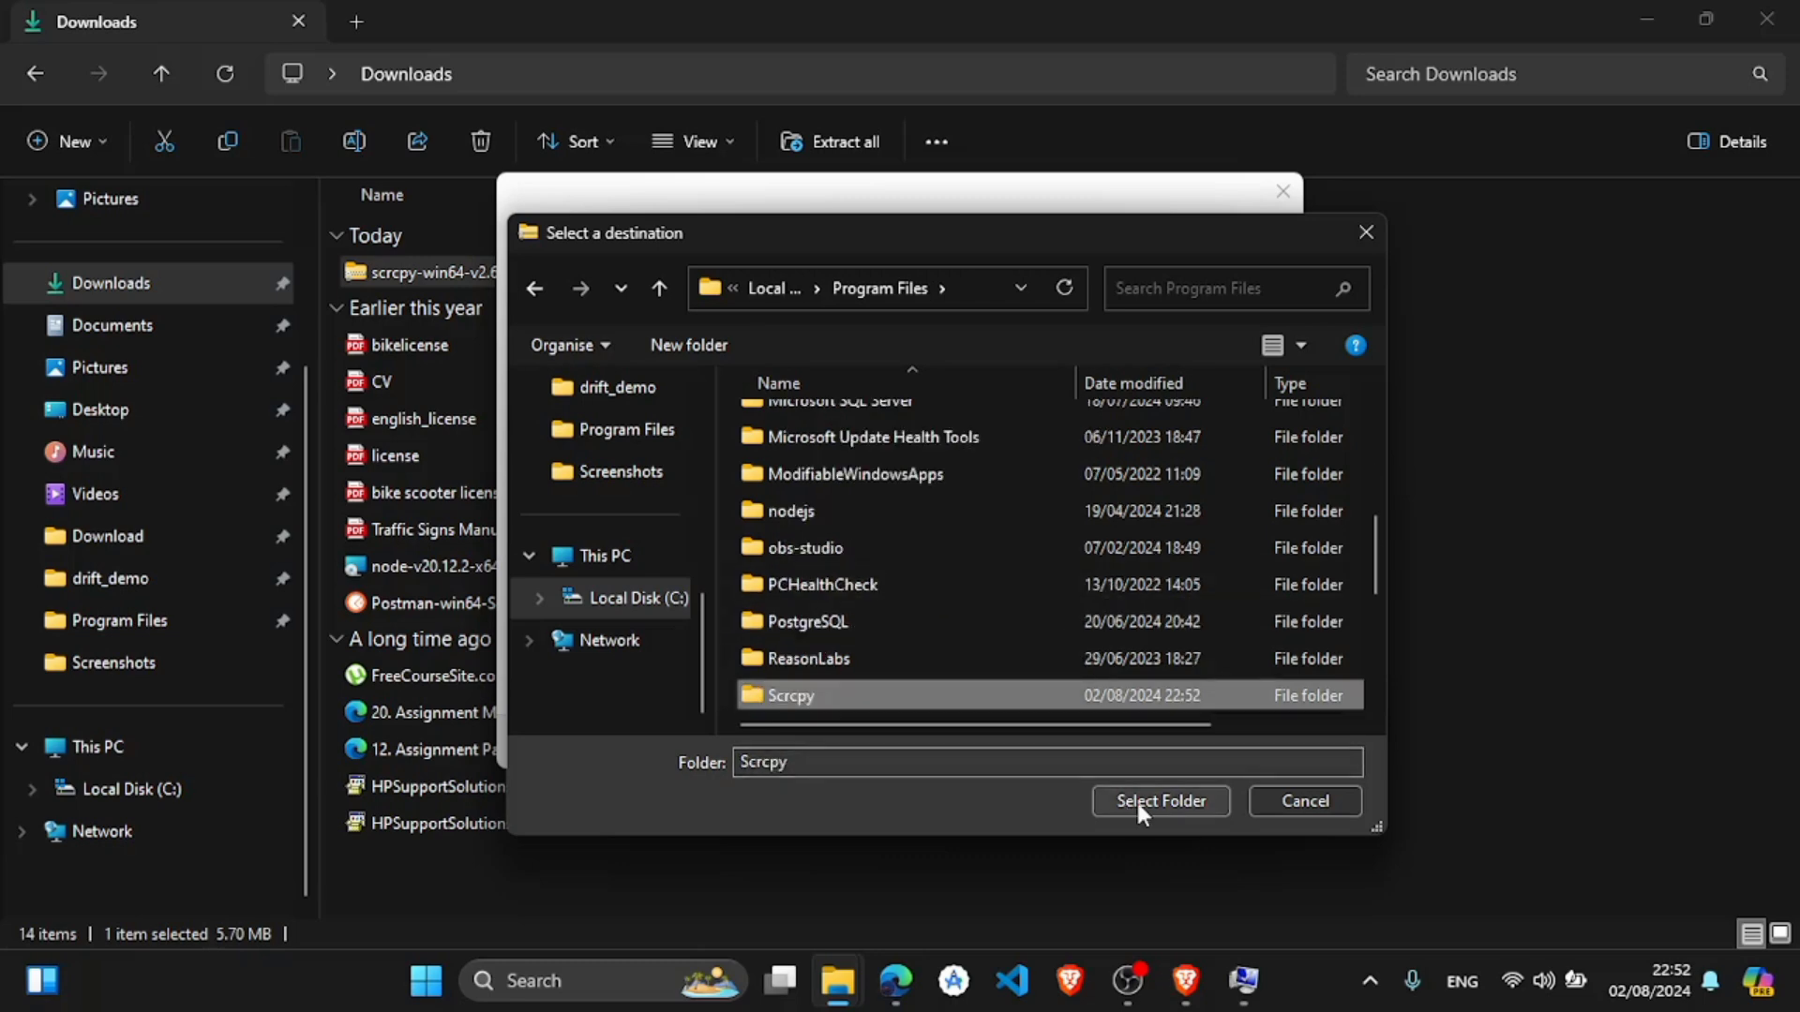
left_click(1159, 800)
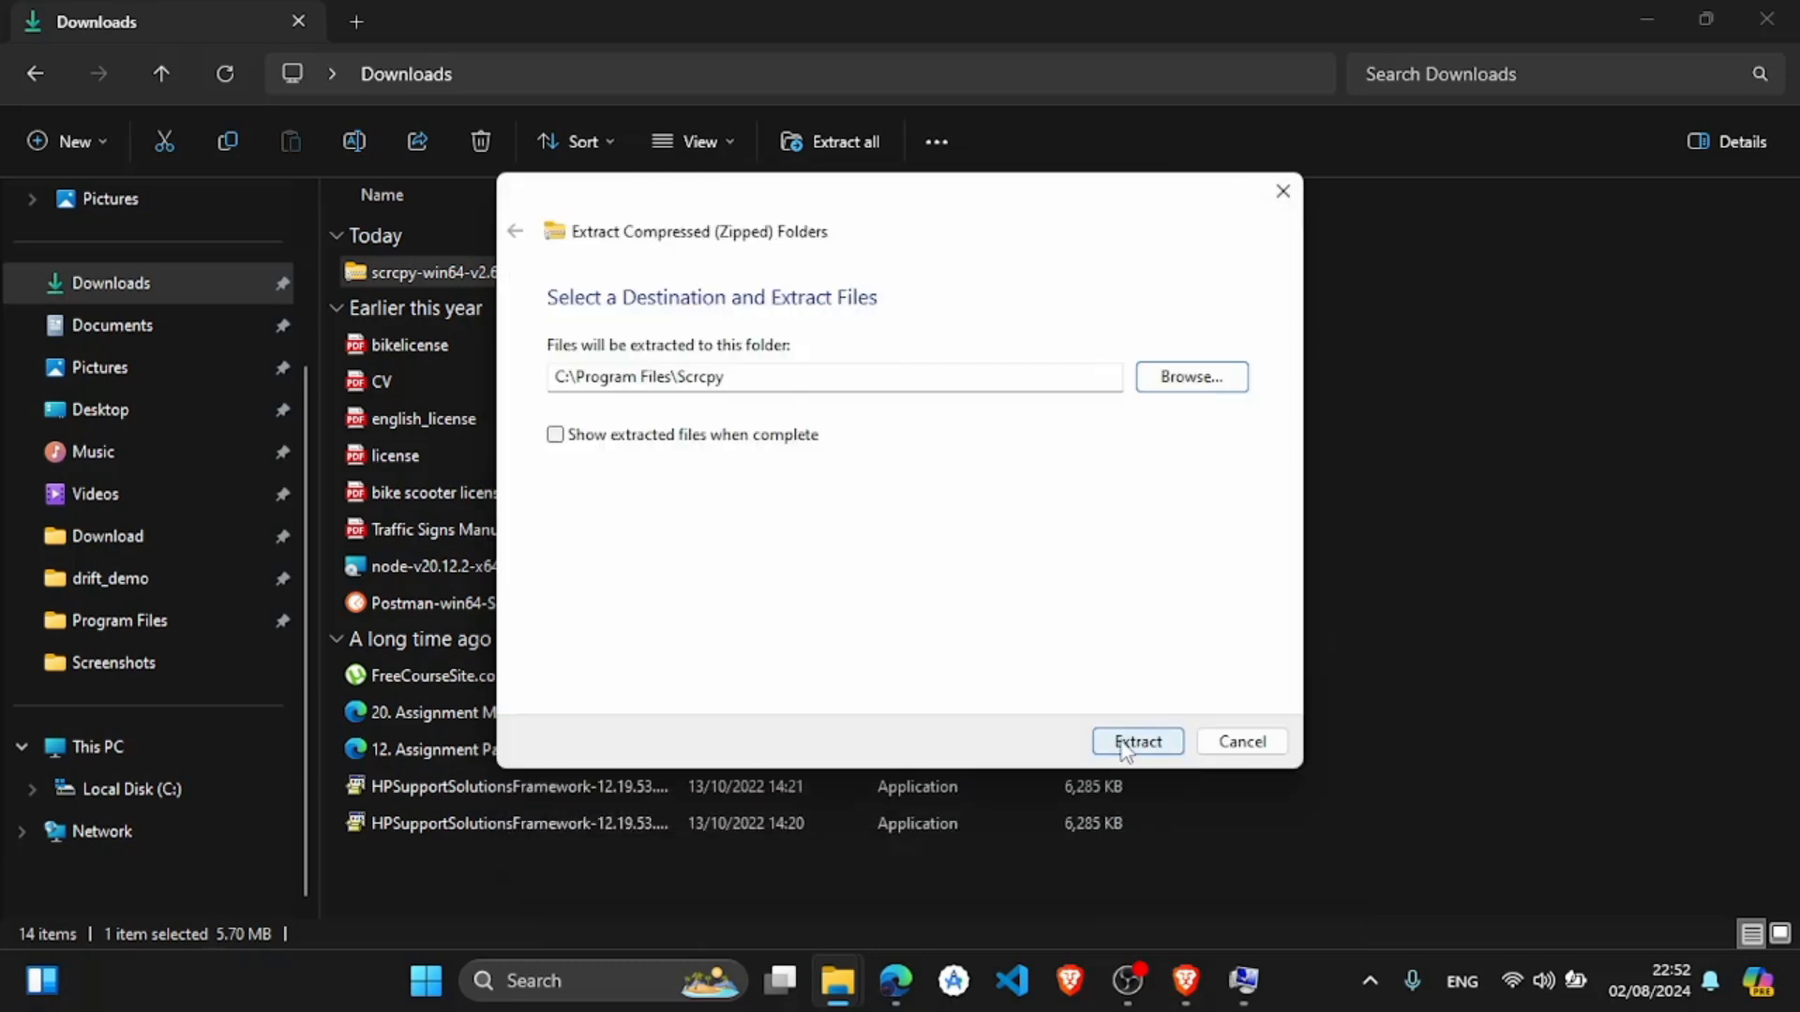
left_click(1136, 741)
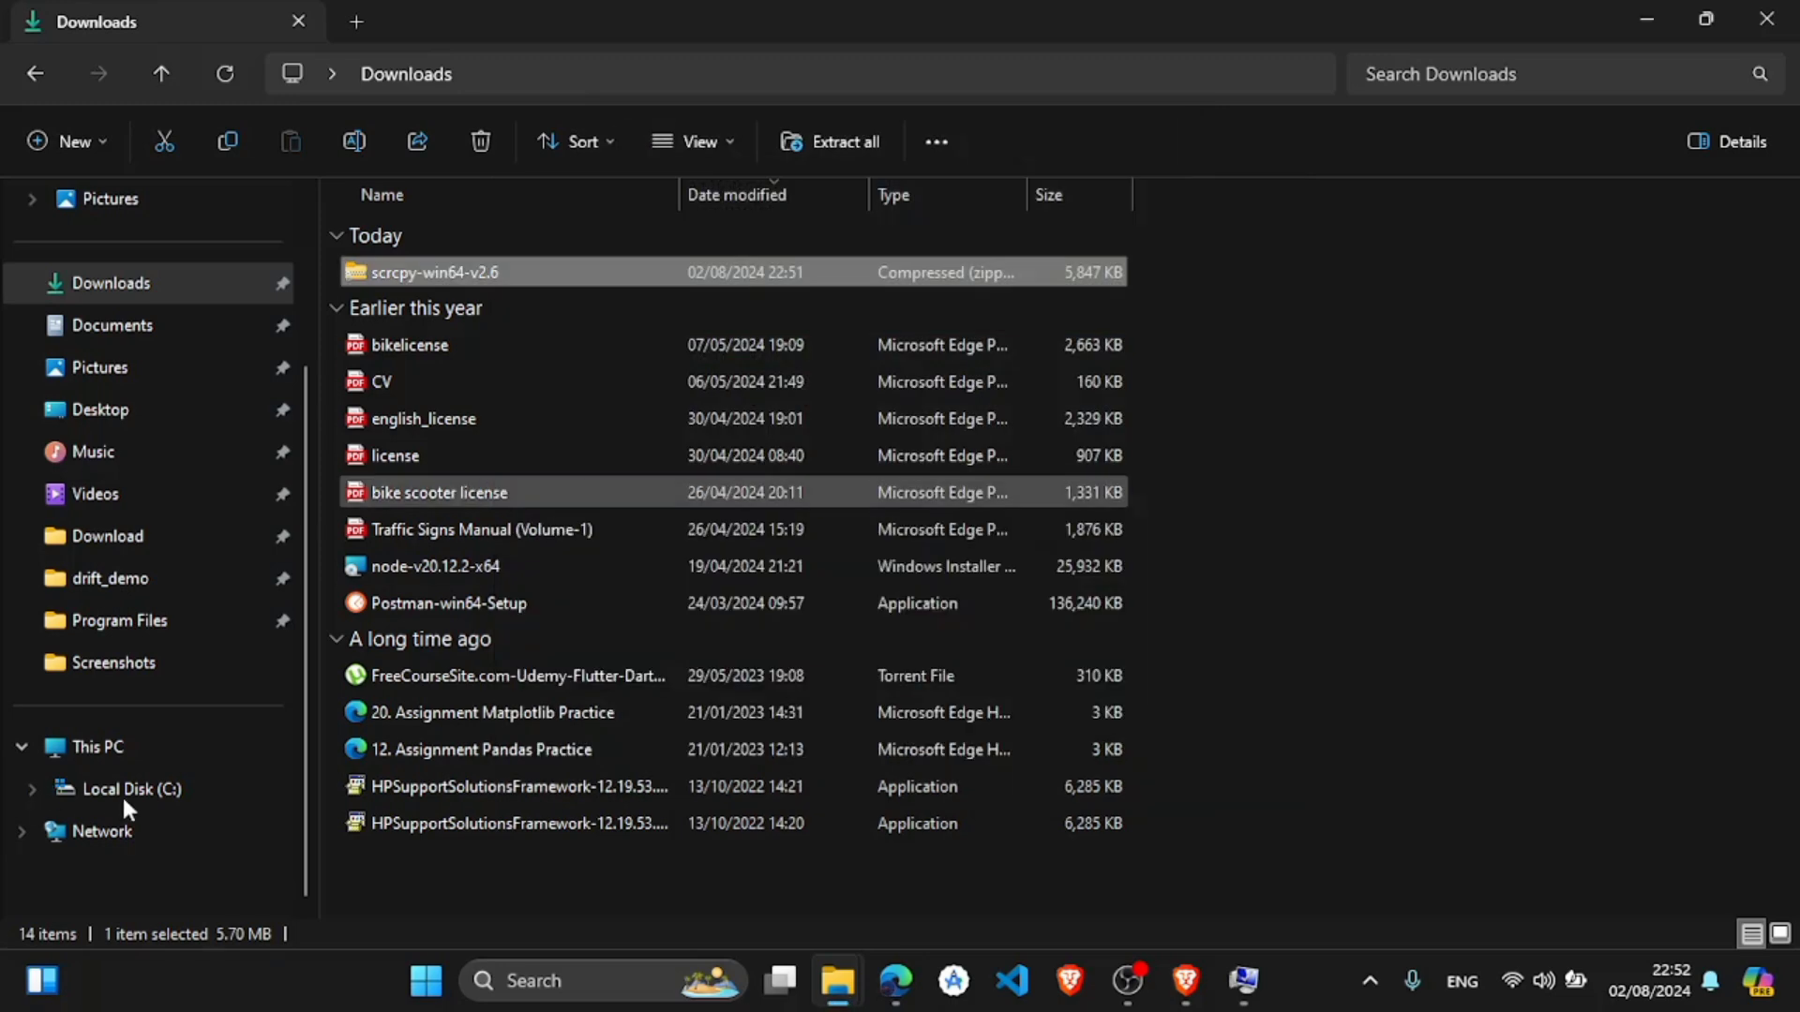
- Navigate to C:\Program Files\Scrcpy\scrcpy-win64-v2.6 and copy its path from the address bar
left_click(129, 789)
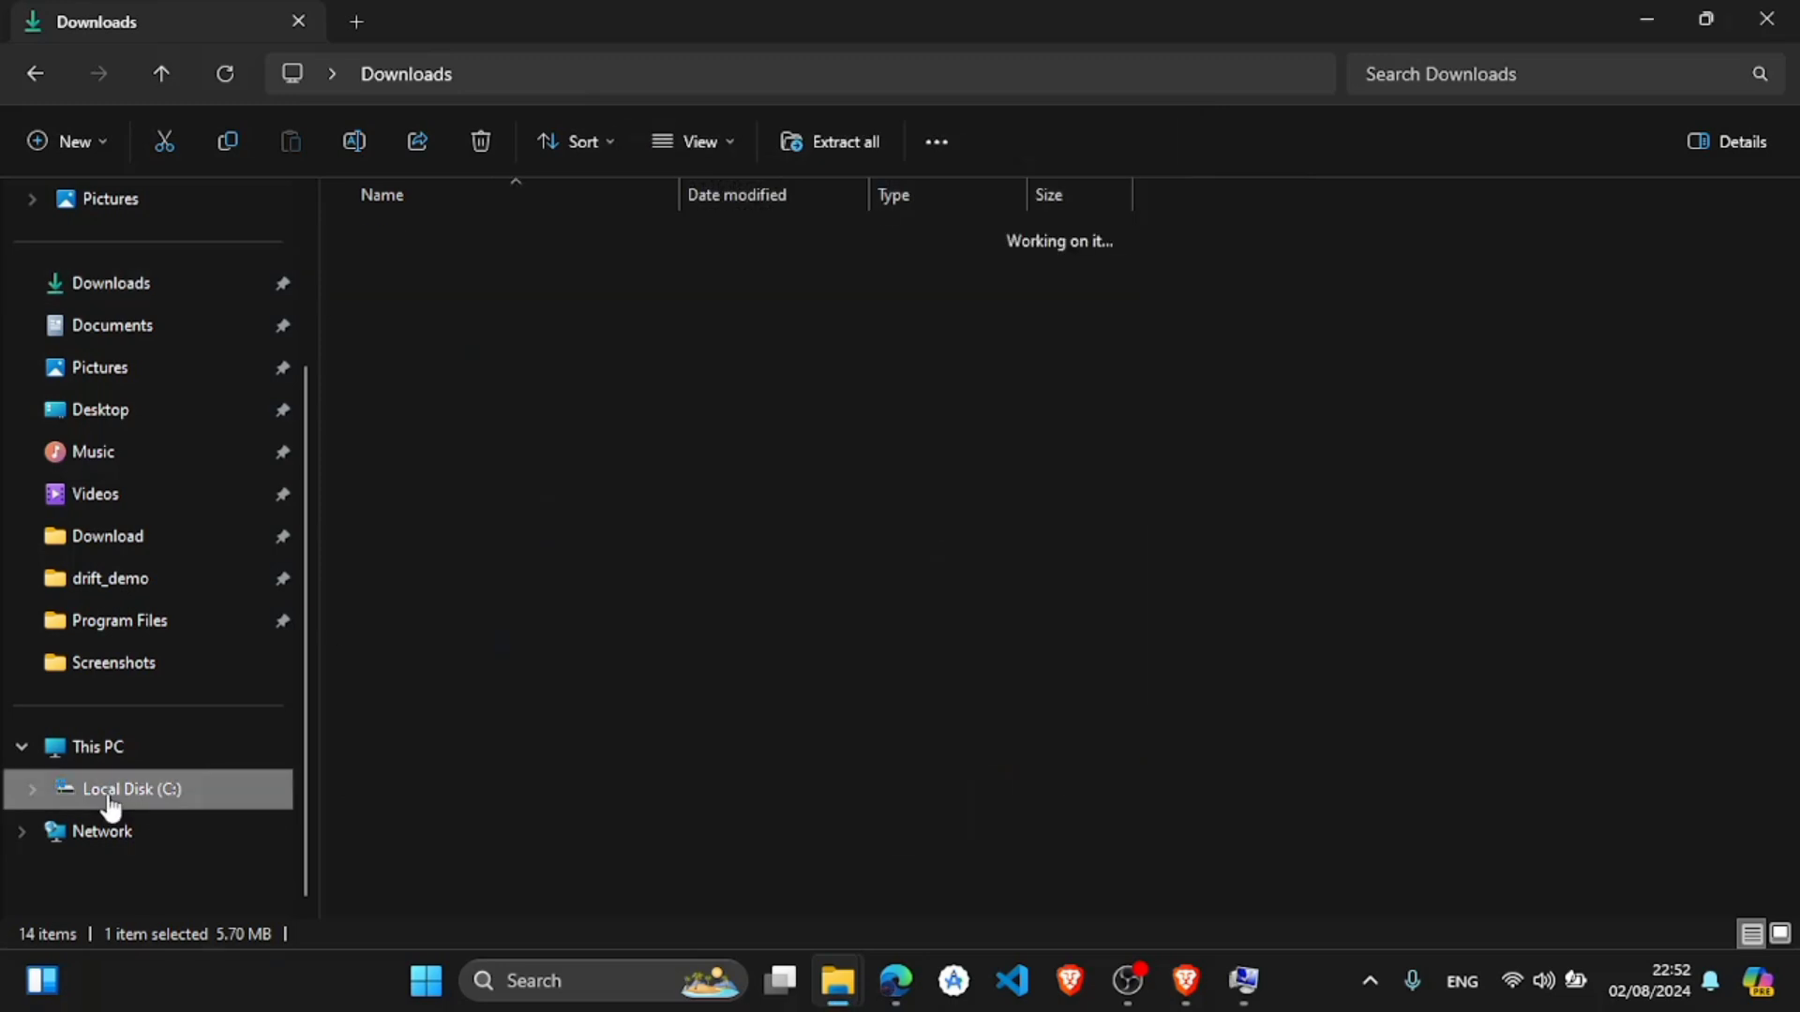
left_click(130, 789)
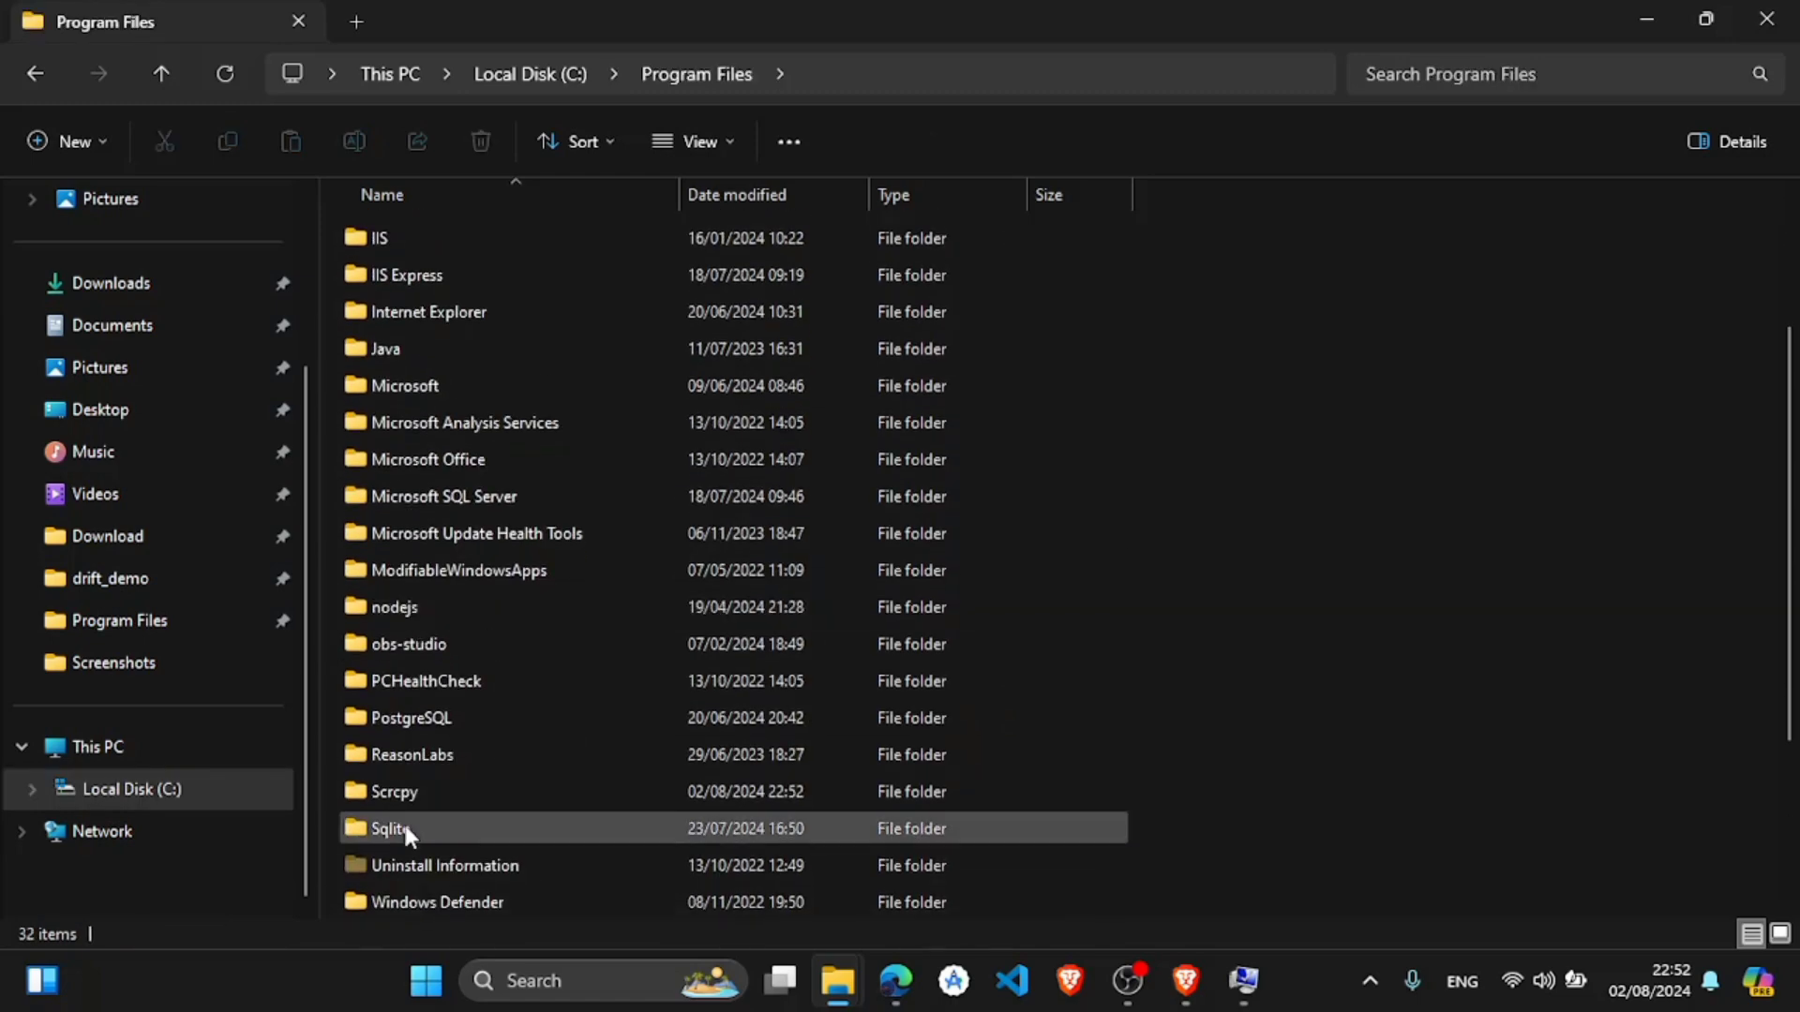
double_click(392, 827)
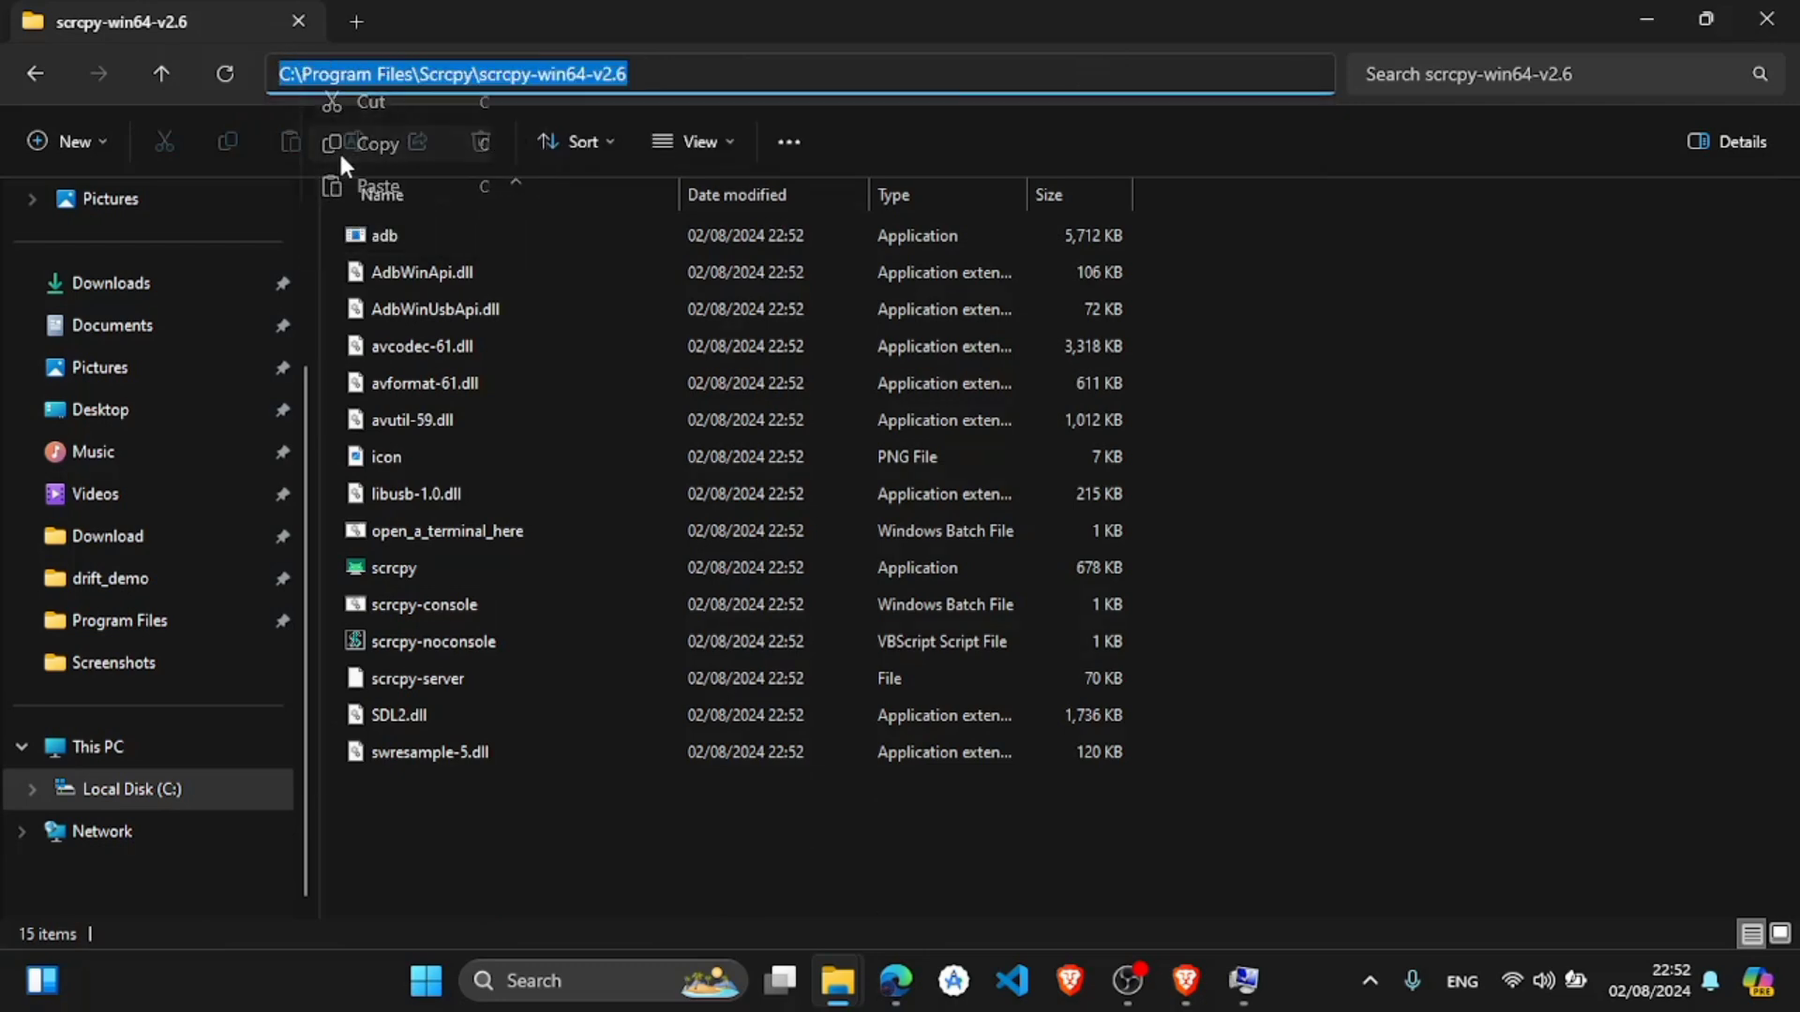
- Search Windows for 'edit sys' to reach Edit the system environment variables
left_click(574, 981)
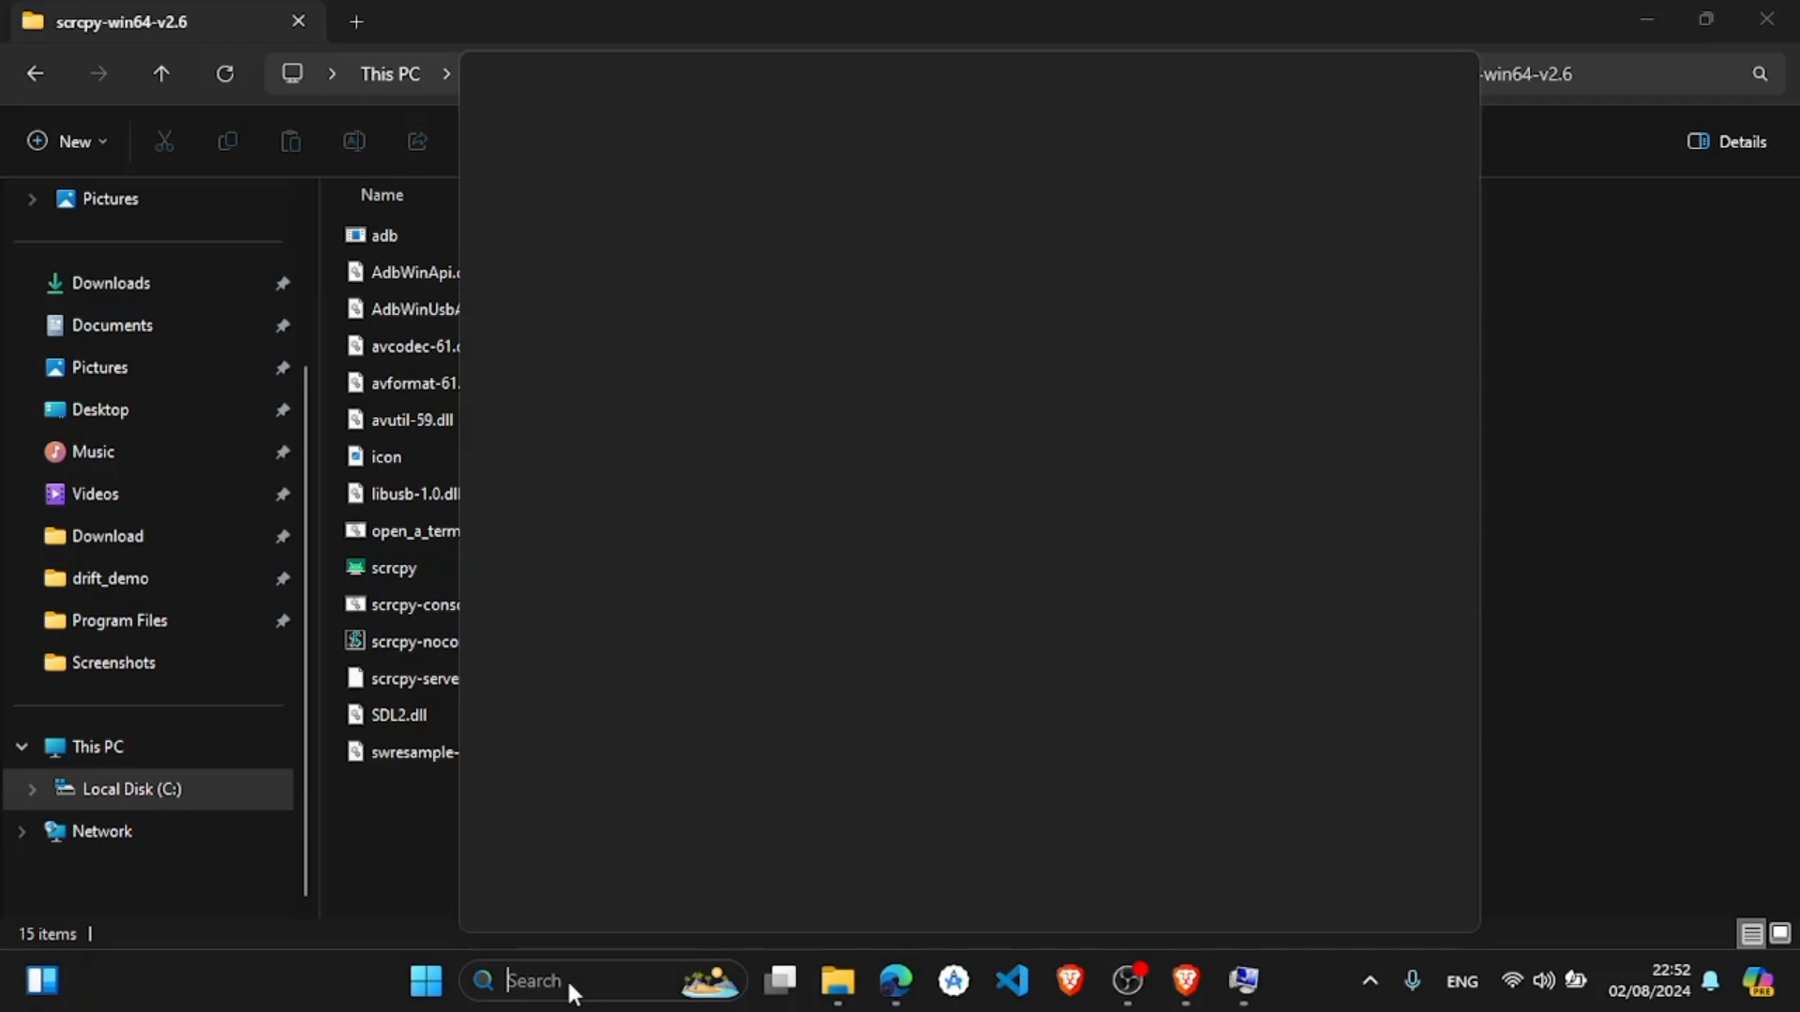
type("edit sys")
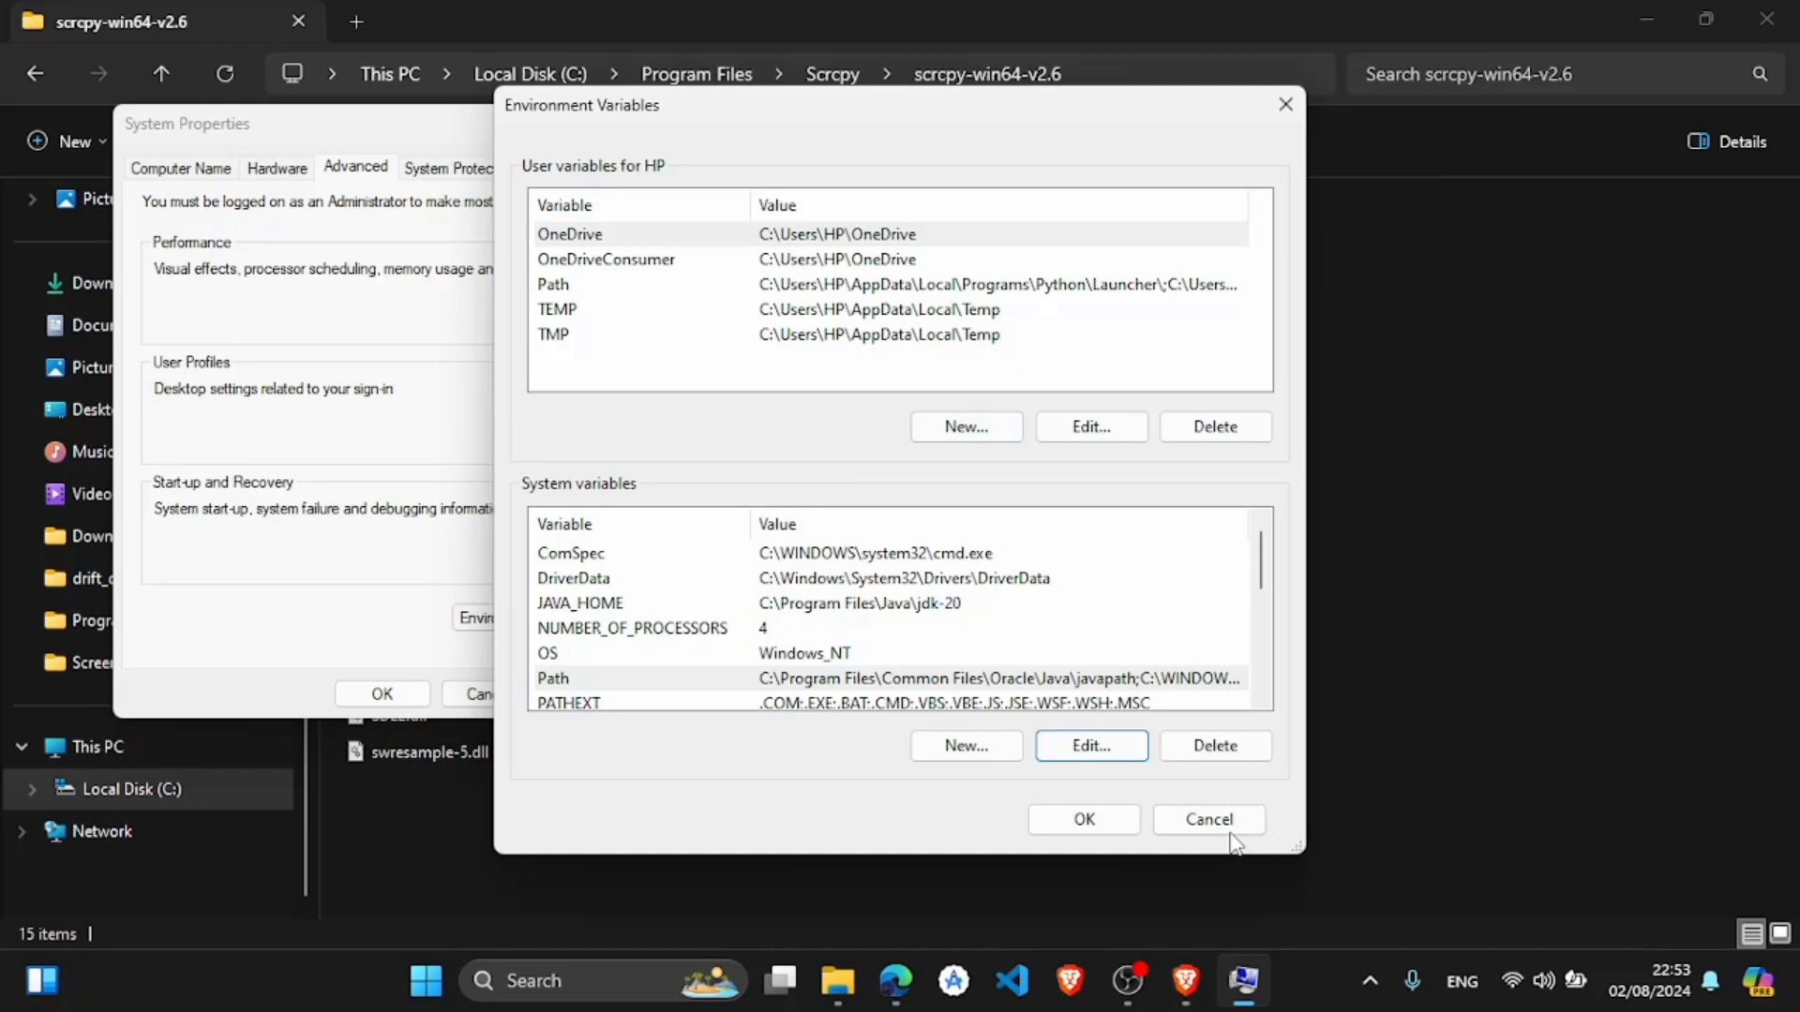
- Add C:\Program Files\Scrcpy\scrcpy-win64-v2.6 as a new system Path entry and confirm the dialogs
left_click(1208, 819)
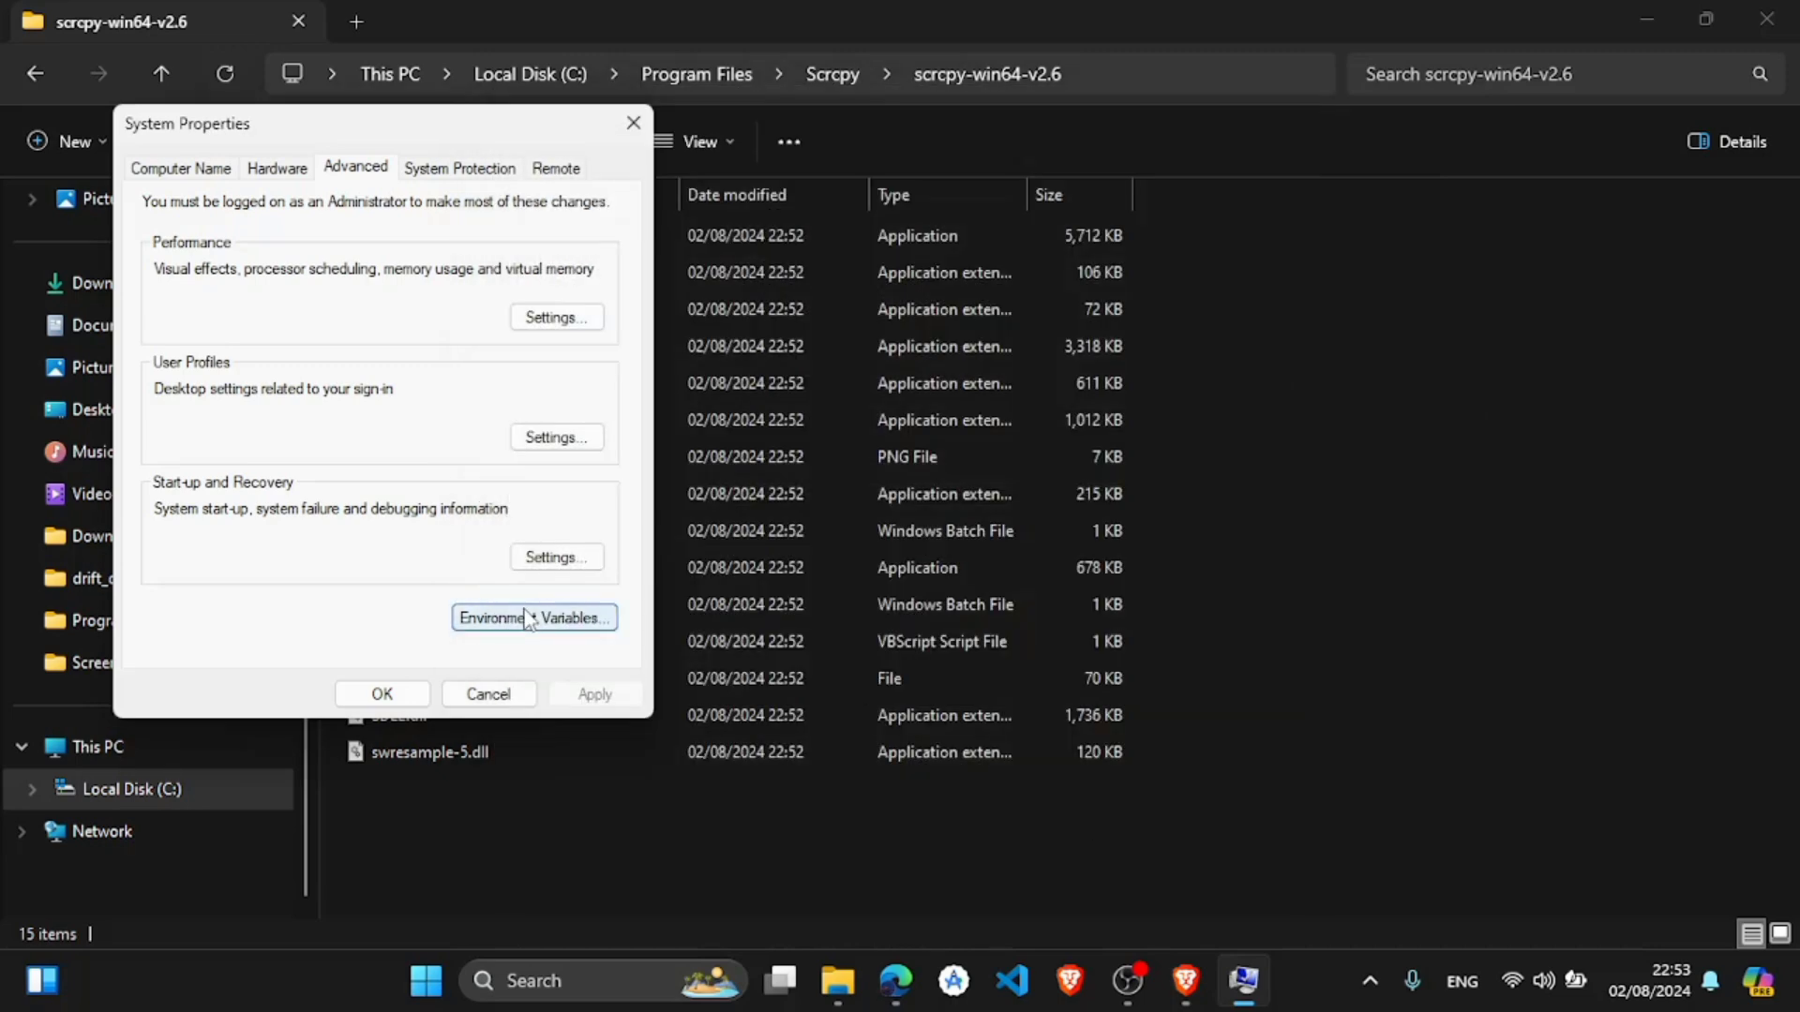
left_click(532, 617)
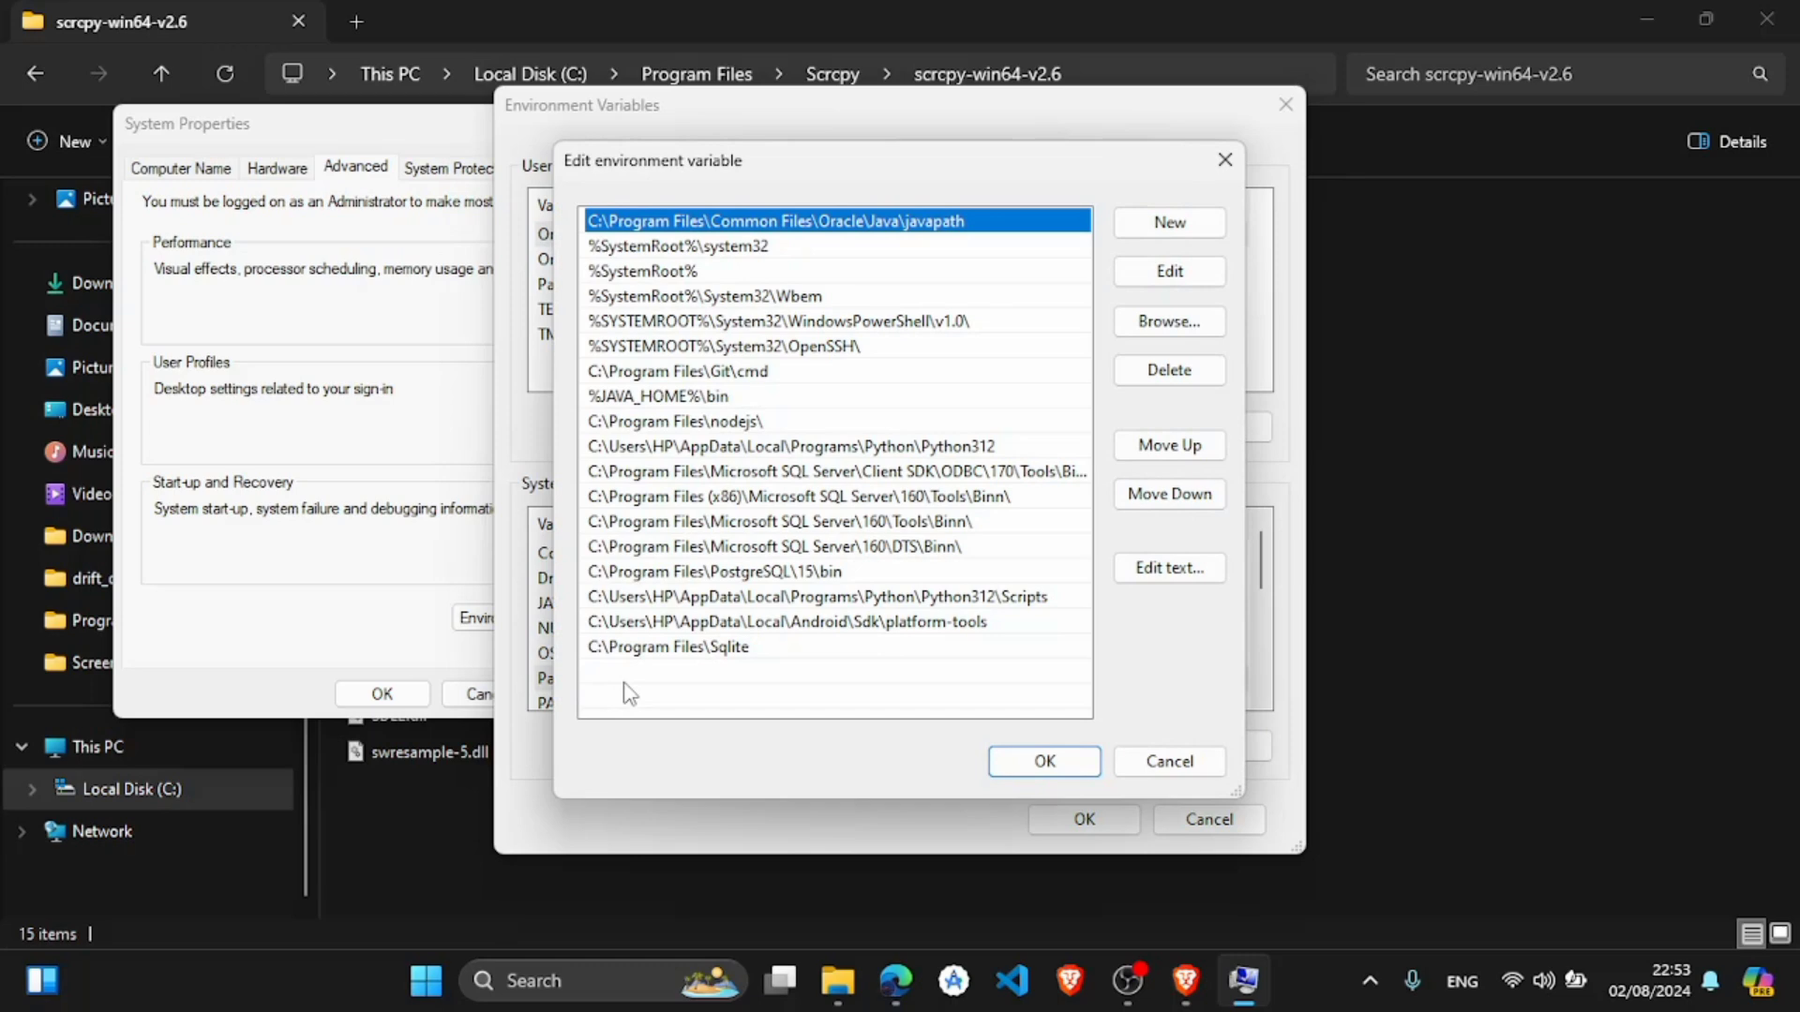
mouse_move(1168, 224)
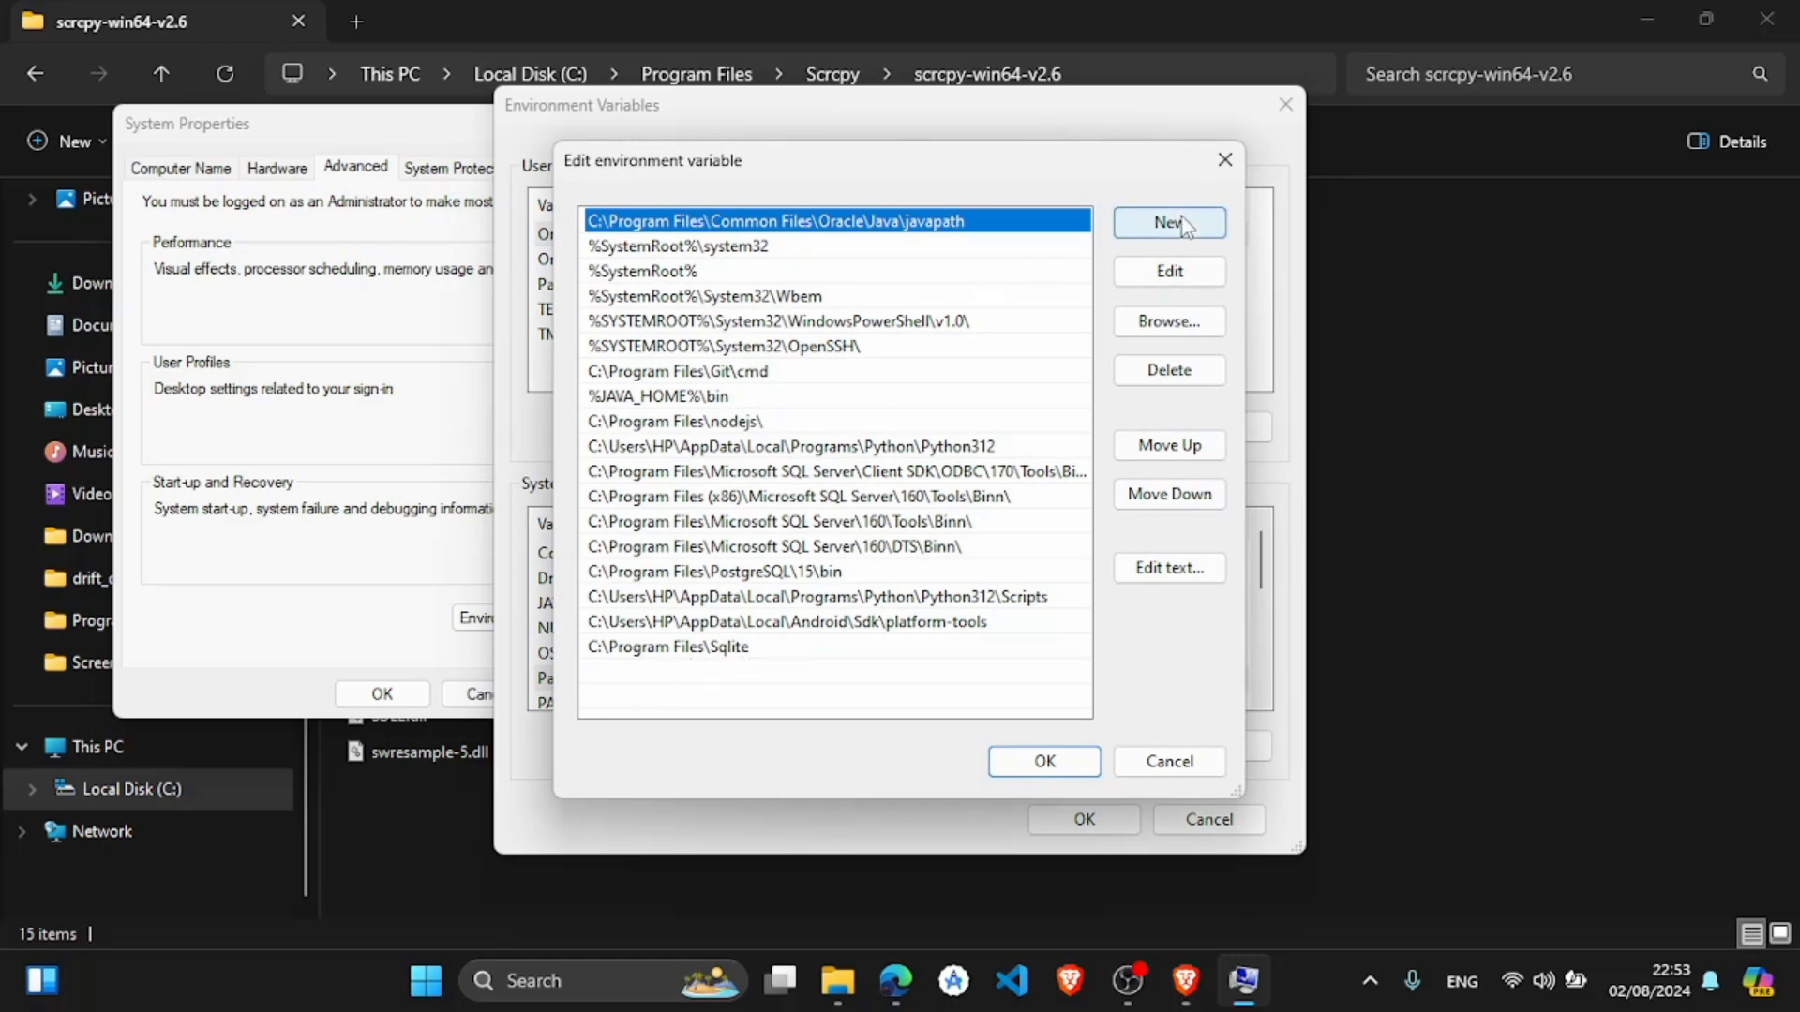
left_click(1168, 223)
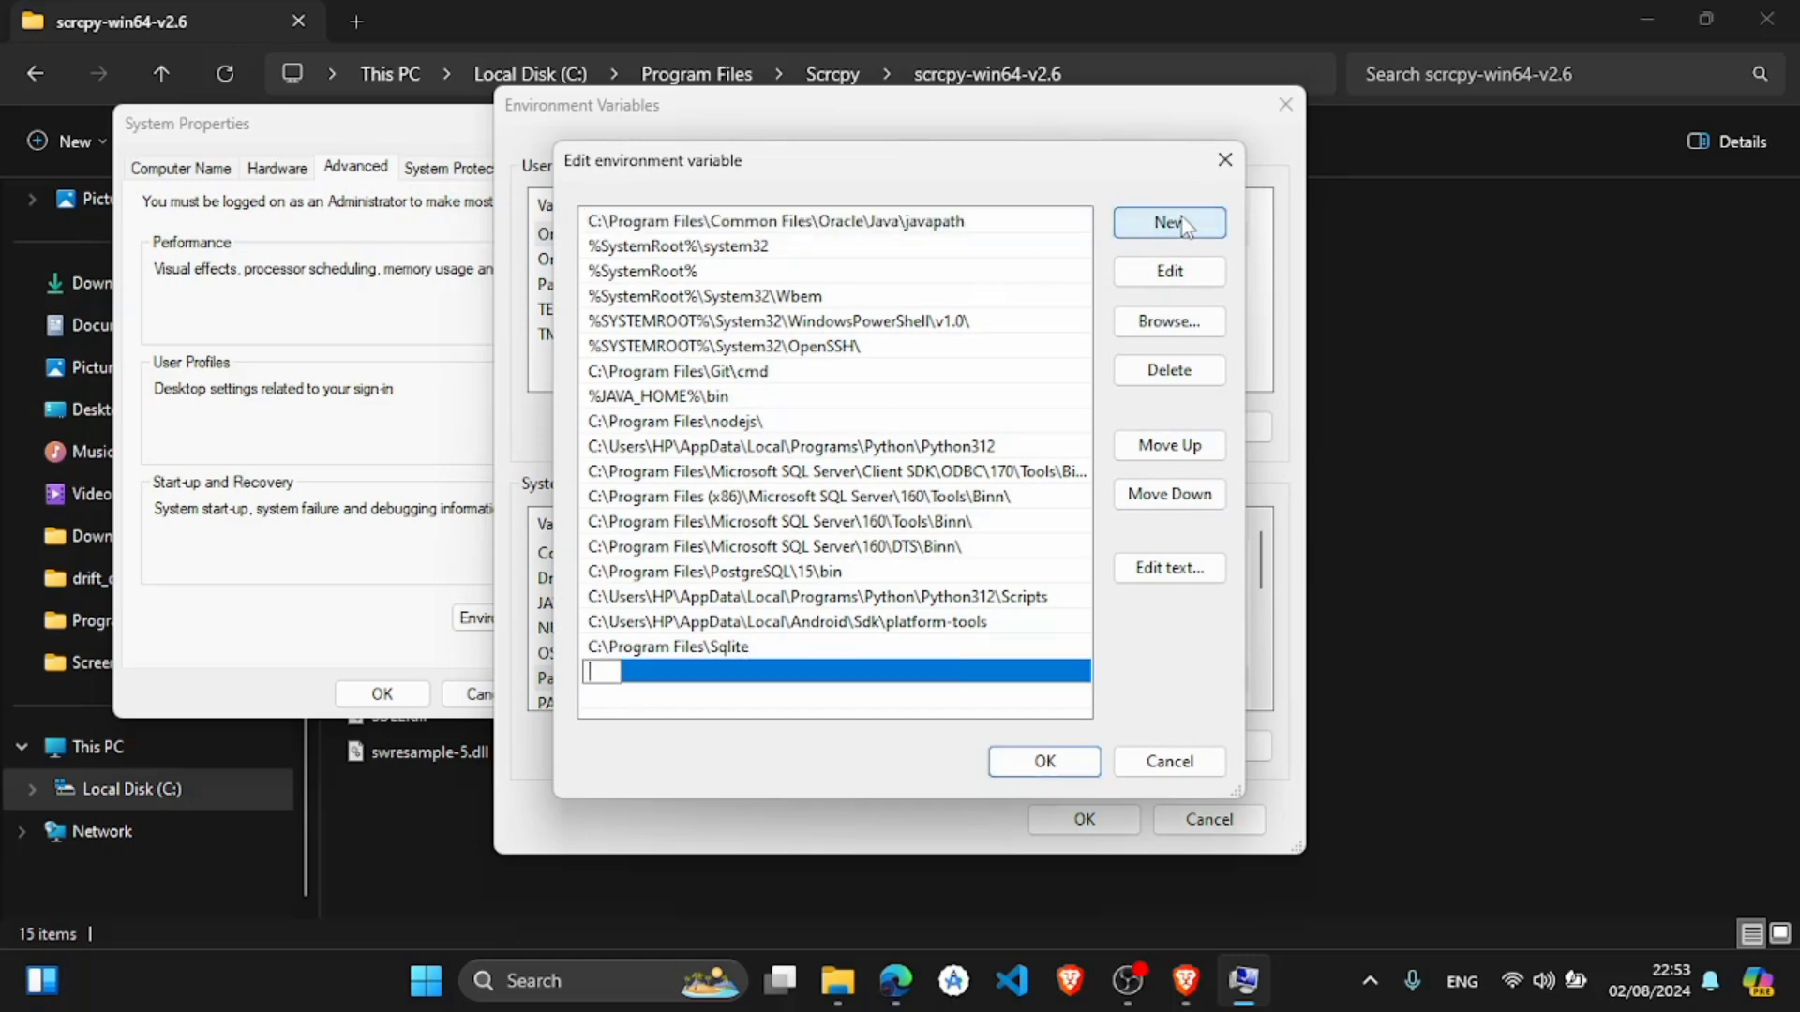
type("C:\\Program Files\\Scrcpy\\scrcpy-win64-v2.6")
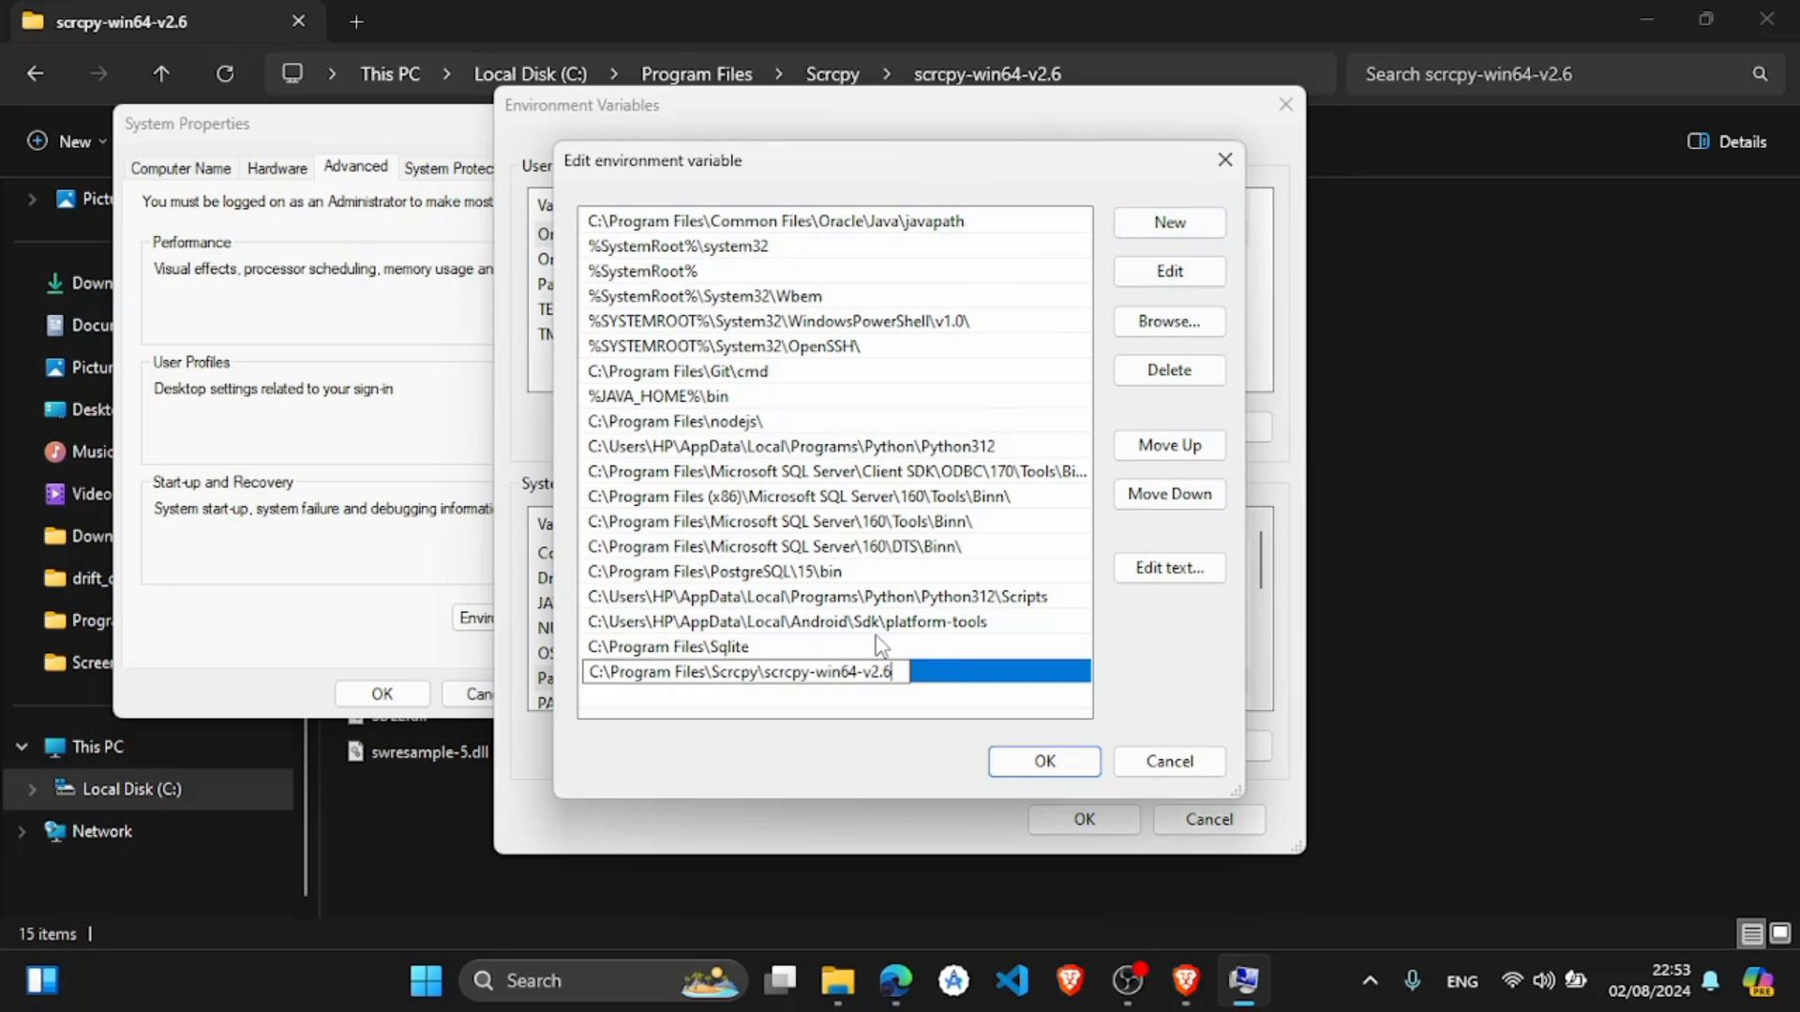
mouse_move(912, 714)
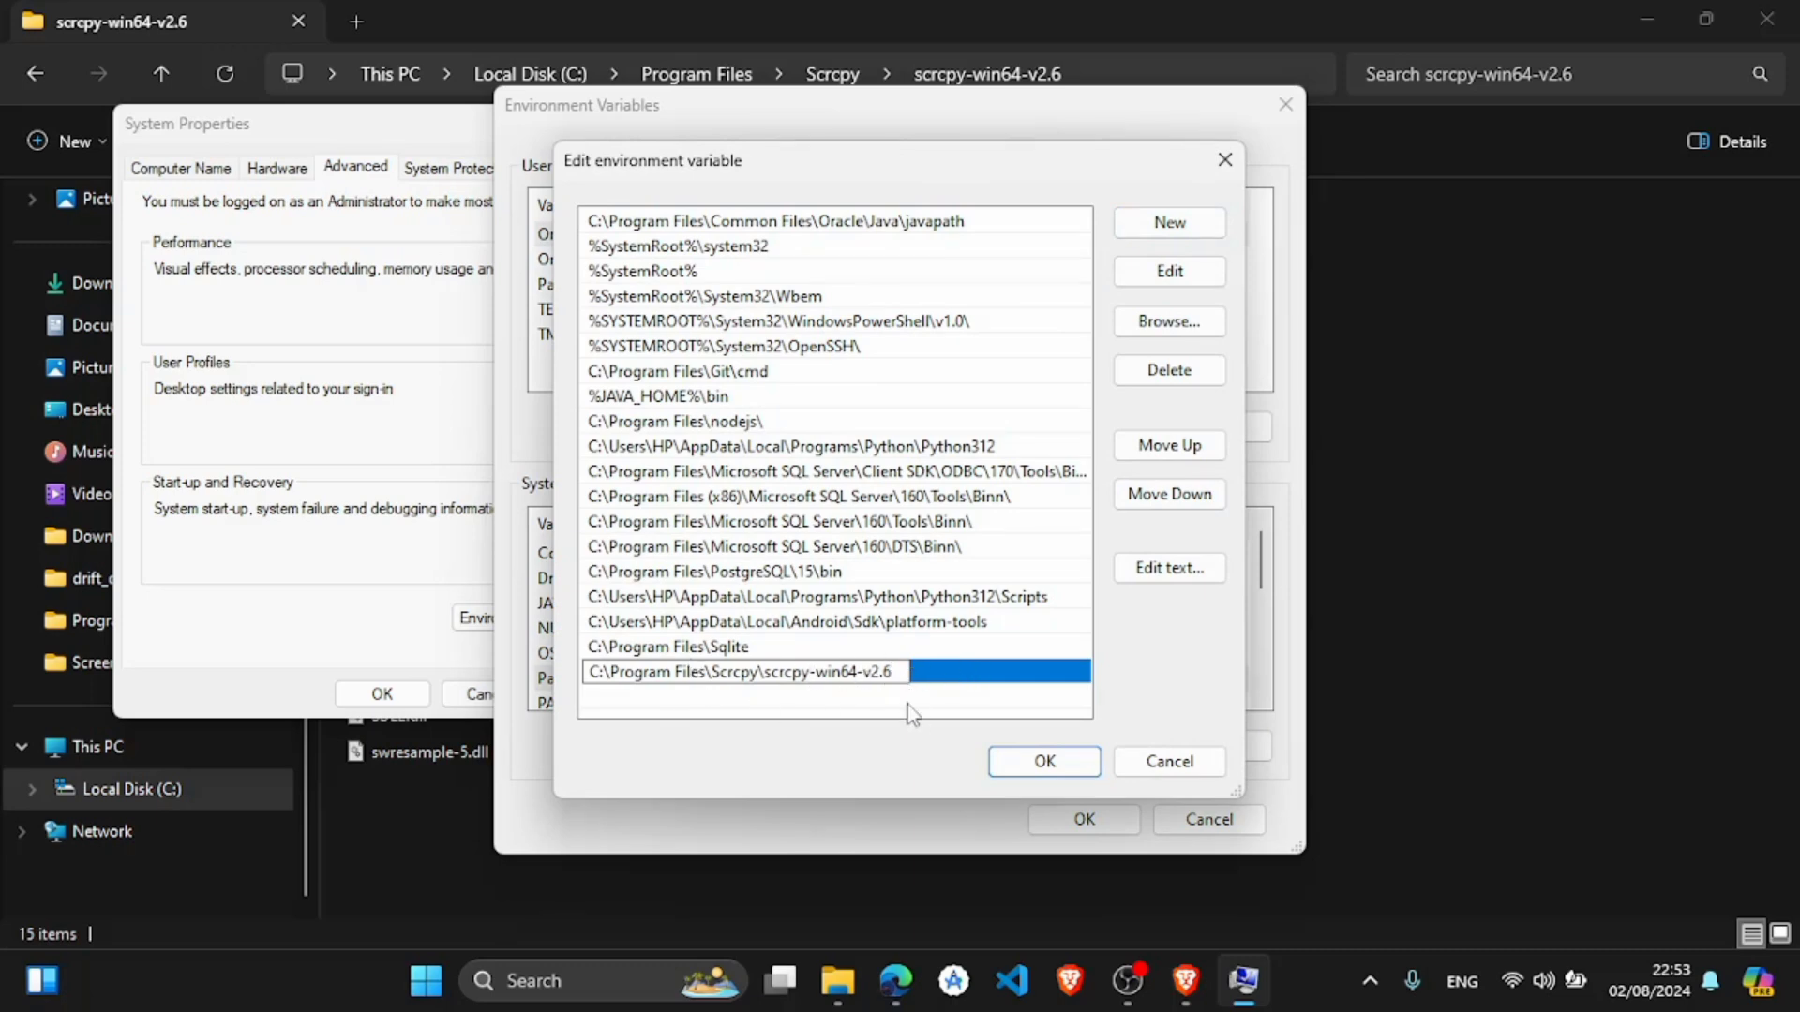
left_click(1040, 761)
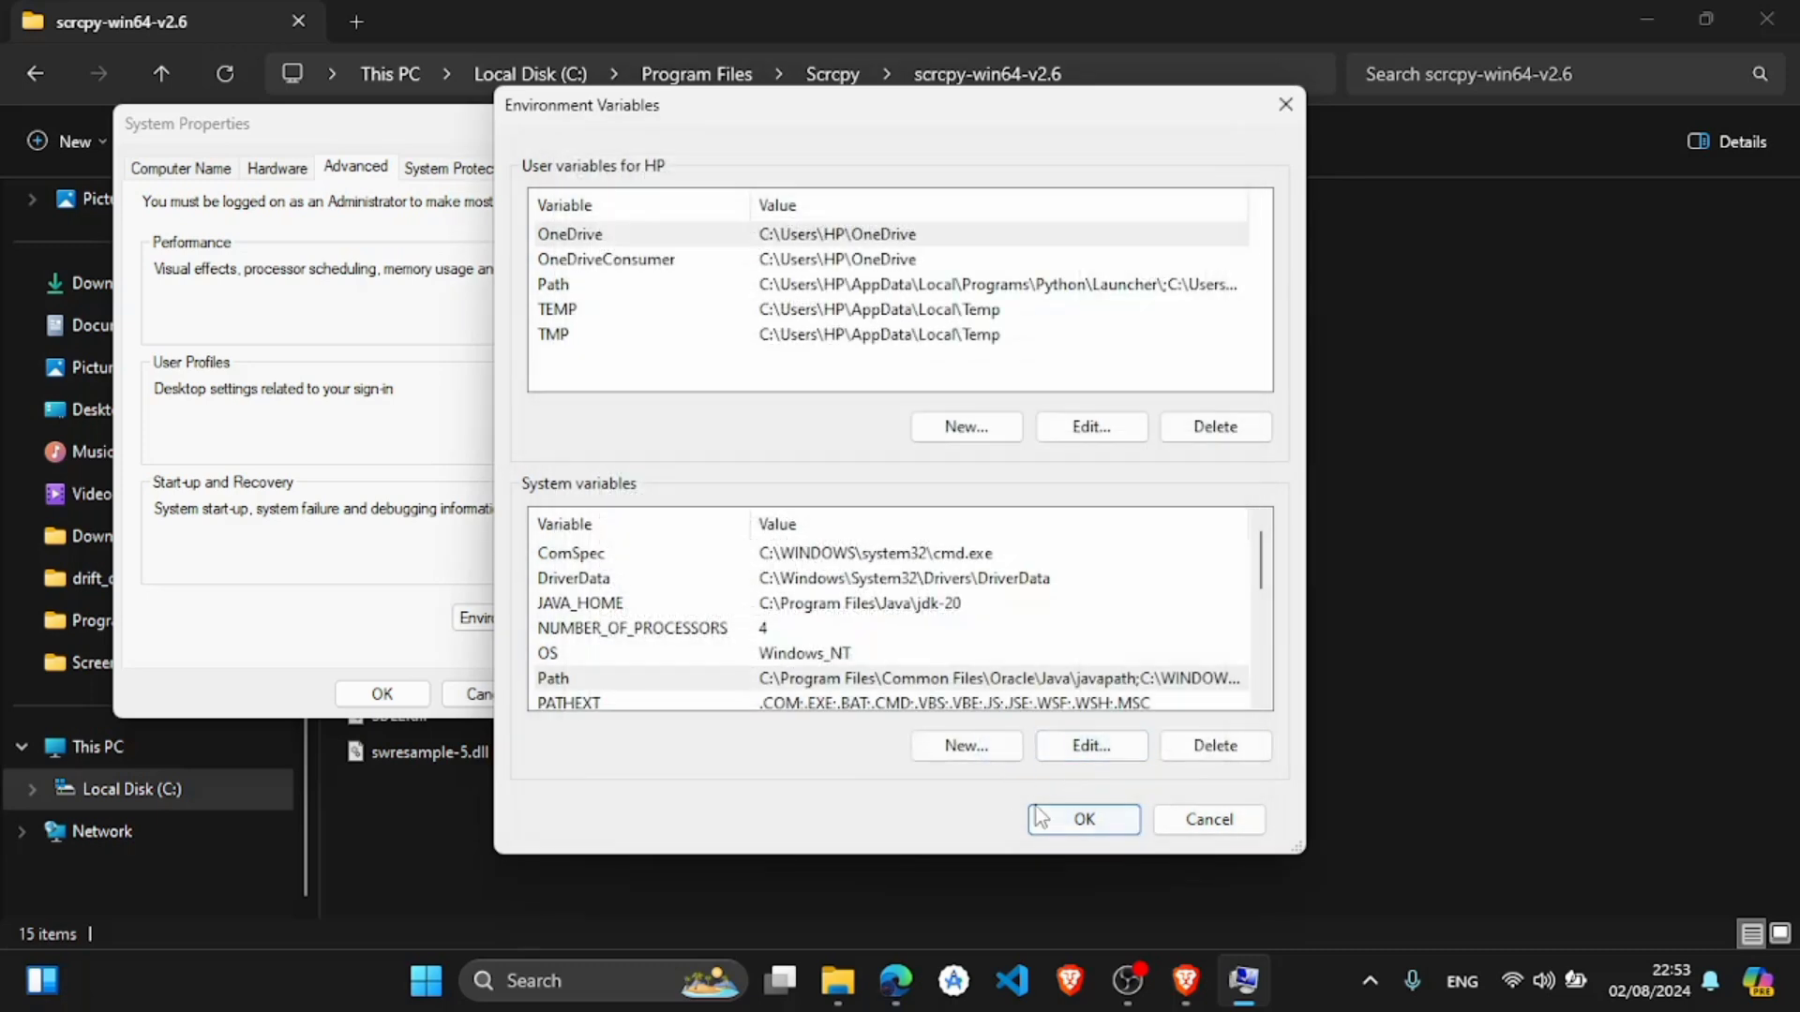
left_click(1080, 820)
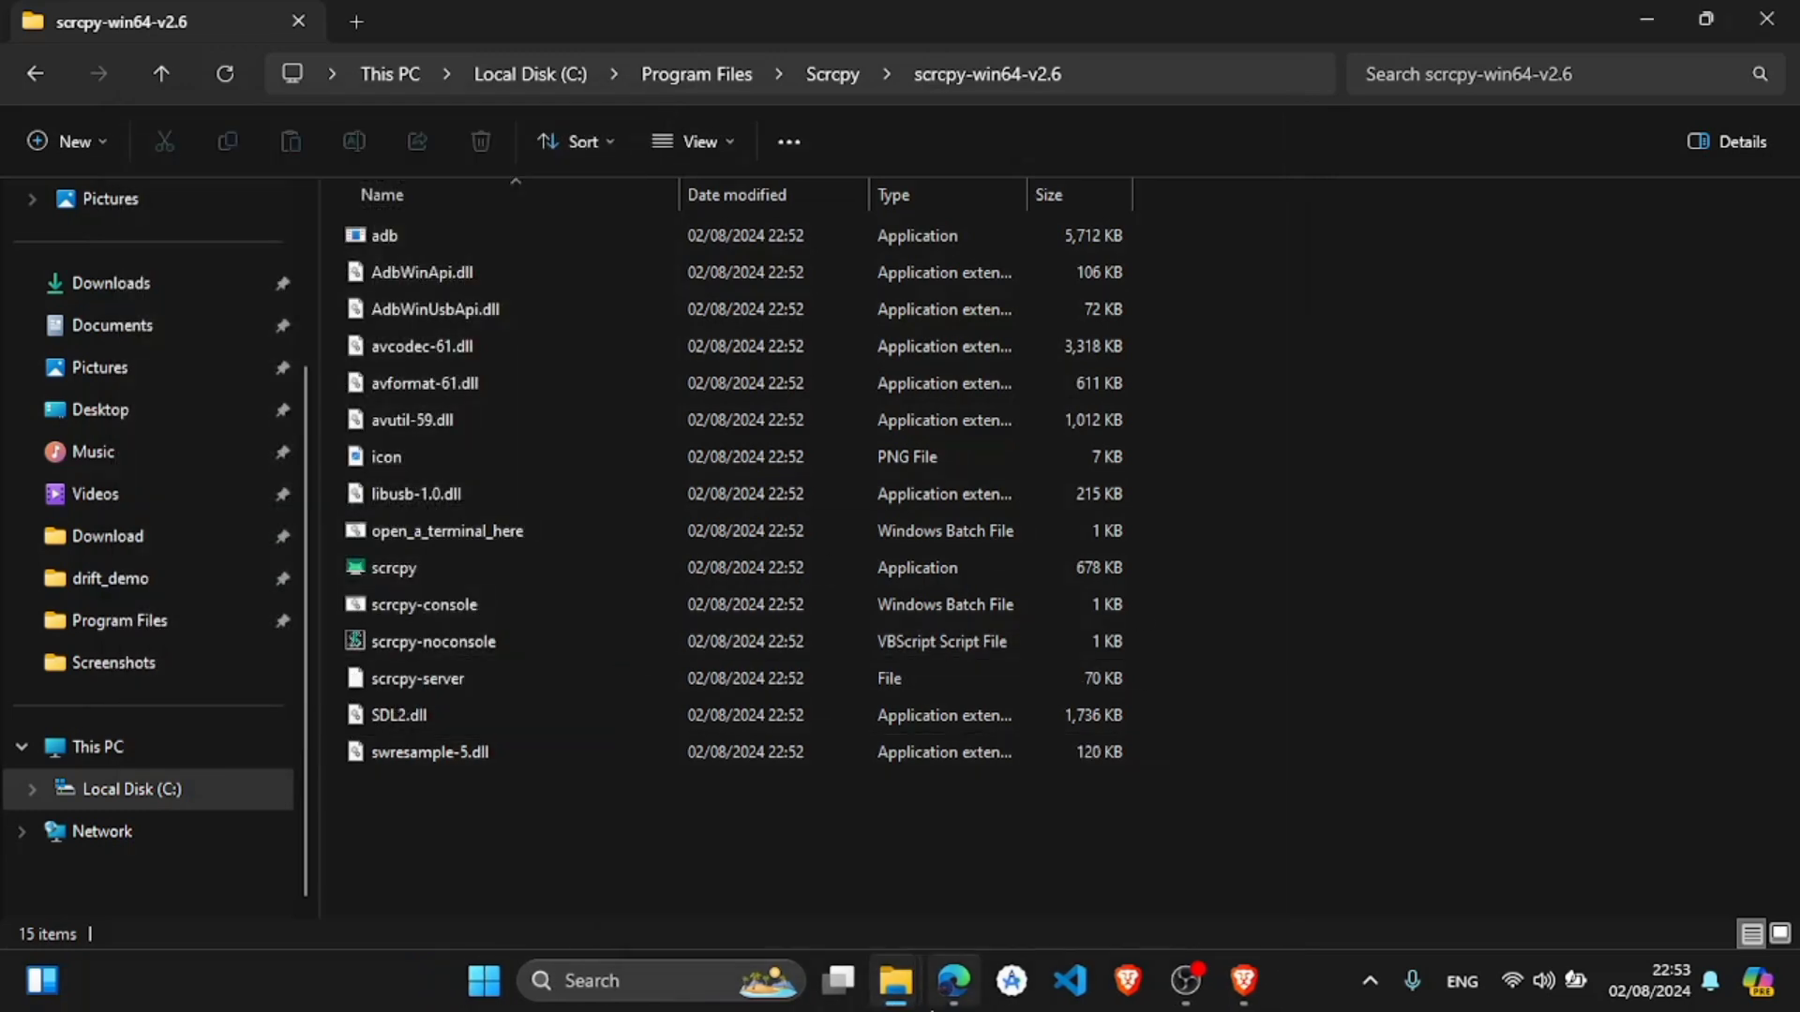
left_click(952, 980)
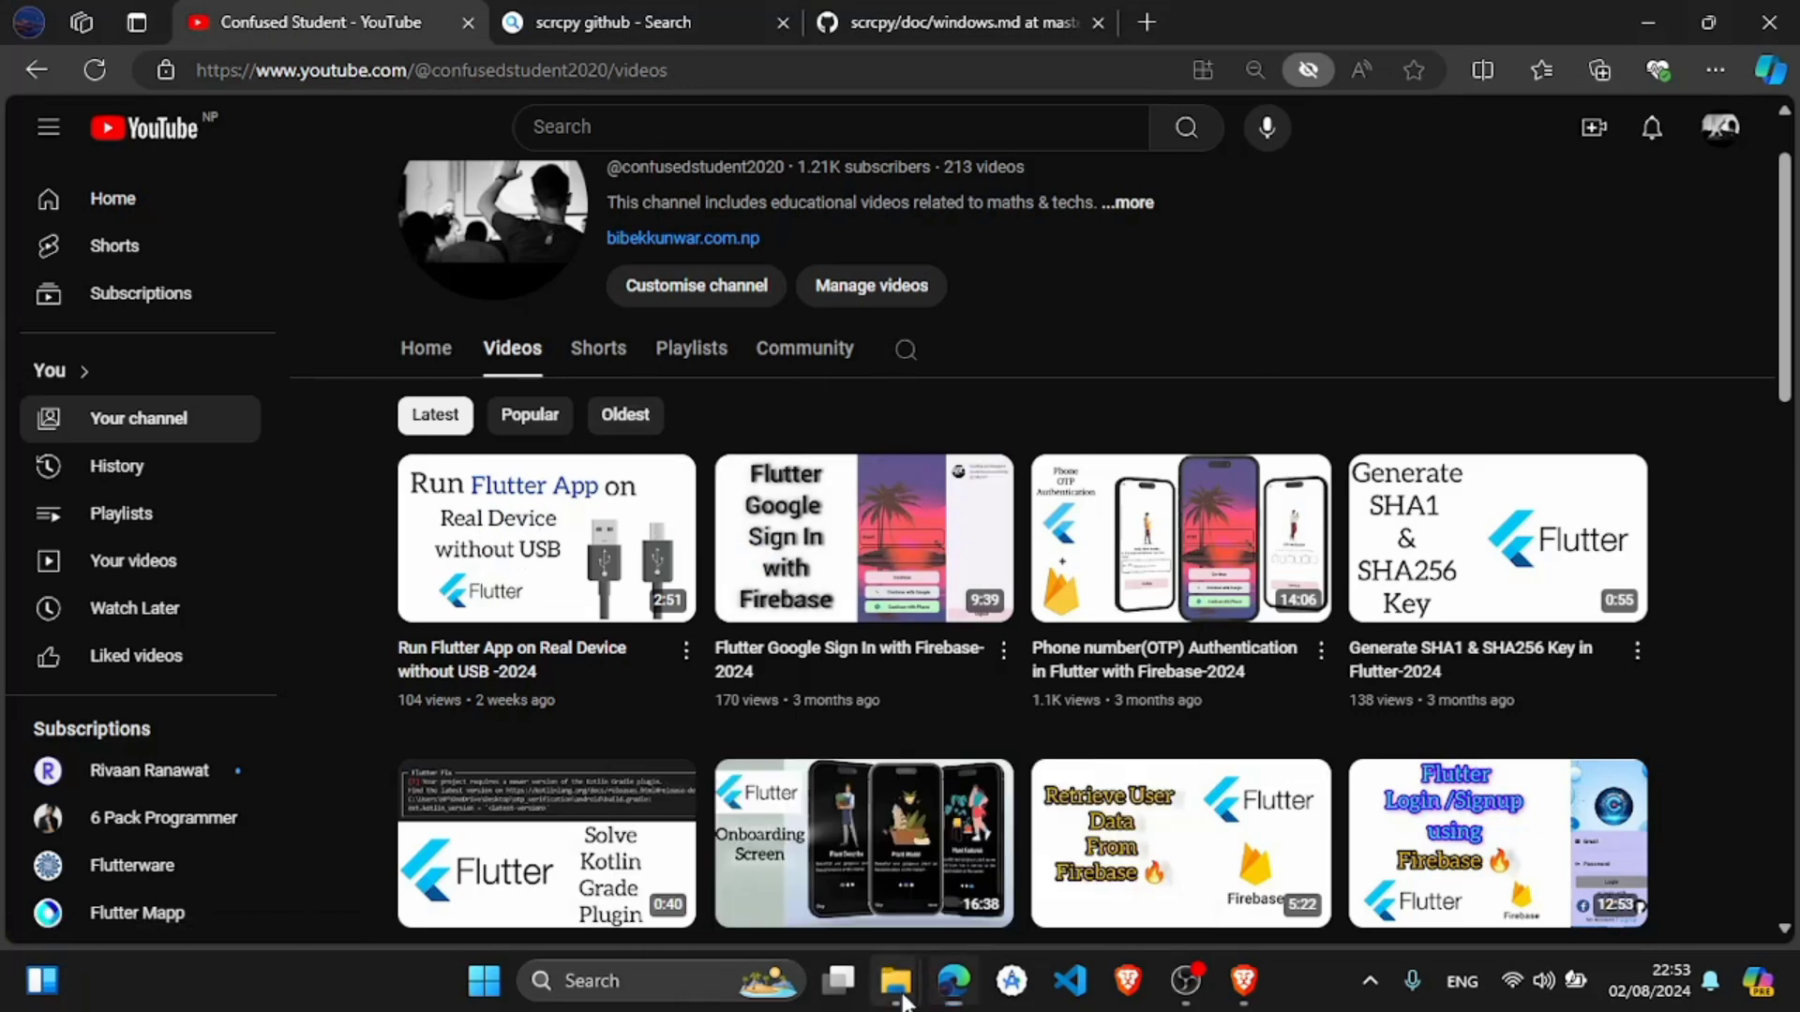
left_click(895, 980)
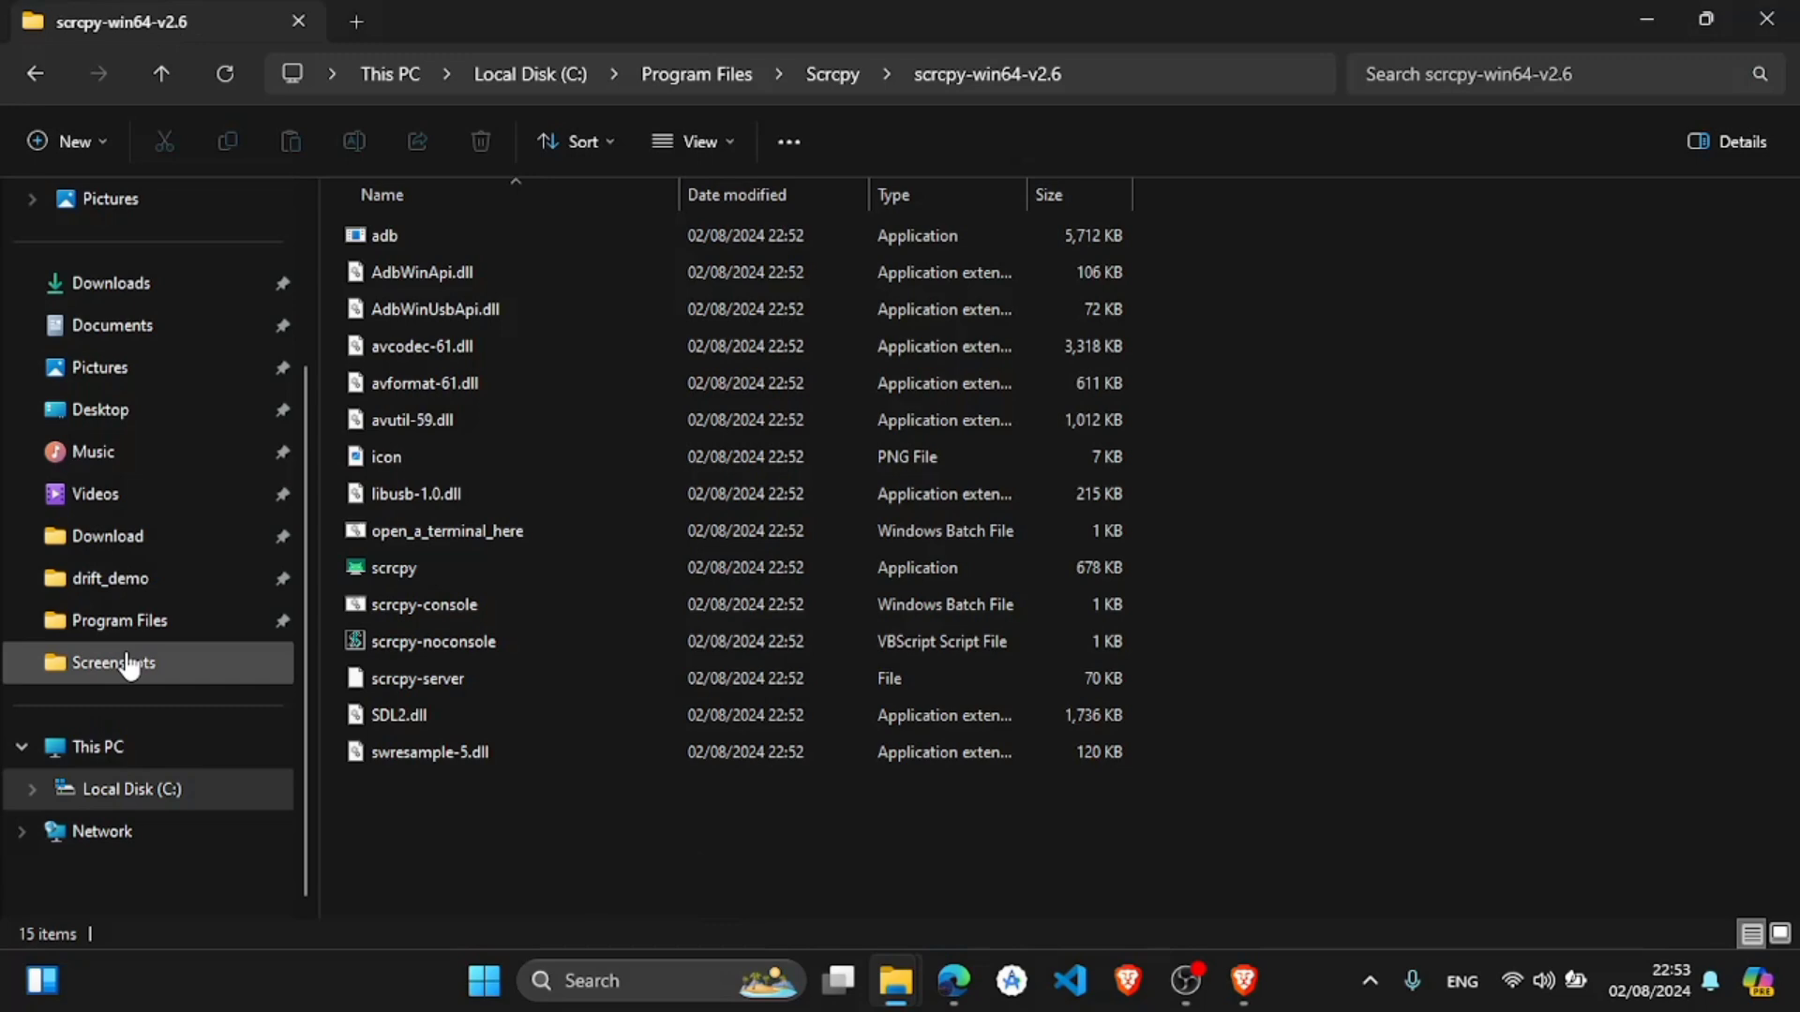
- Navigate This PC > C: > Users > the user's home folder, with hidden items shown
left_click(95, 747)
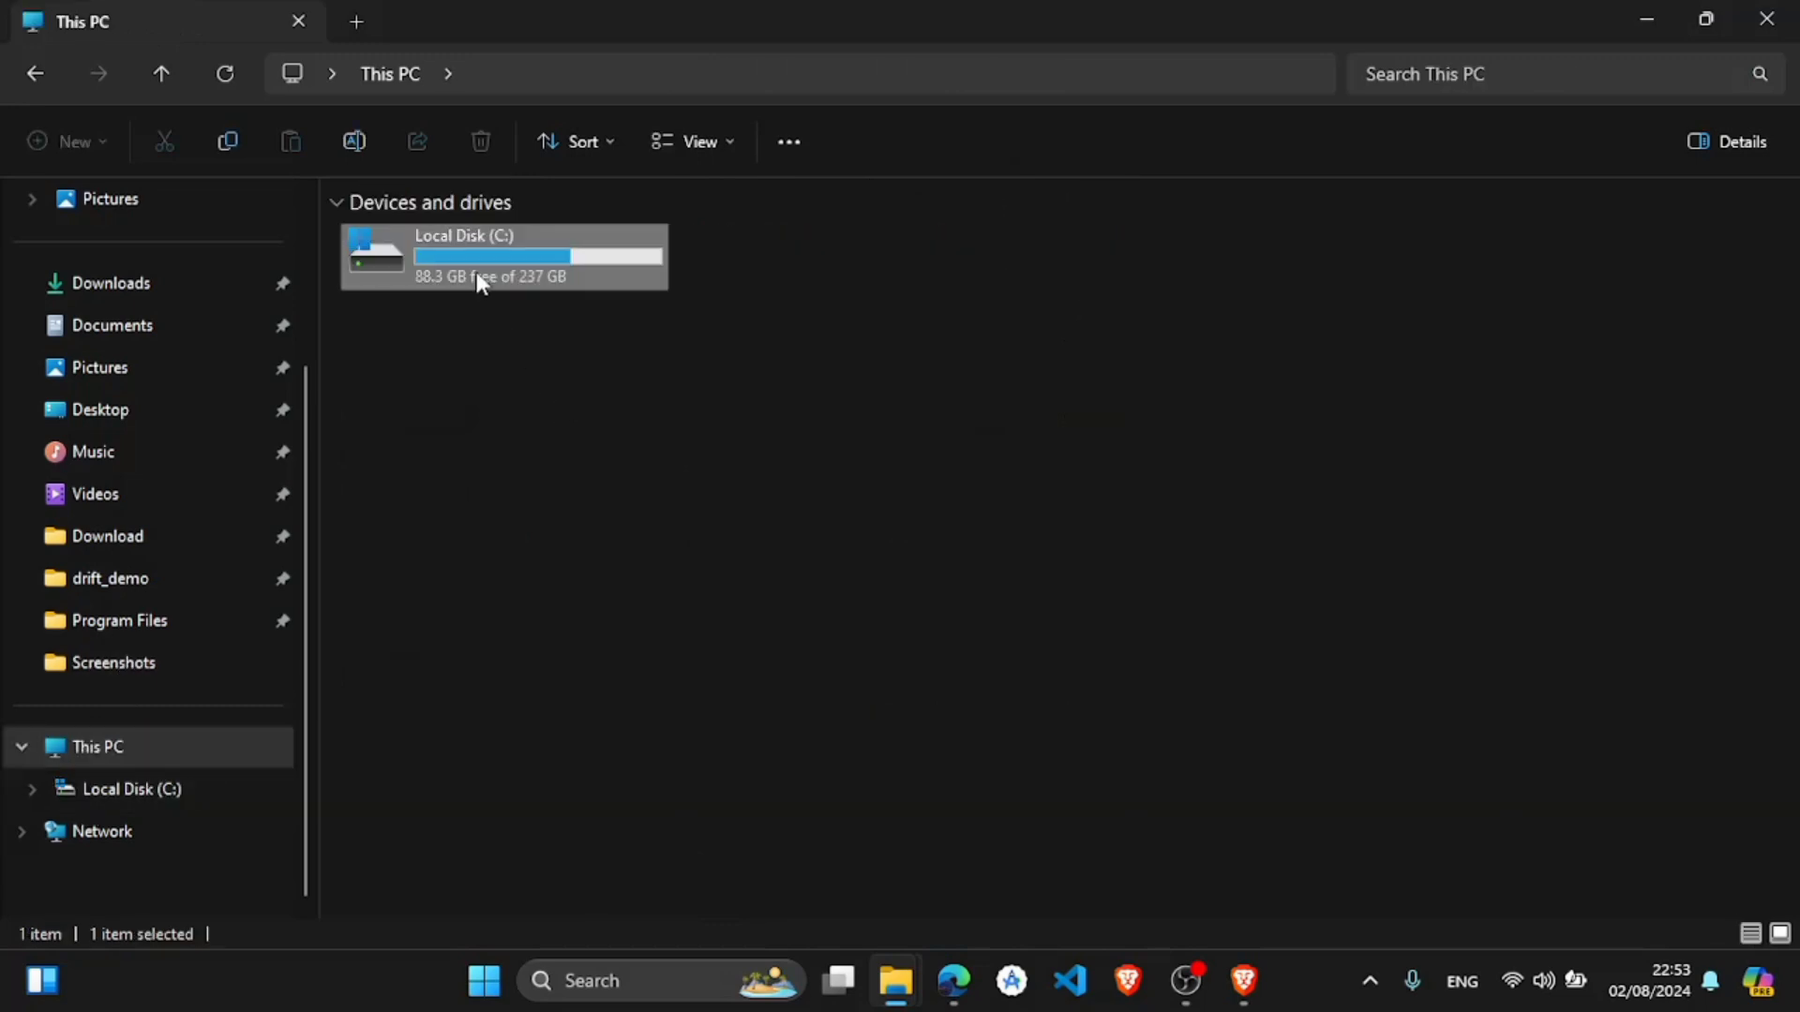
double_click(502, 257)
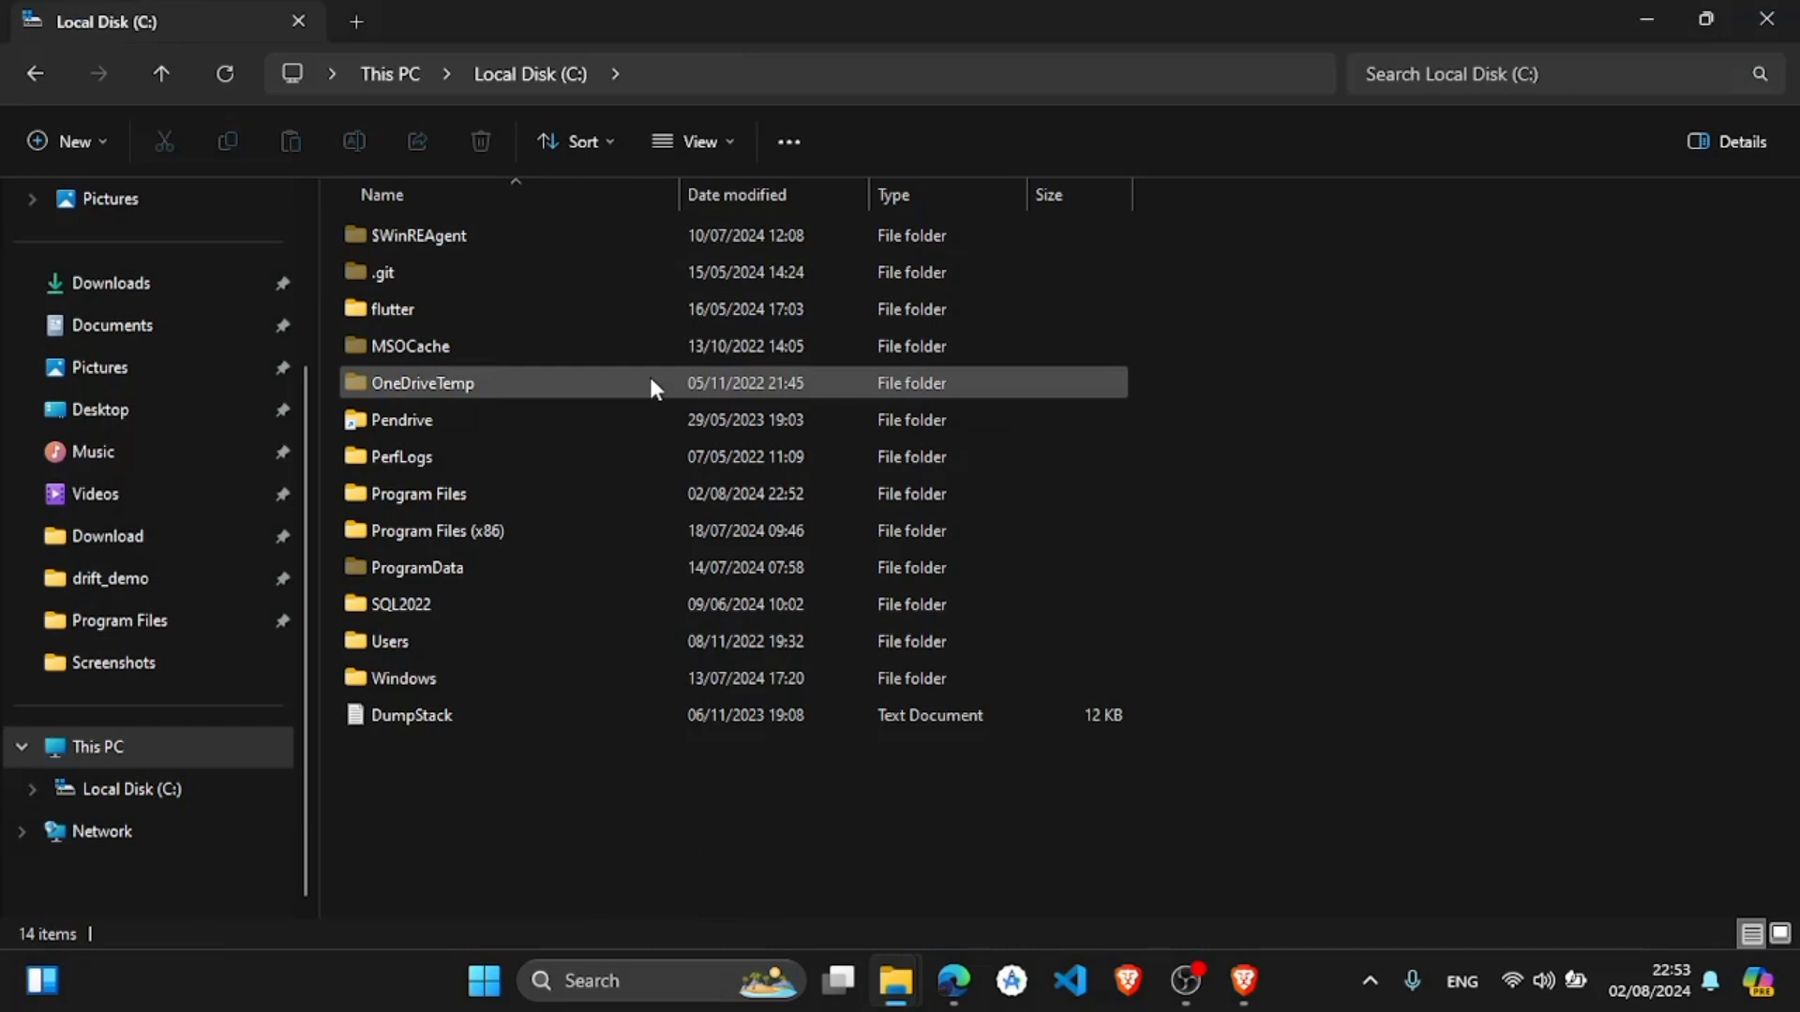
mouse_move(650, 383)
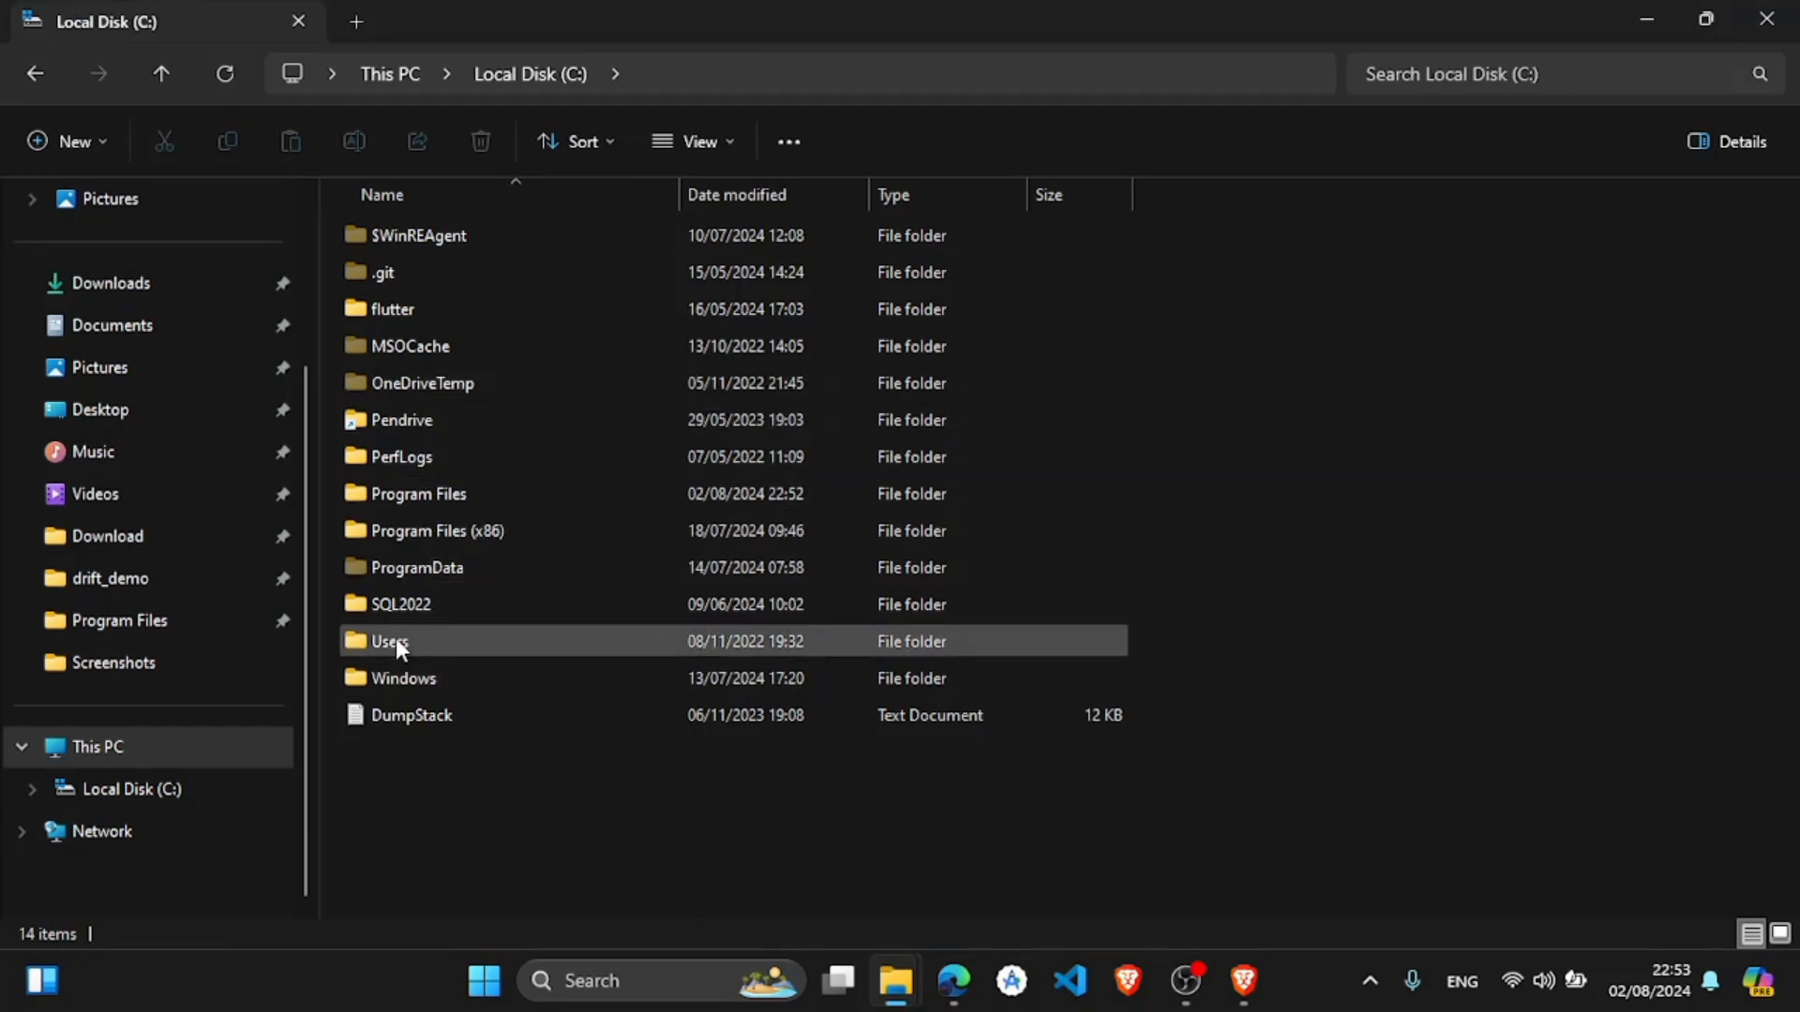
double_click(390, 641)
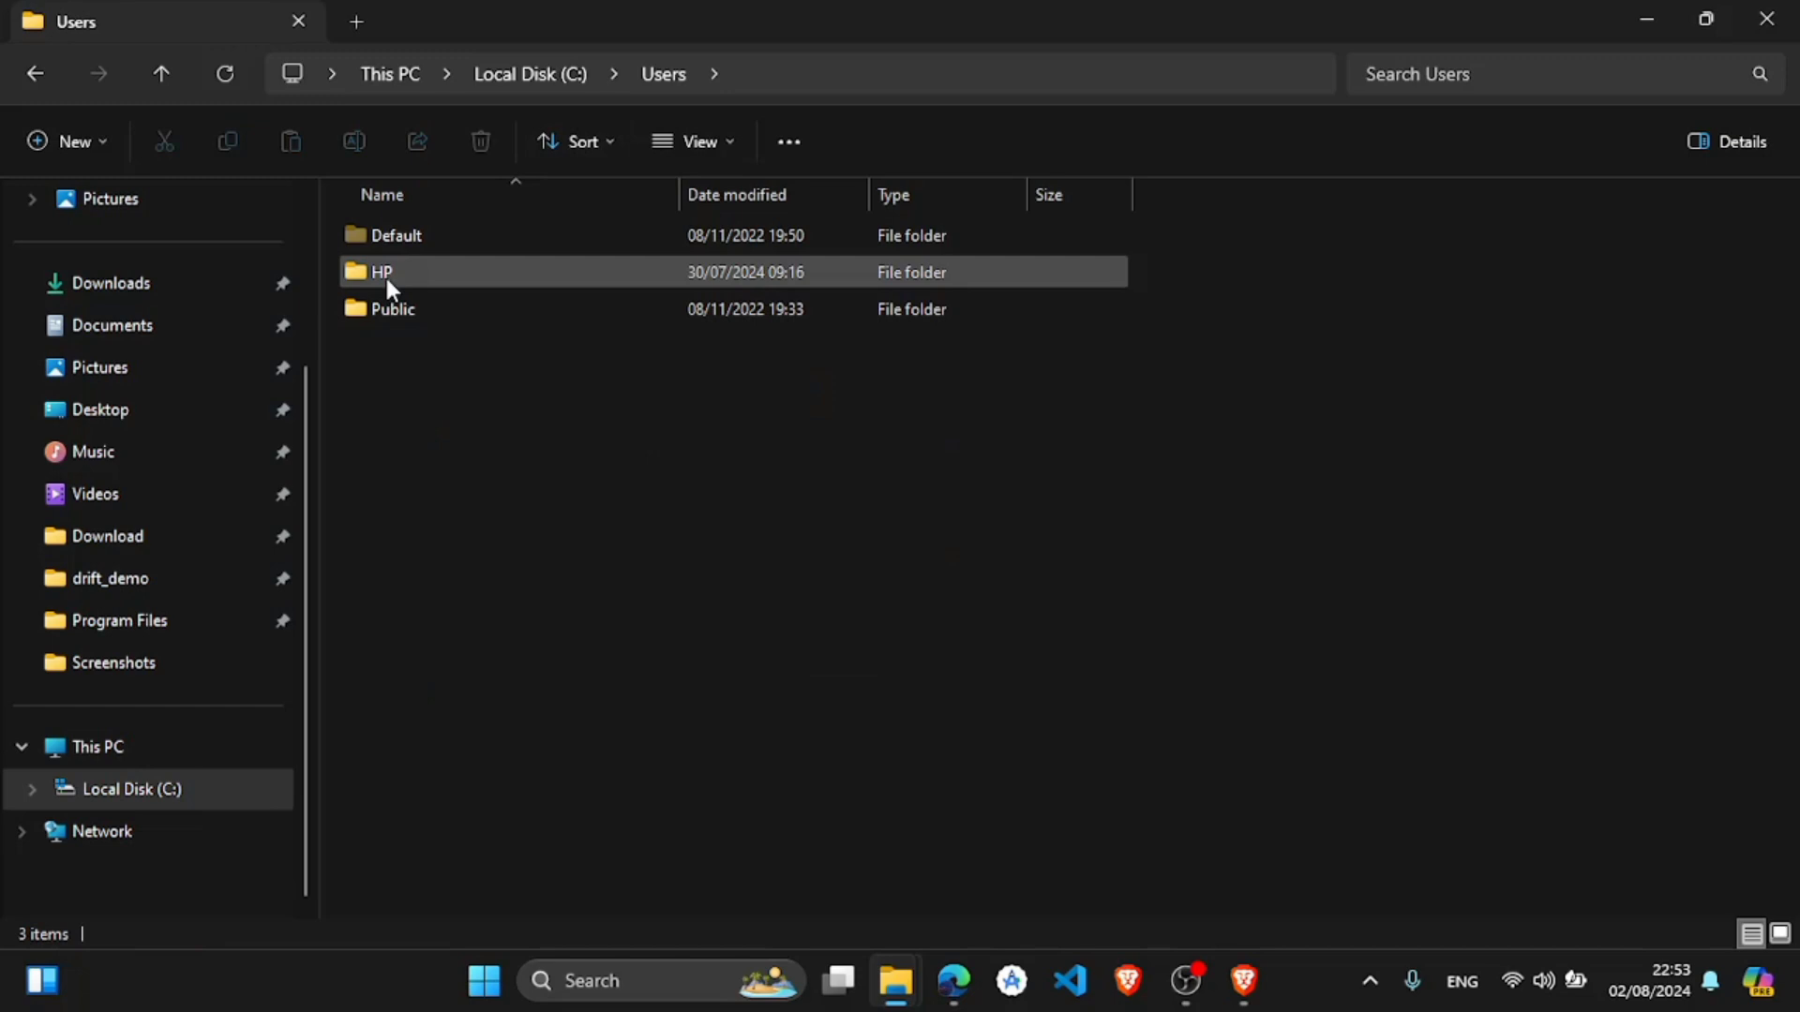
double_click(383, 272)
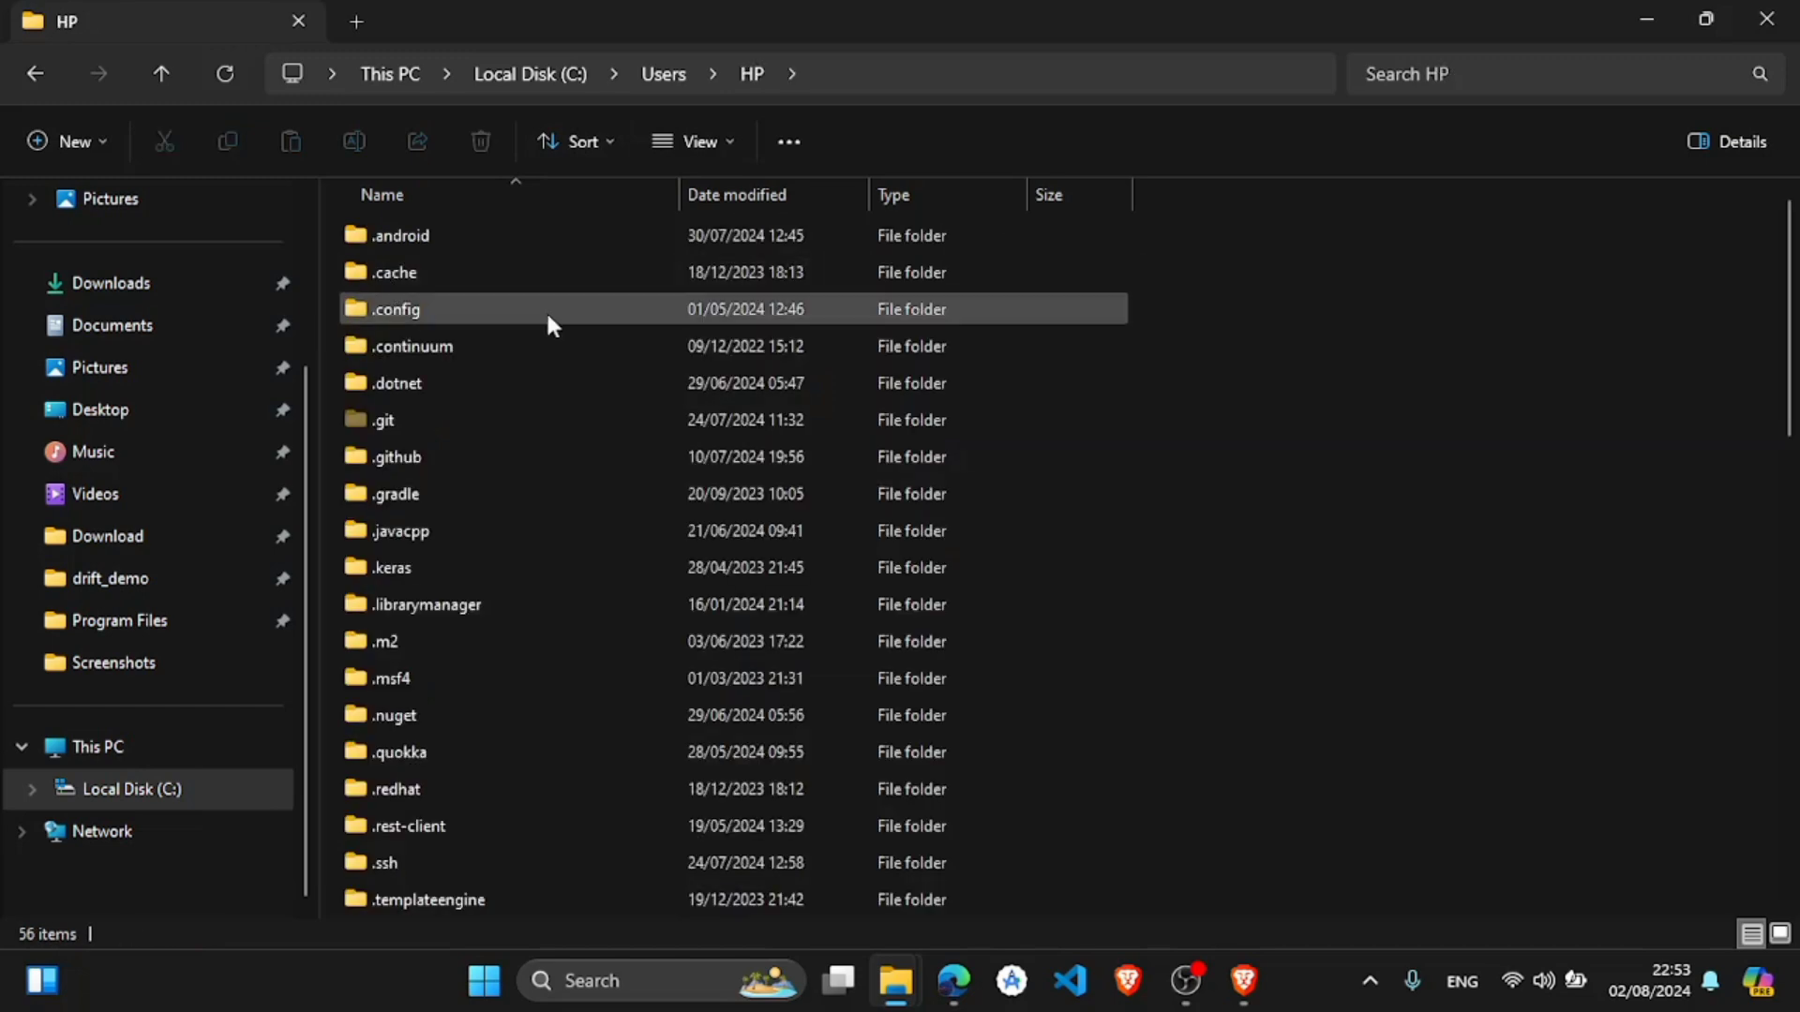
scroll("down", 3)
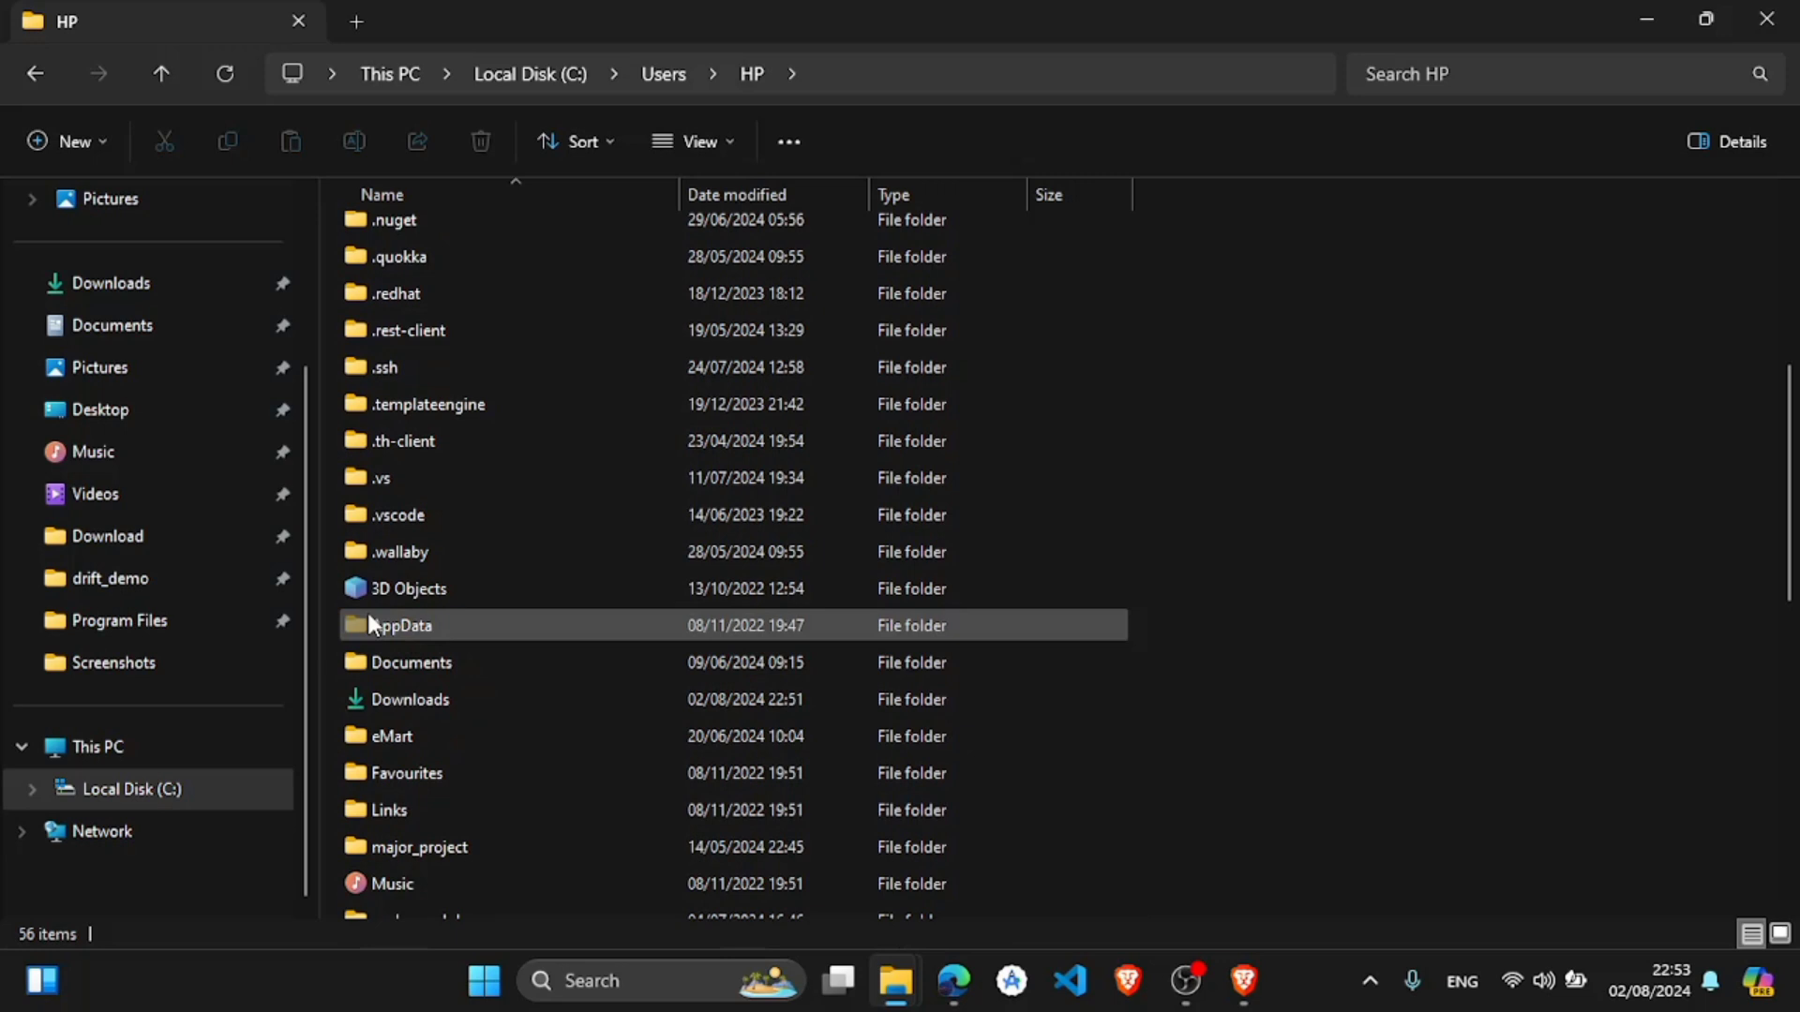
left_click(692, 141)
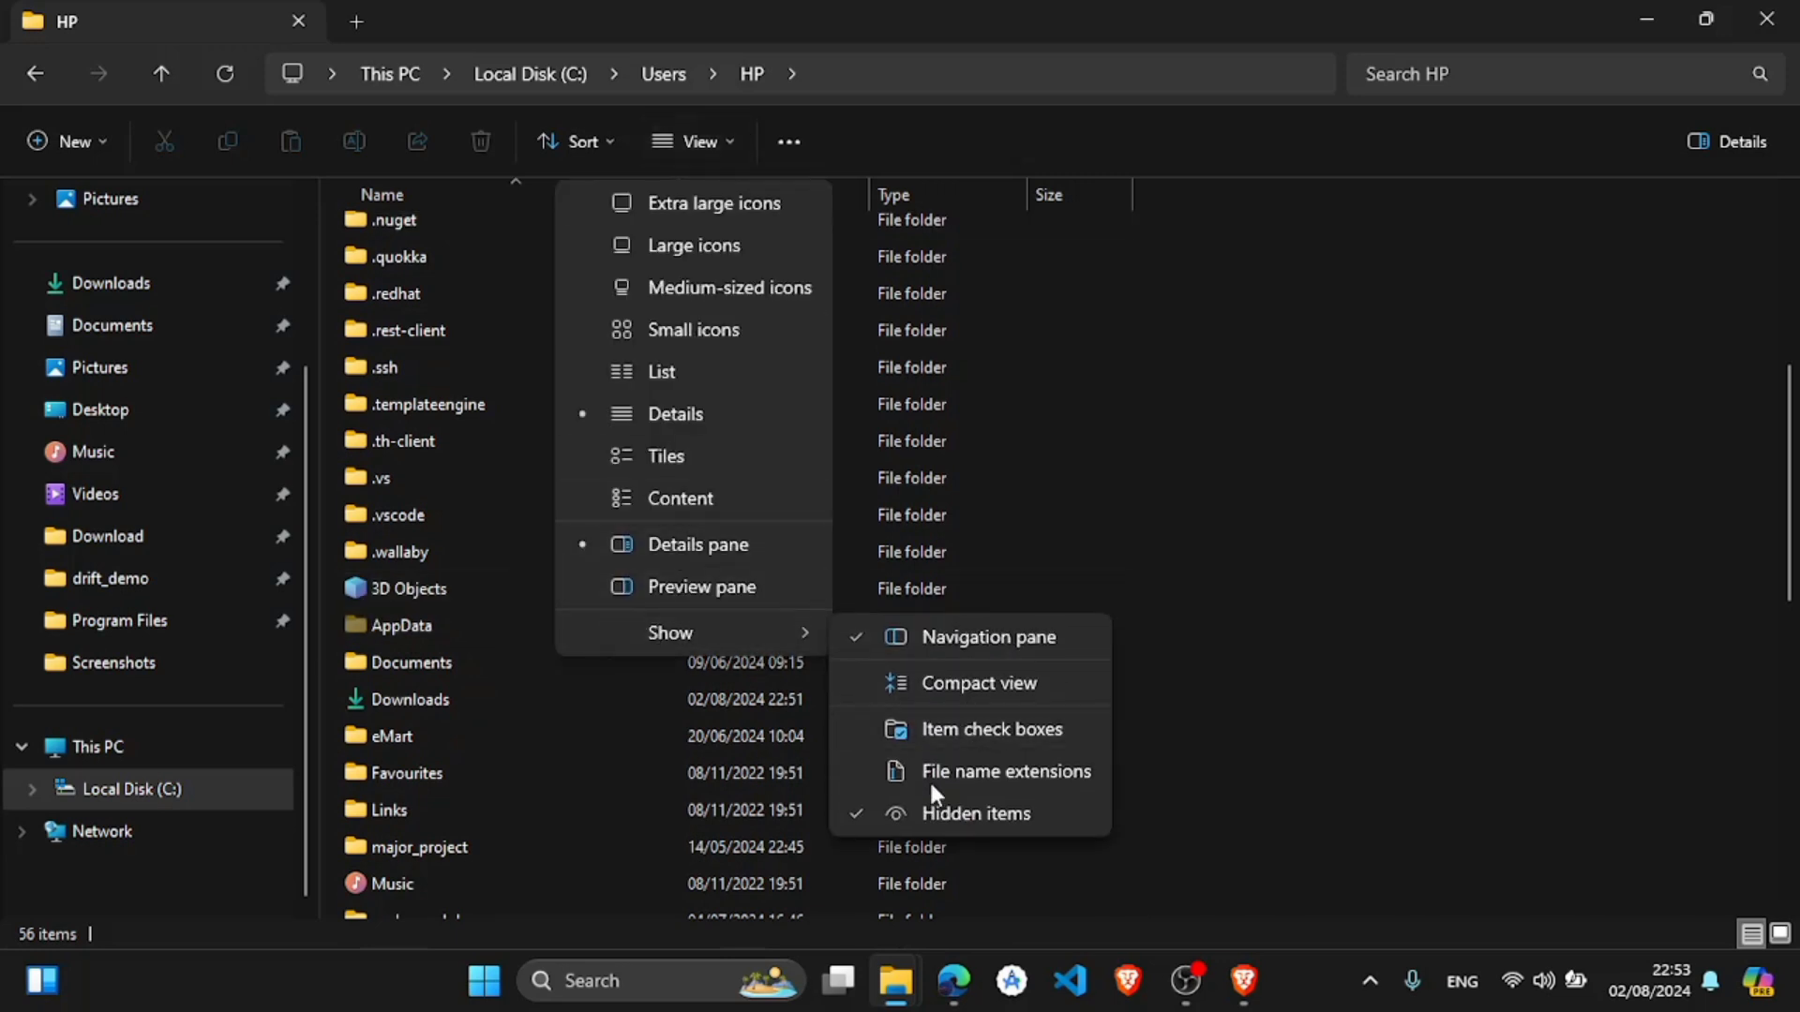
mouse_move(975, 813)
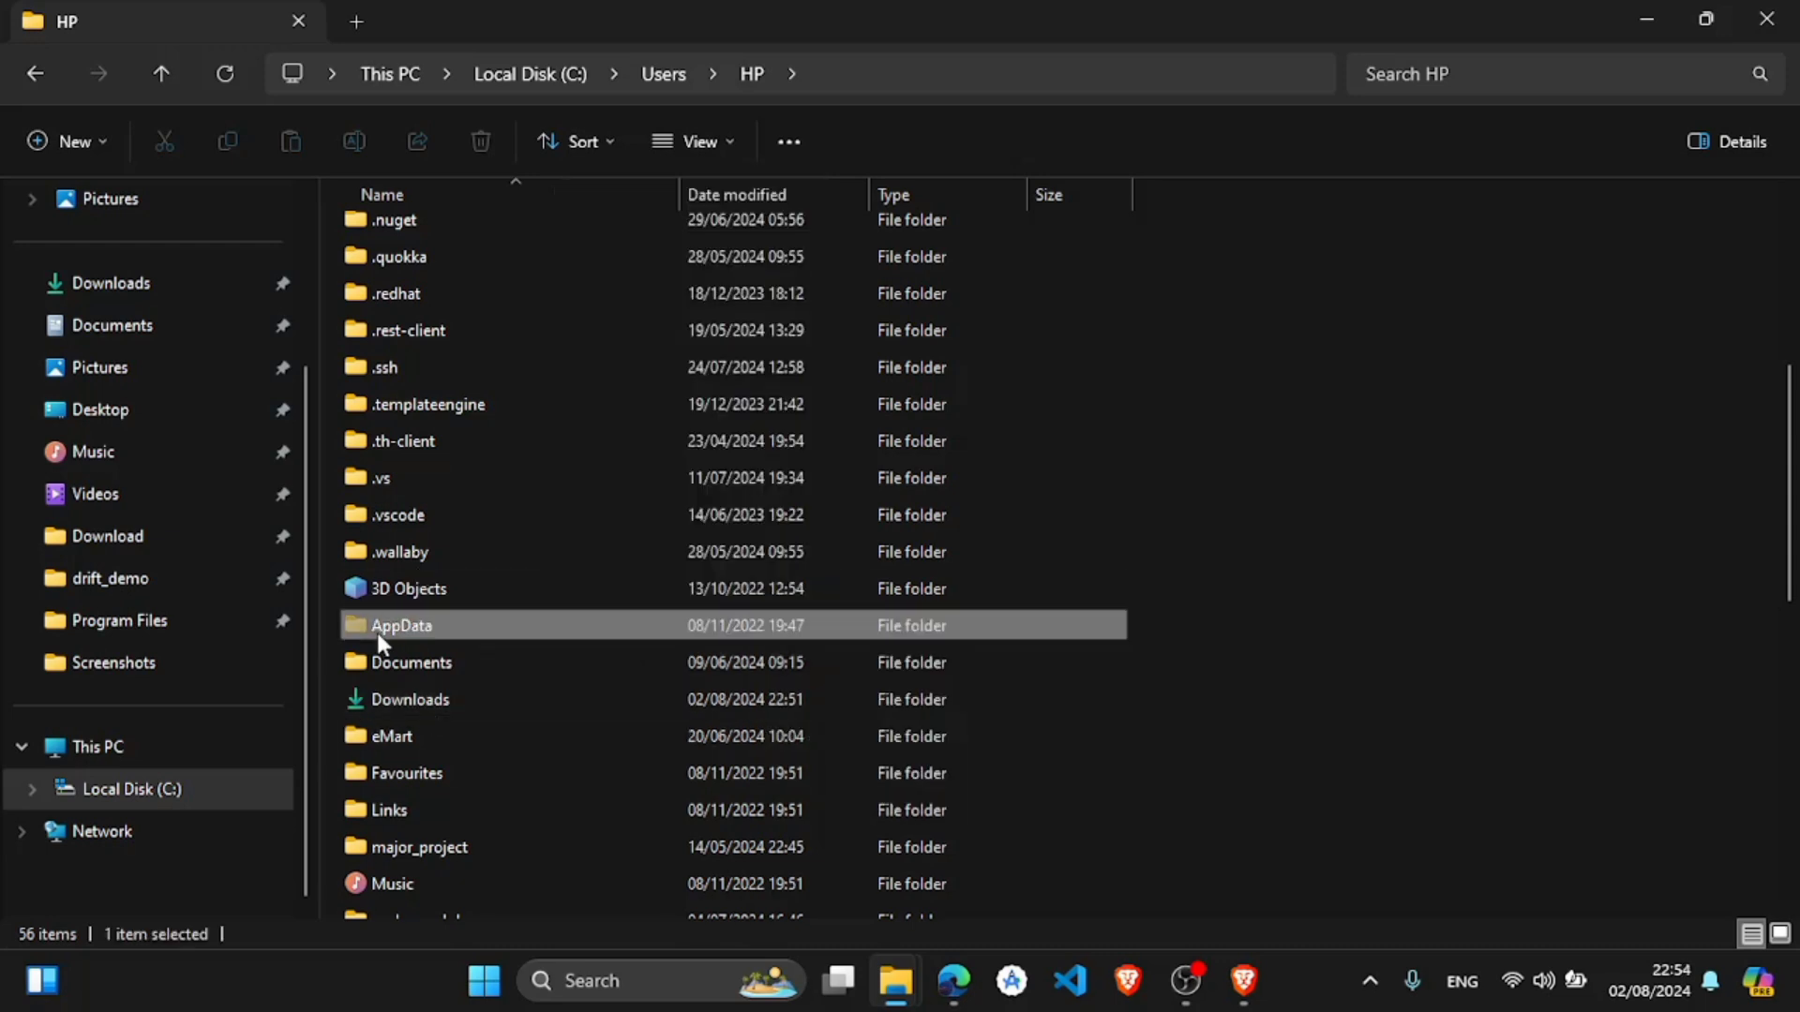
- Continue into AppData\Local\Android\Sdk\platform-tools to expose its full path
double_click(401, 627)
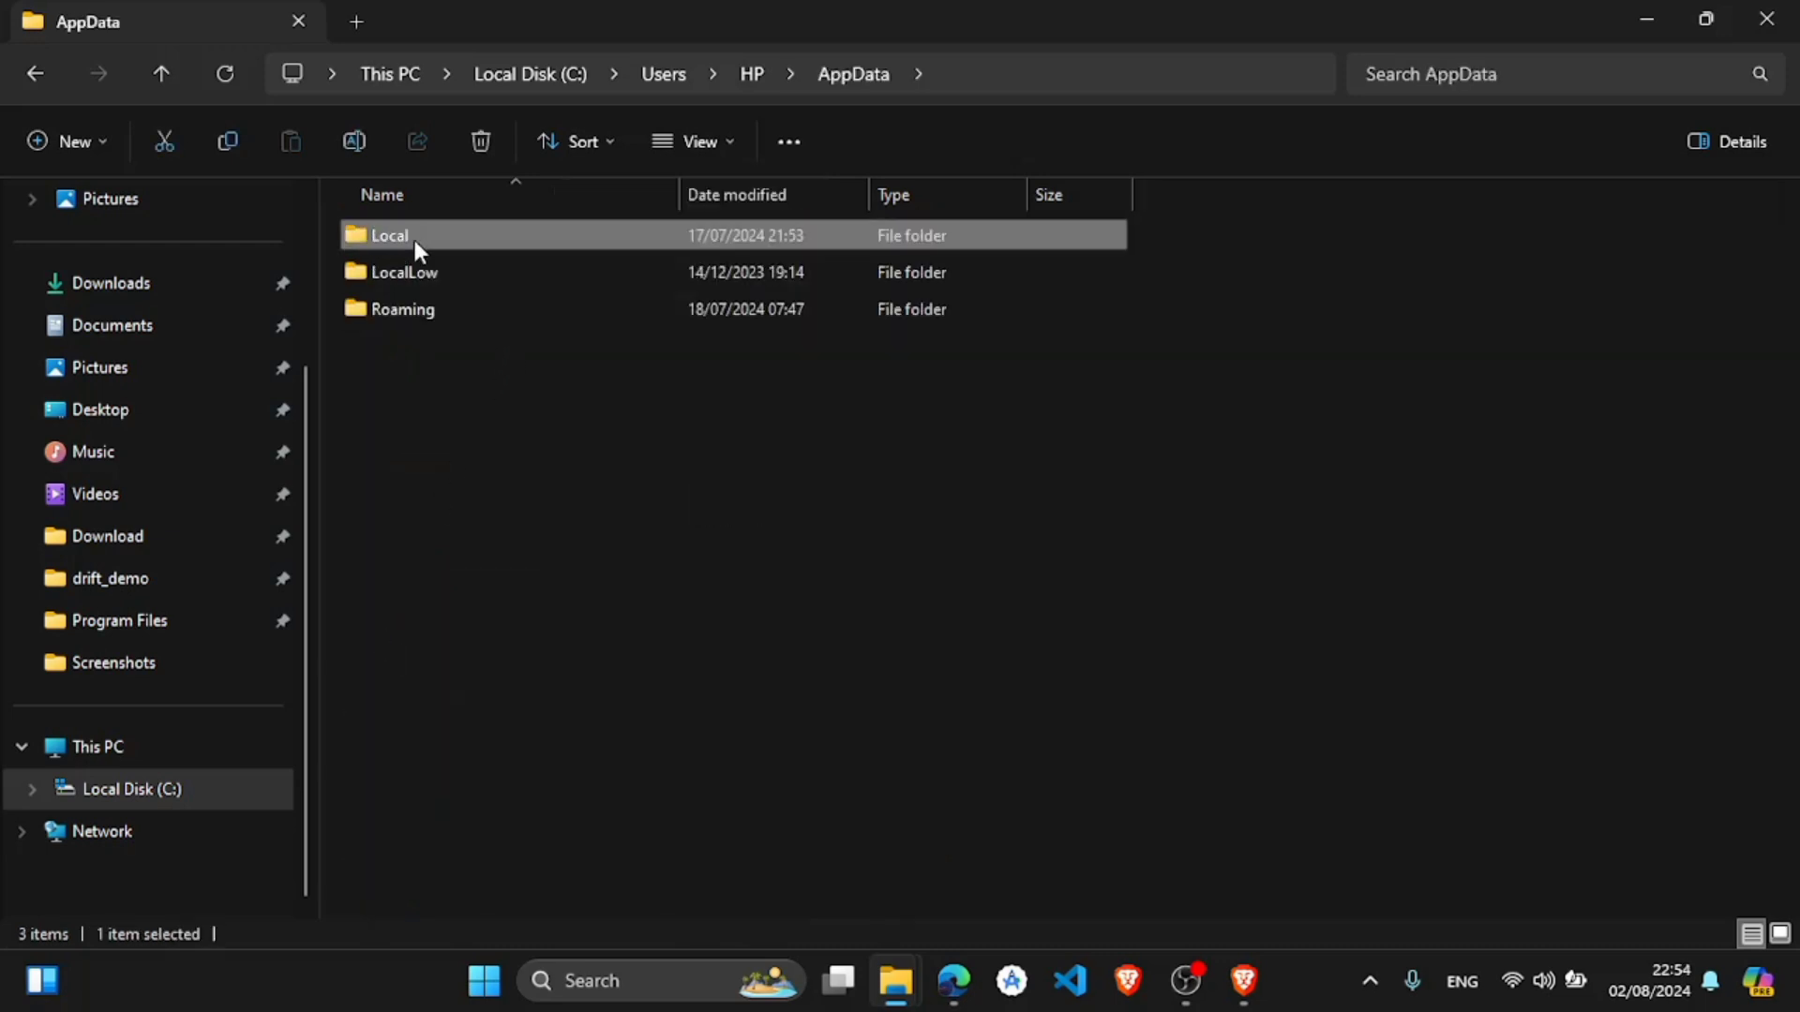
double_click(388, 236)
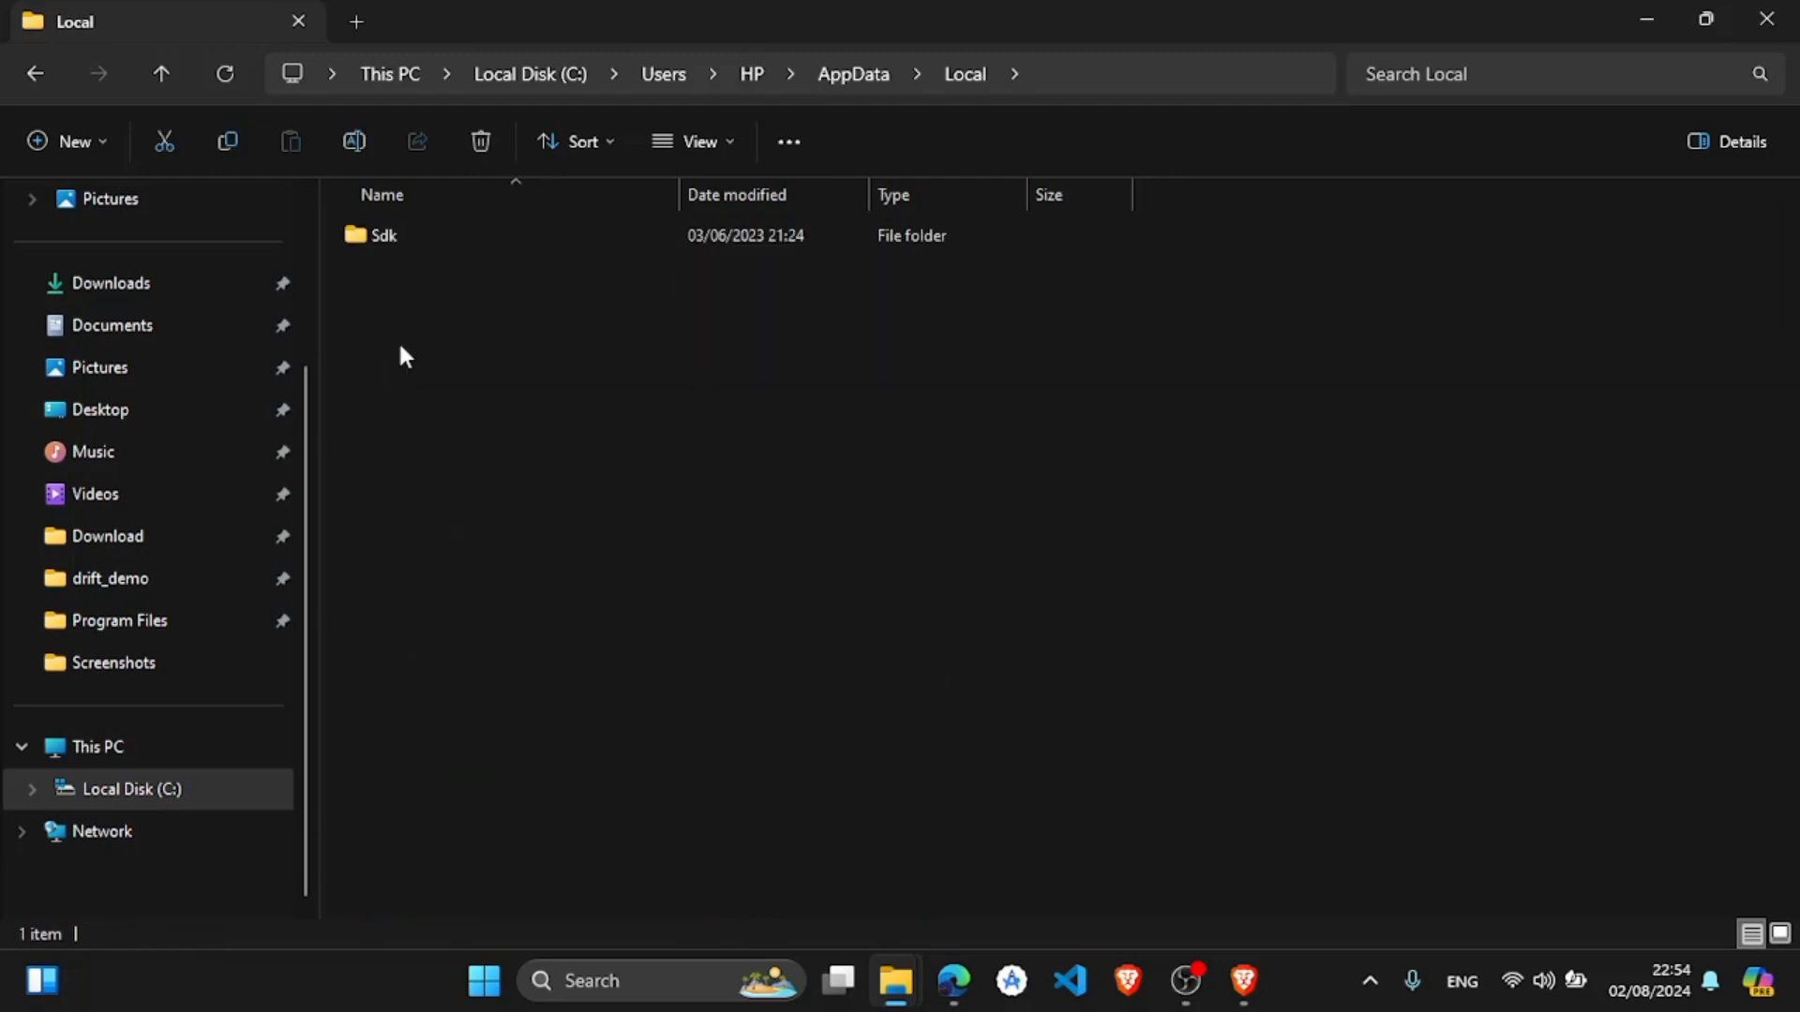
double_click(384, 236)
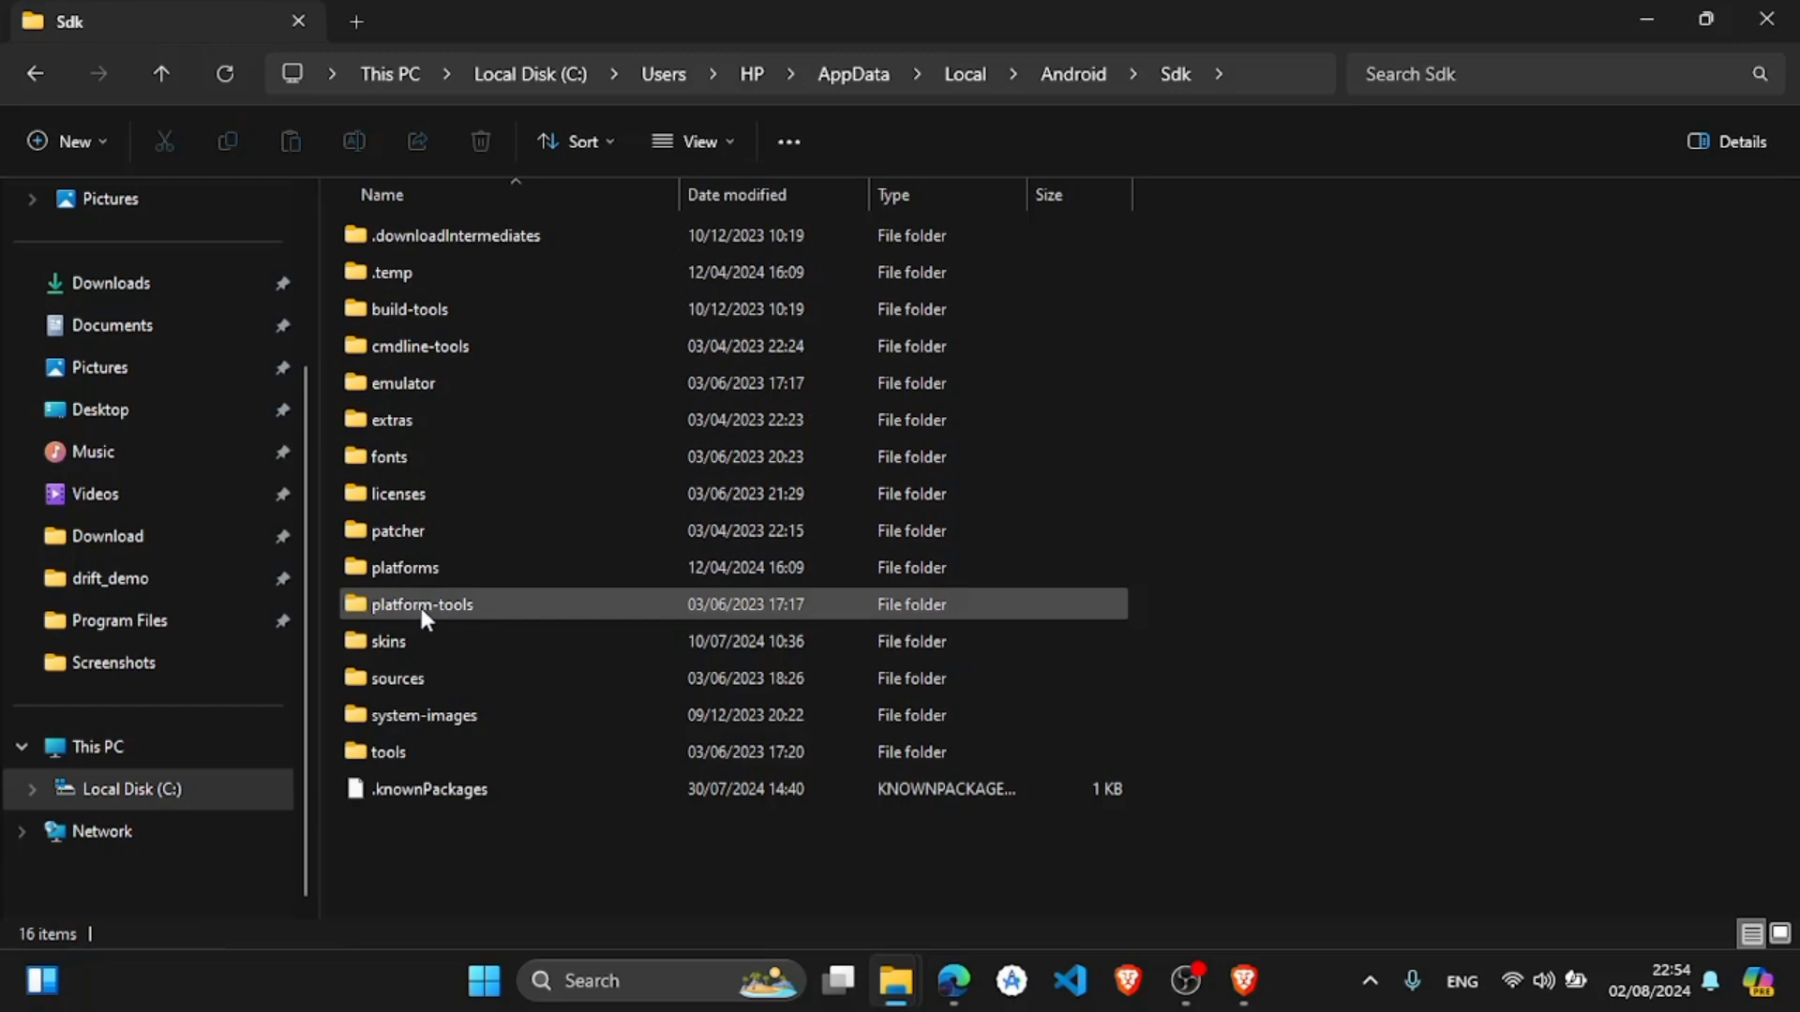
double_click(422, 603)
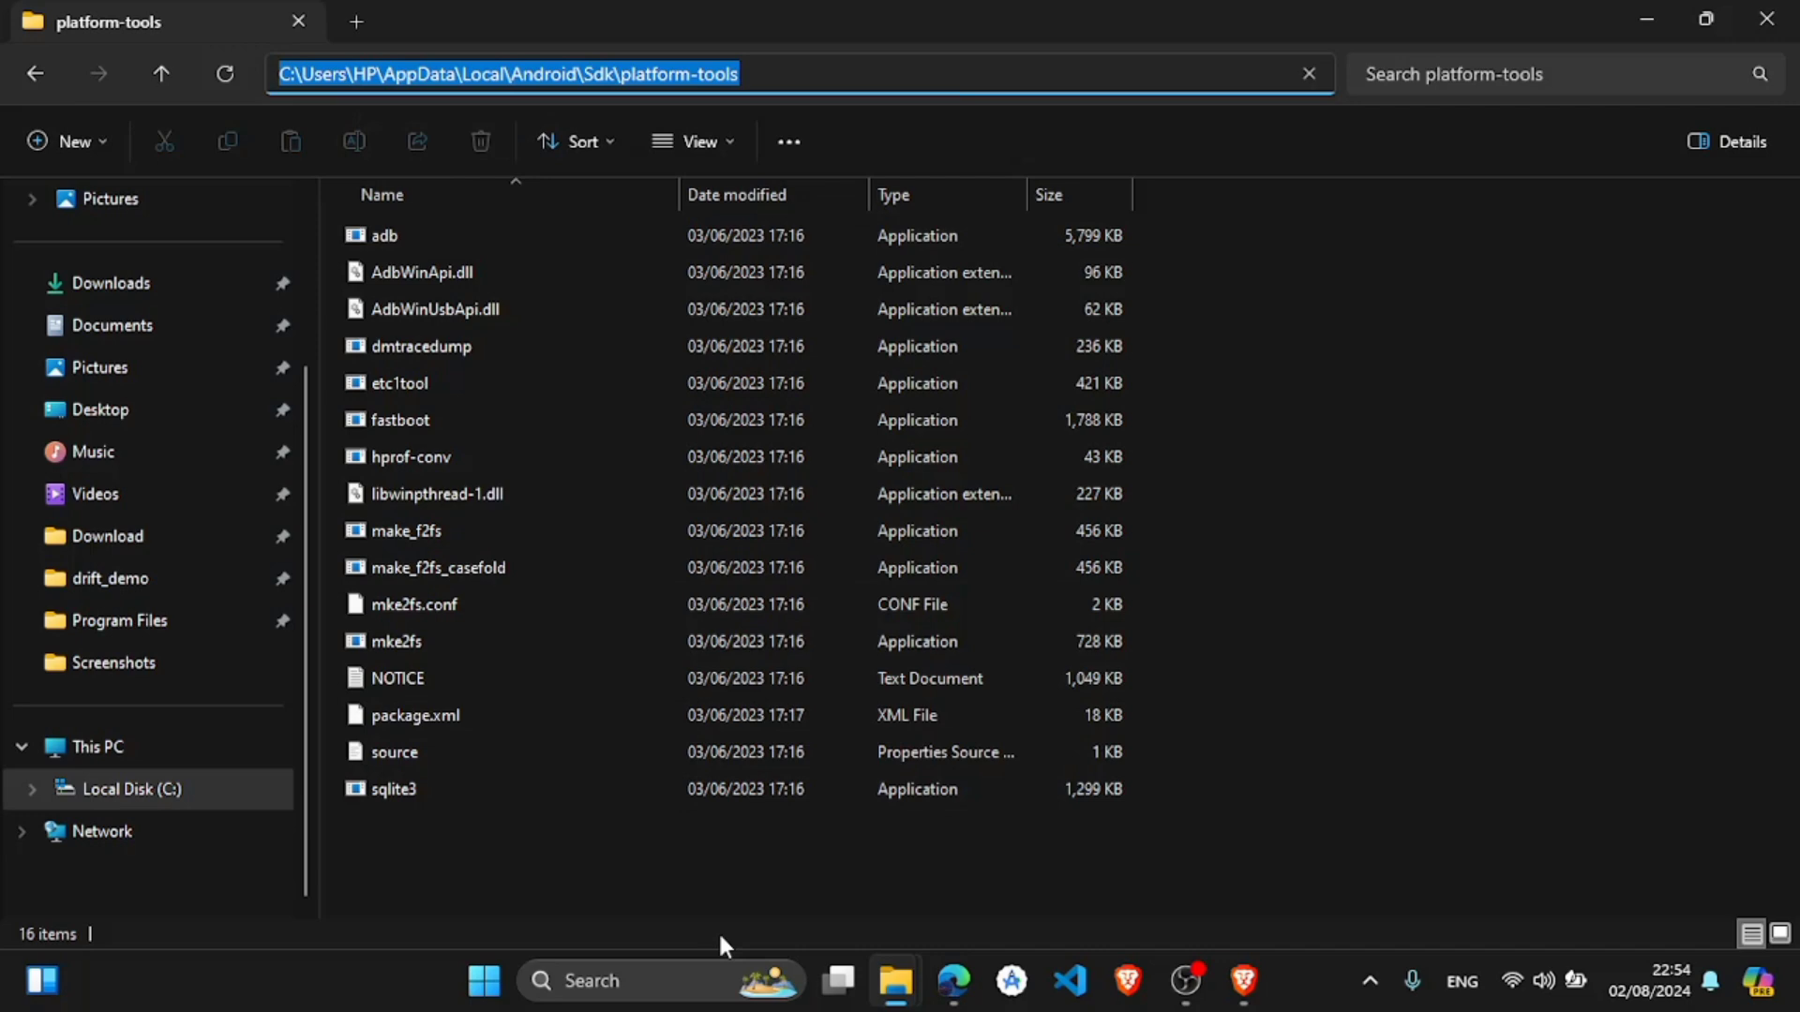
- Reopen the system Environment Variables via Windows Search and edit the Path variable
type("edit sy")
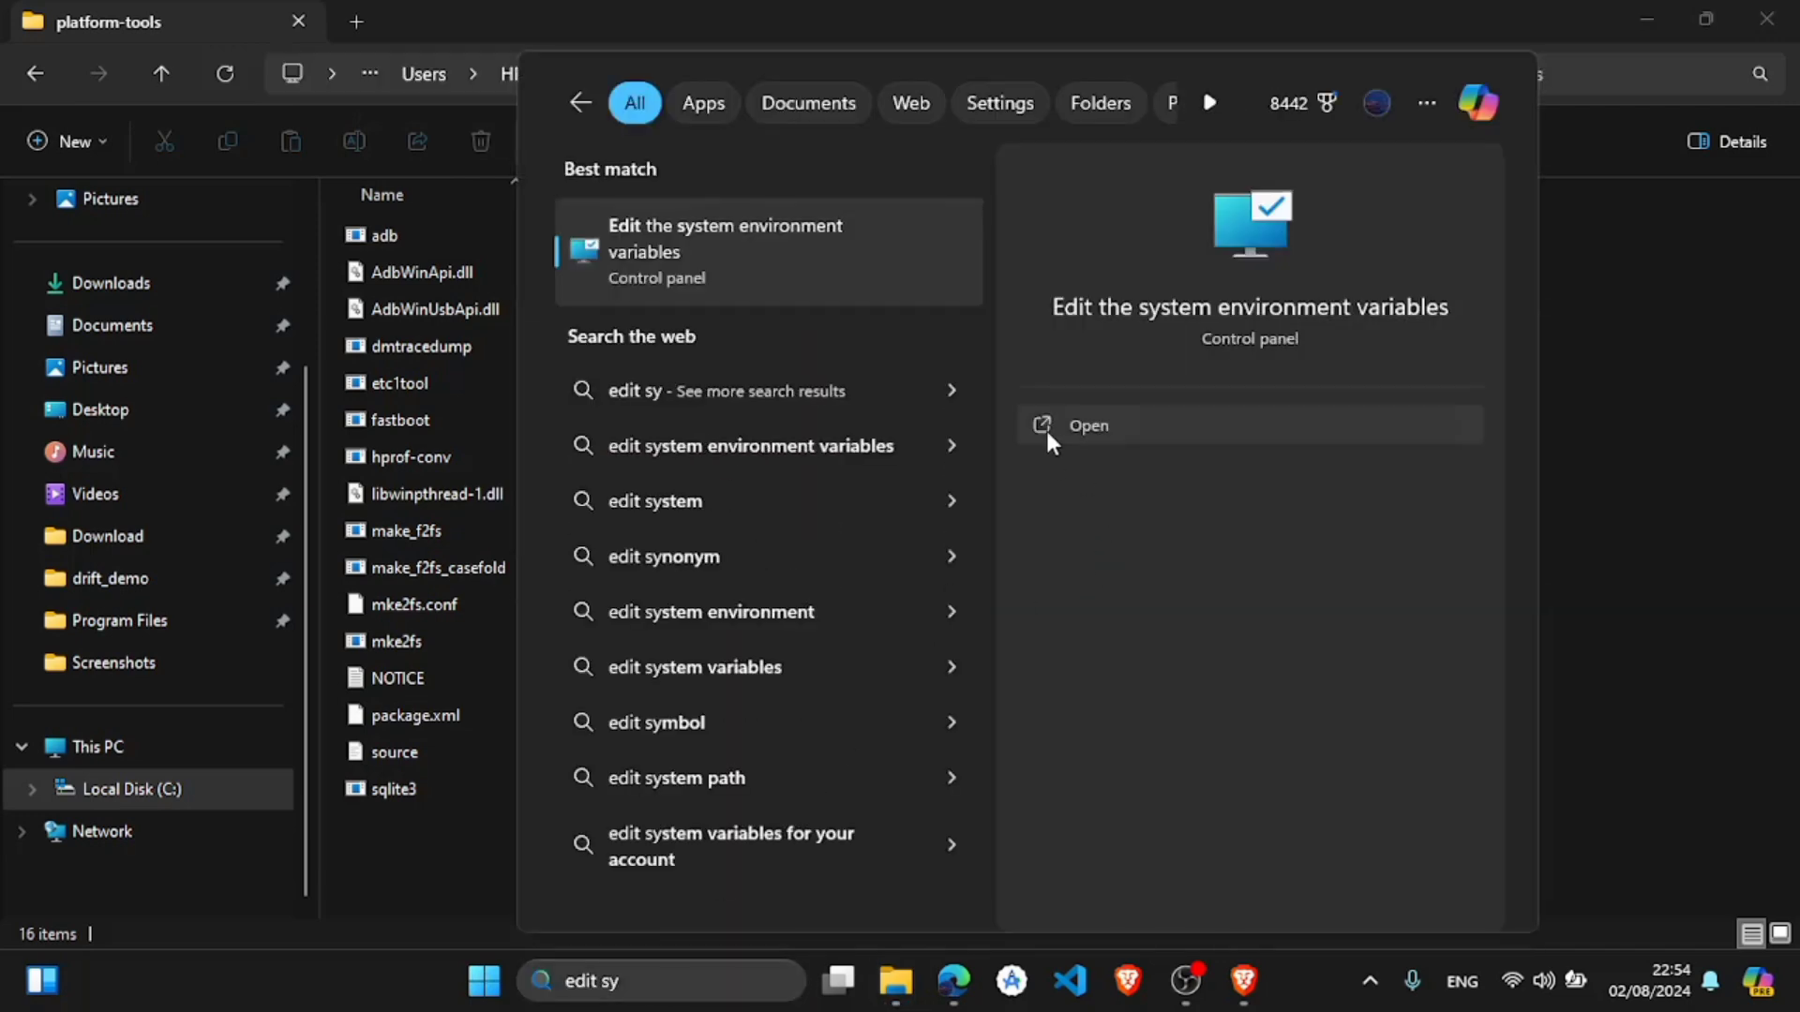
left_click(1087, 426)
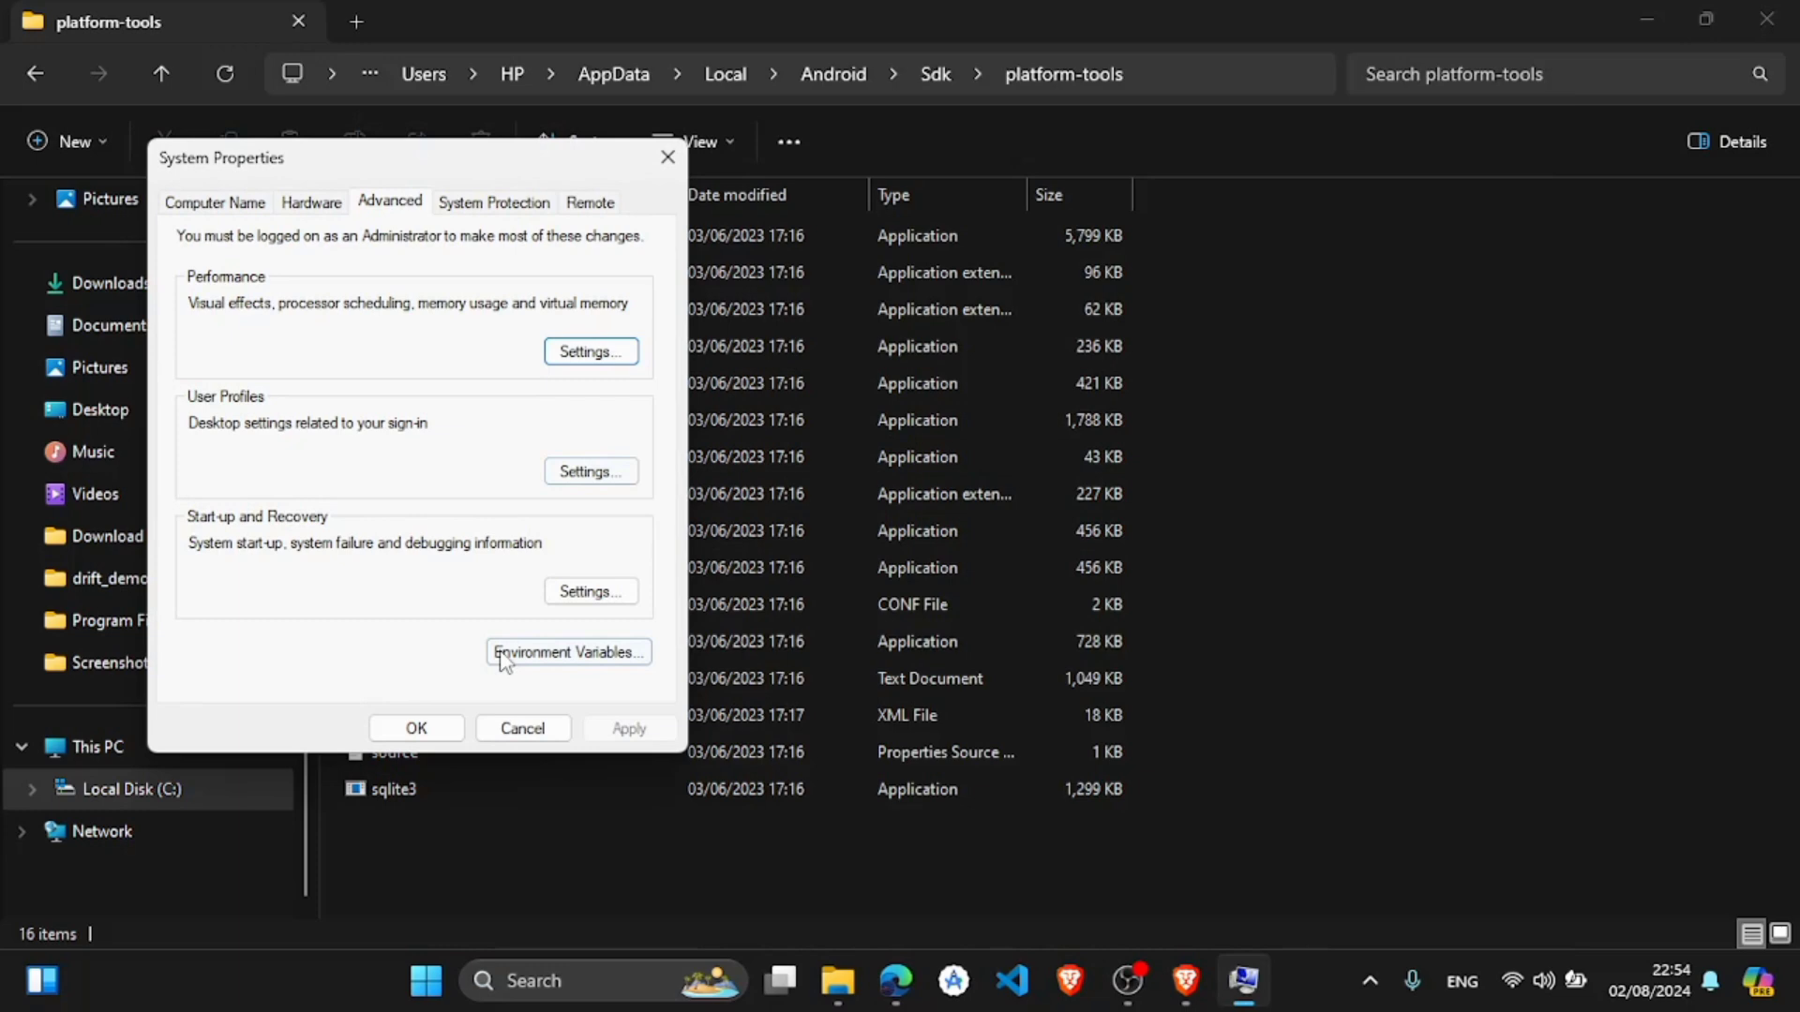
left_click(566, 653)
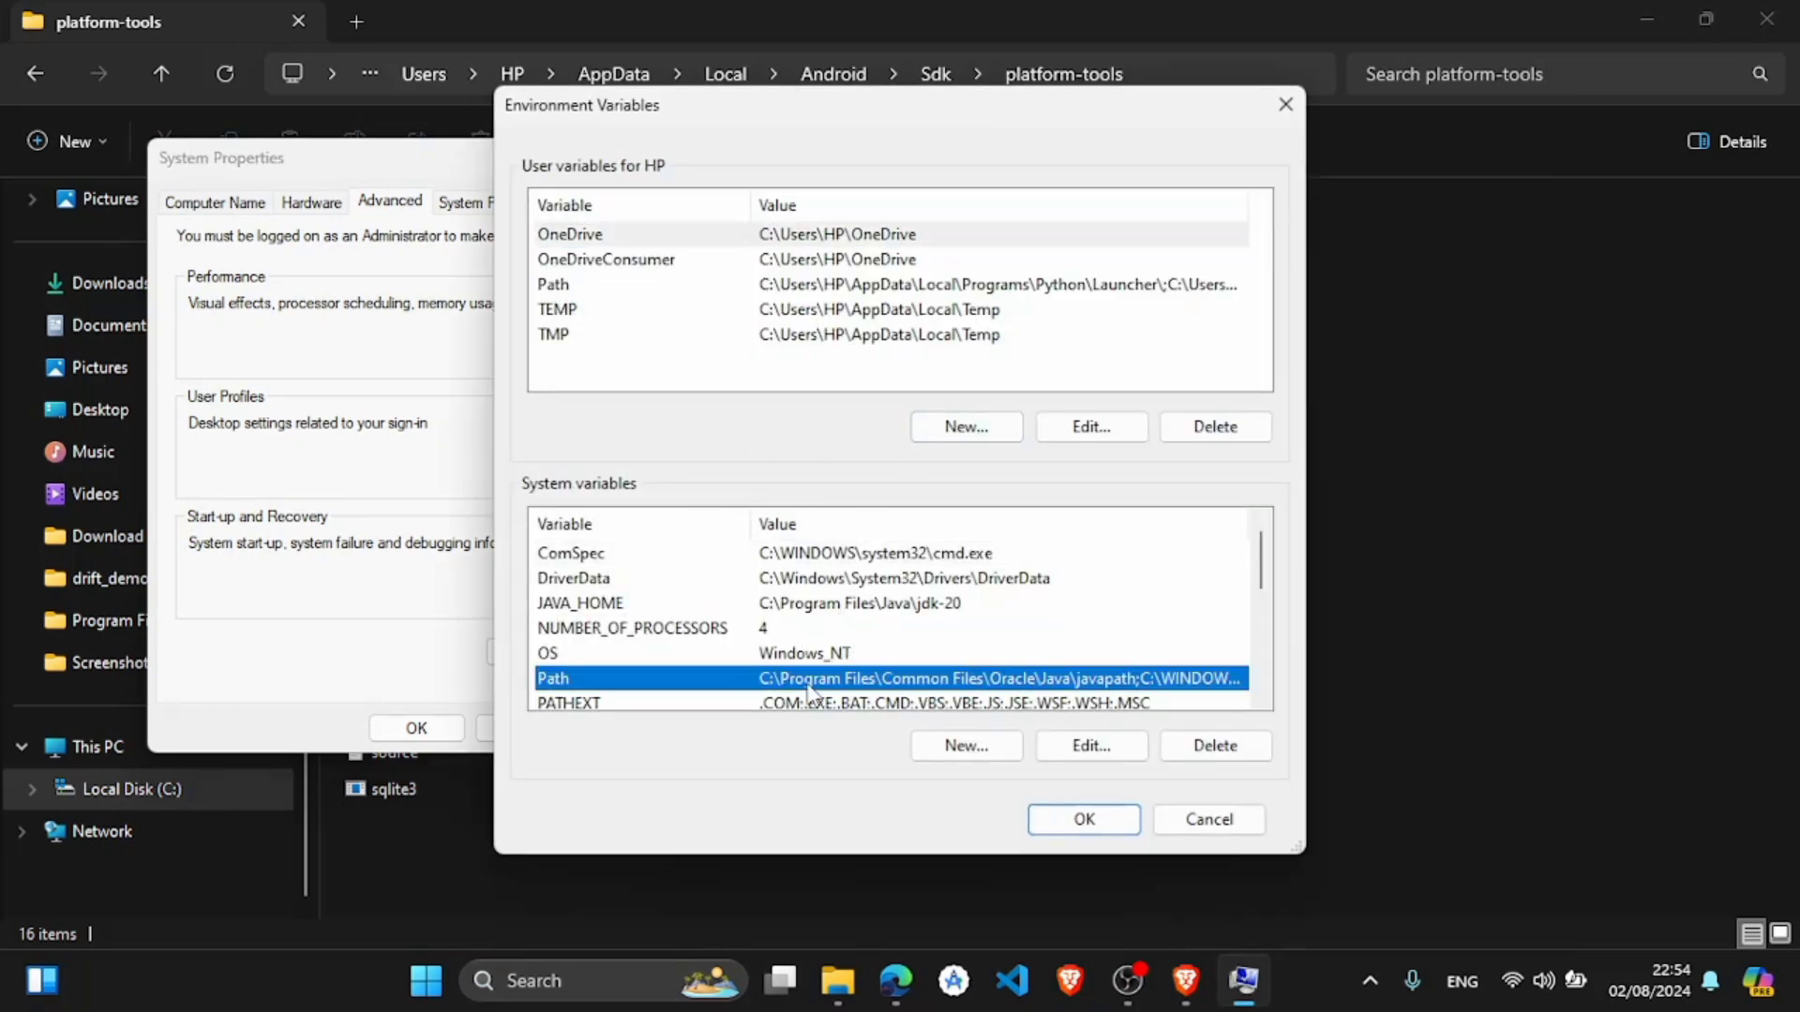
left_click(1088, 744)
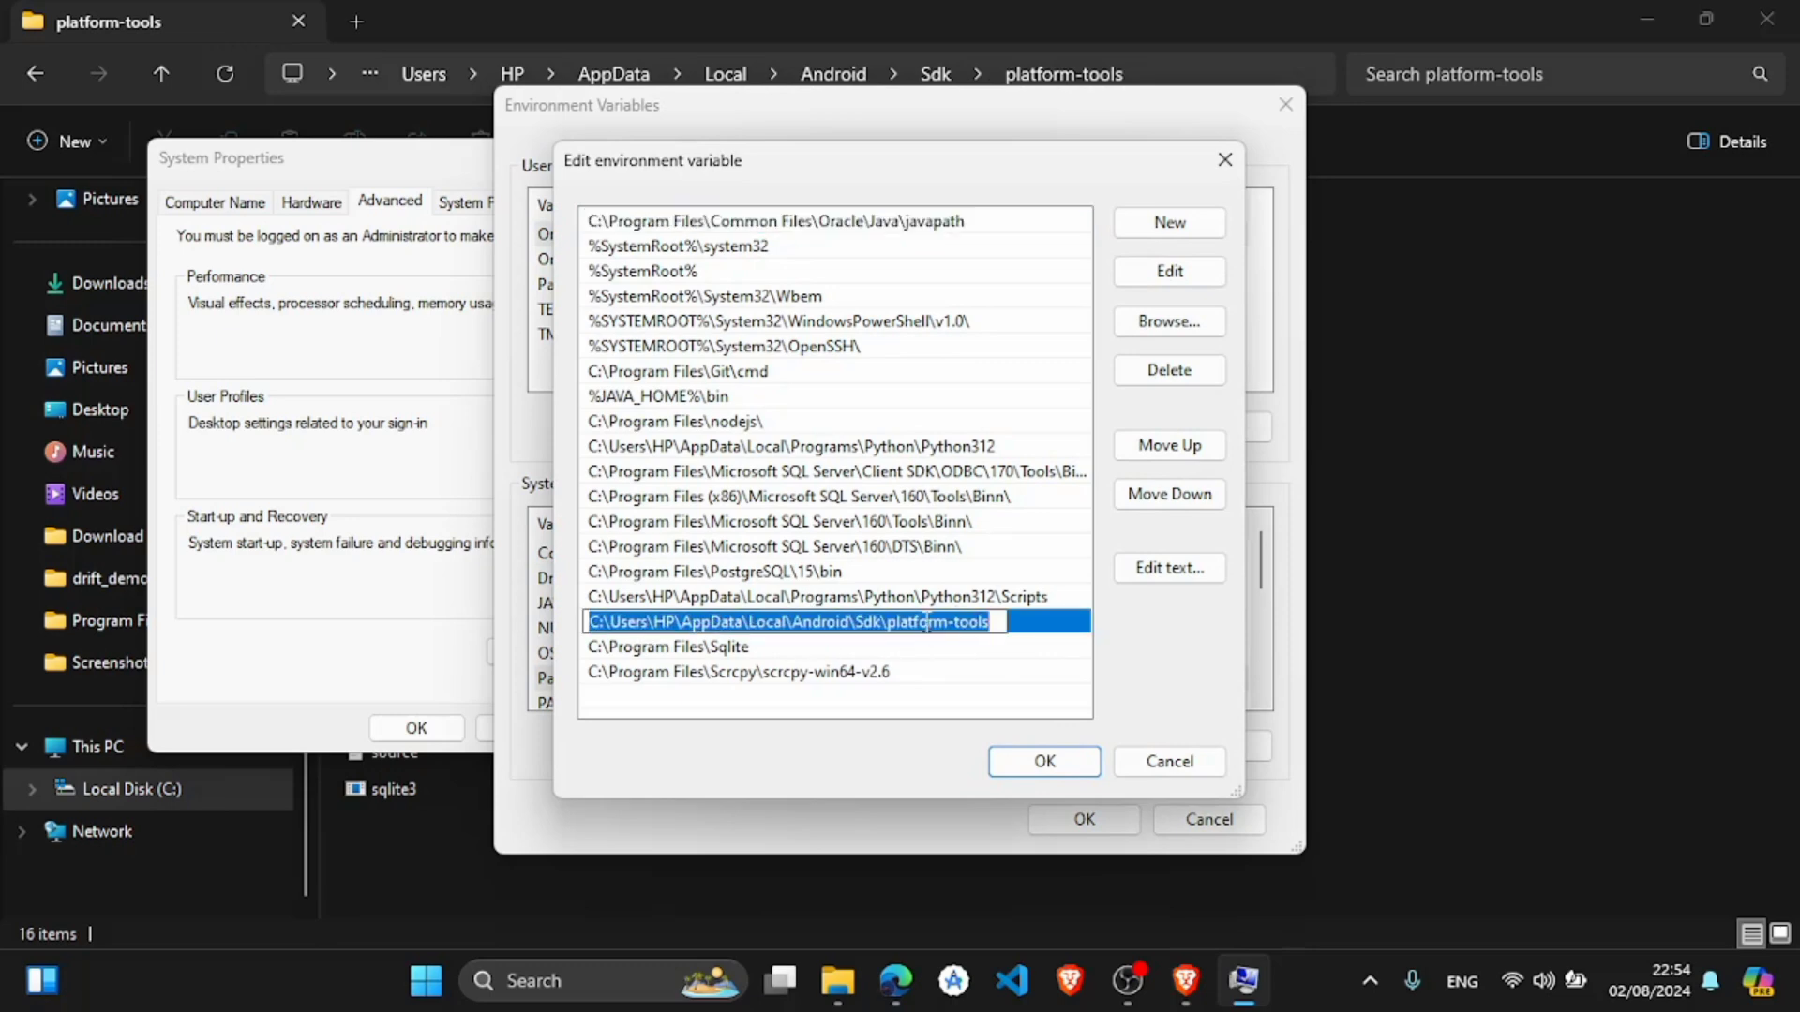
- Confirm the platform-tools entry is already in Path and close all the environment variable windows
left_click(741, 671)
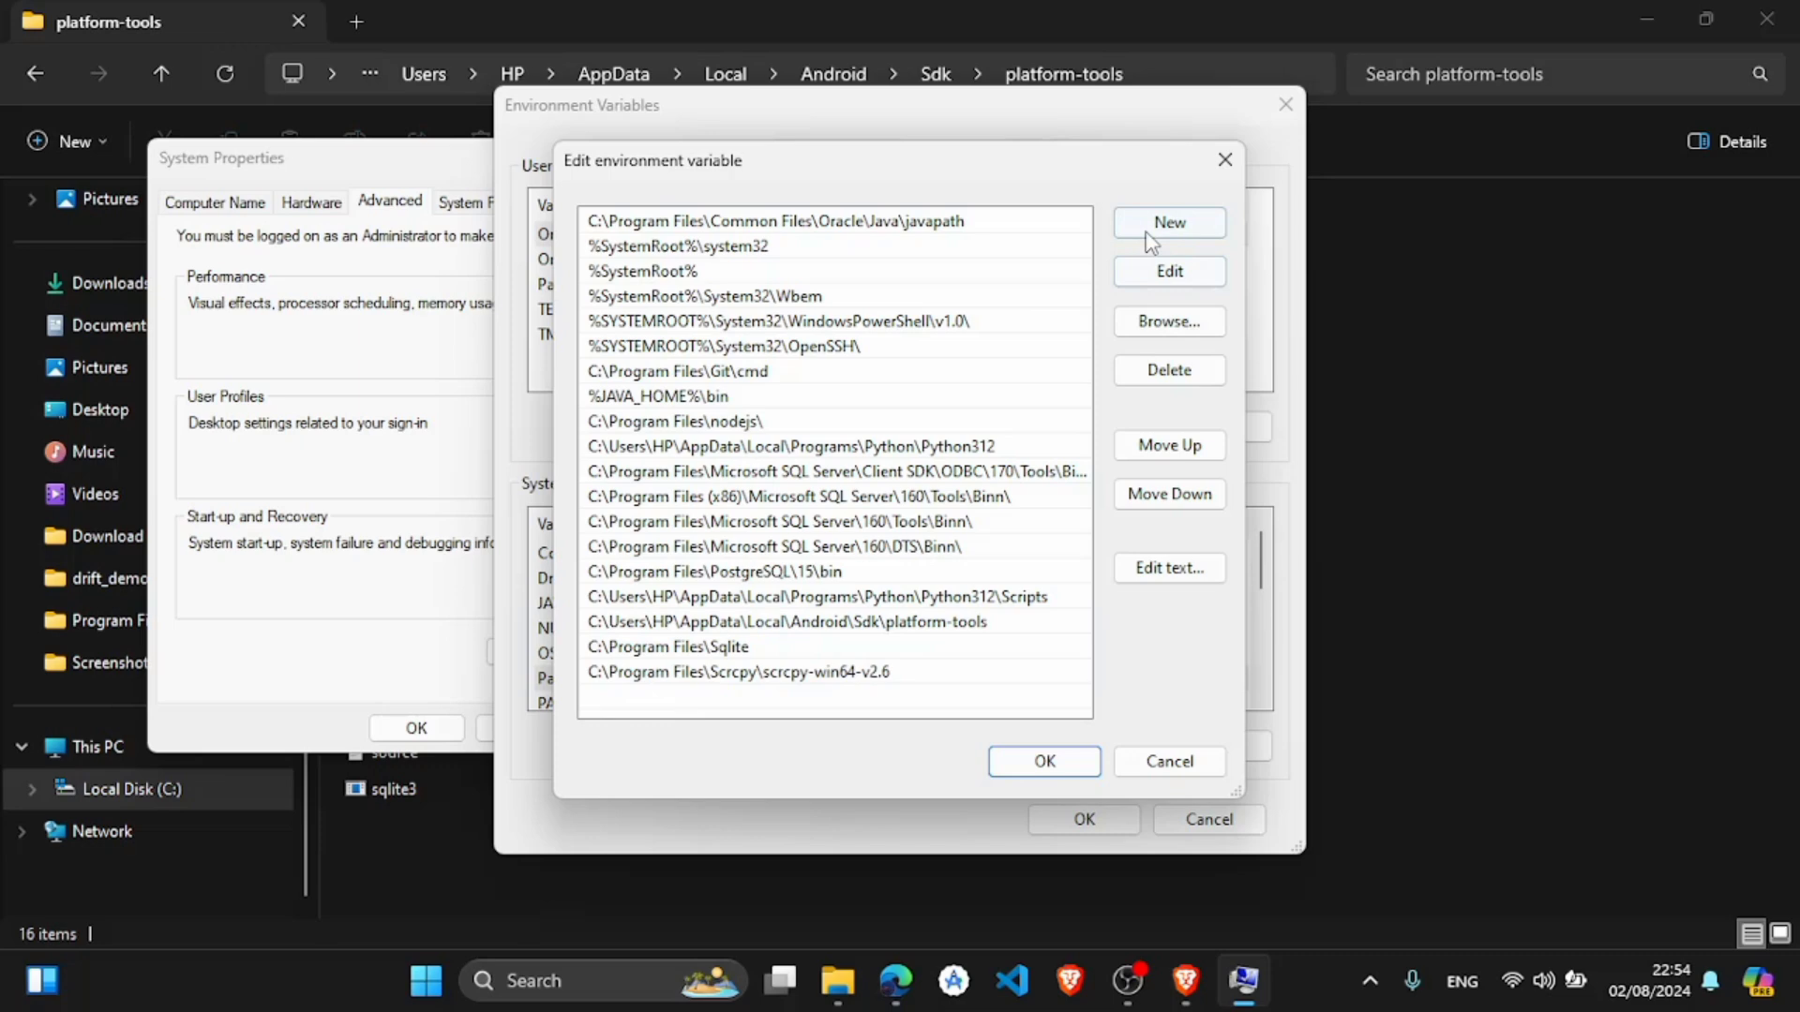
left_click(1168, 224)
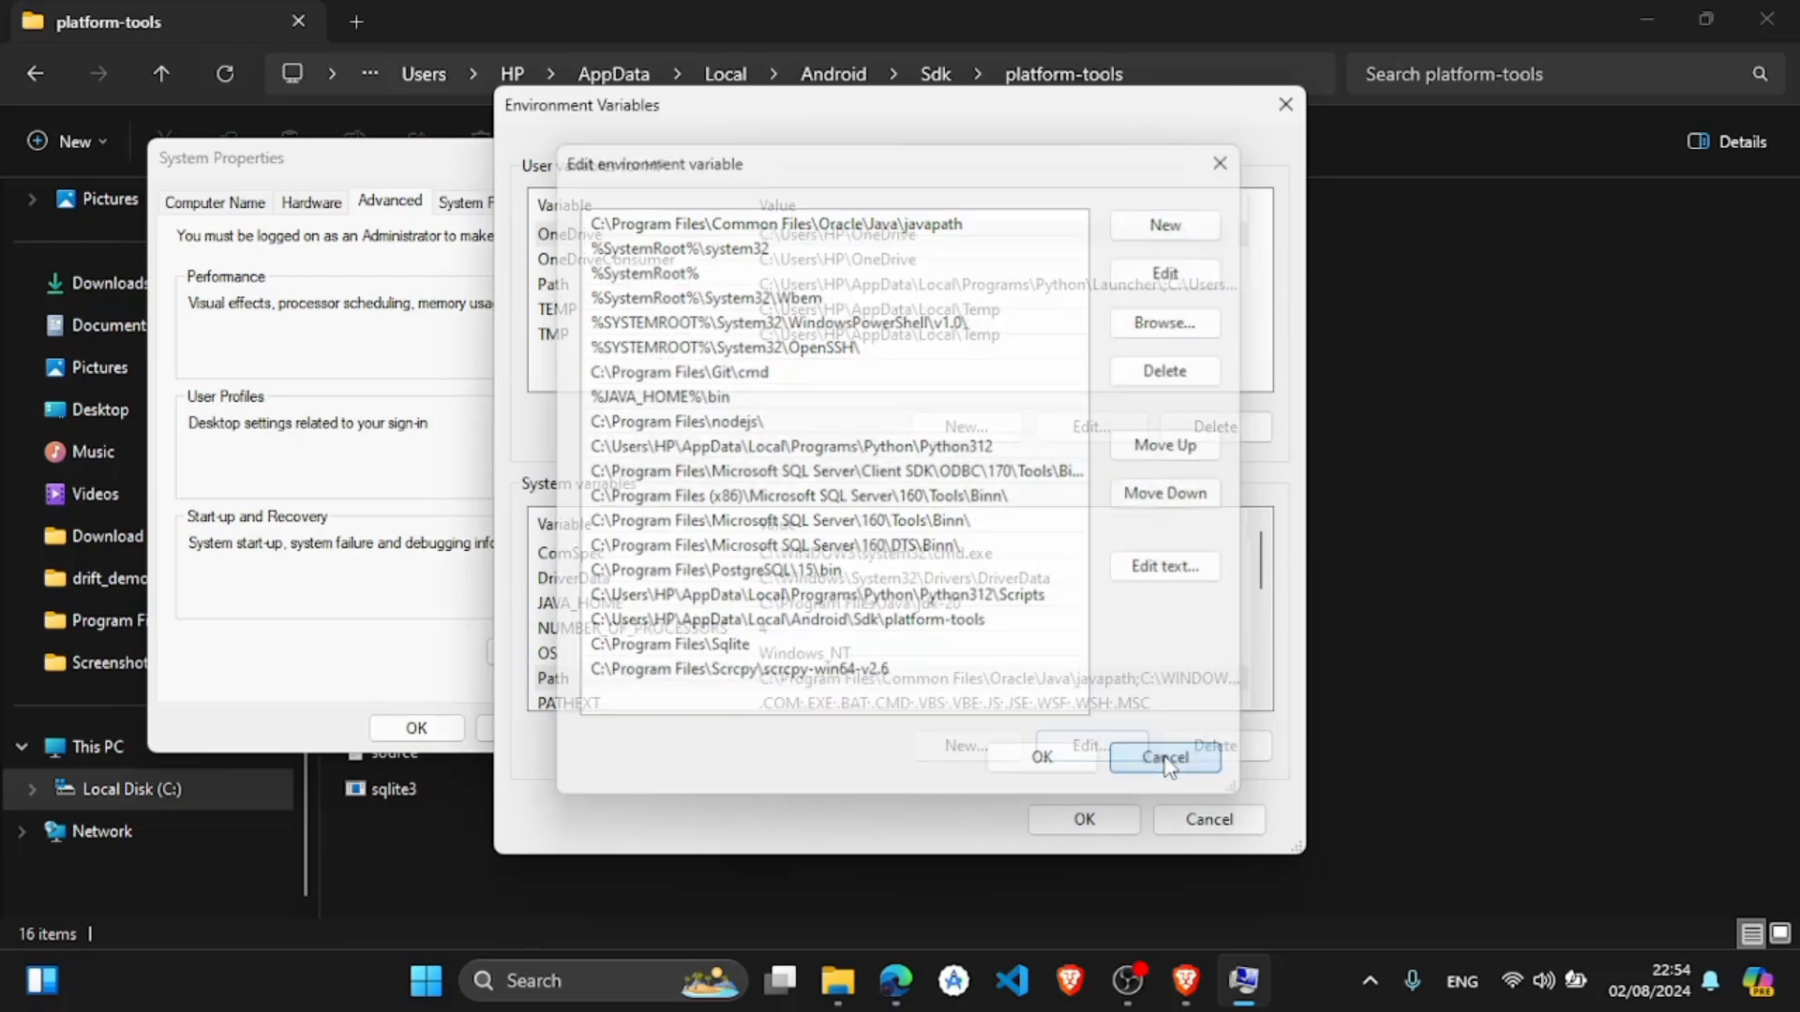
left_click(1162, 756)
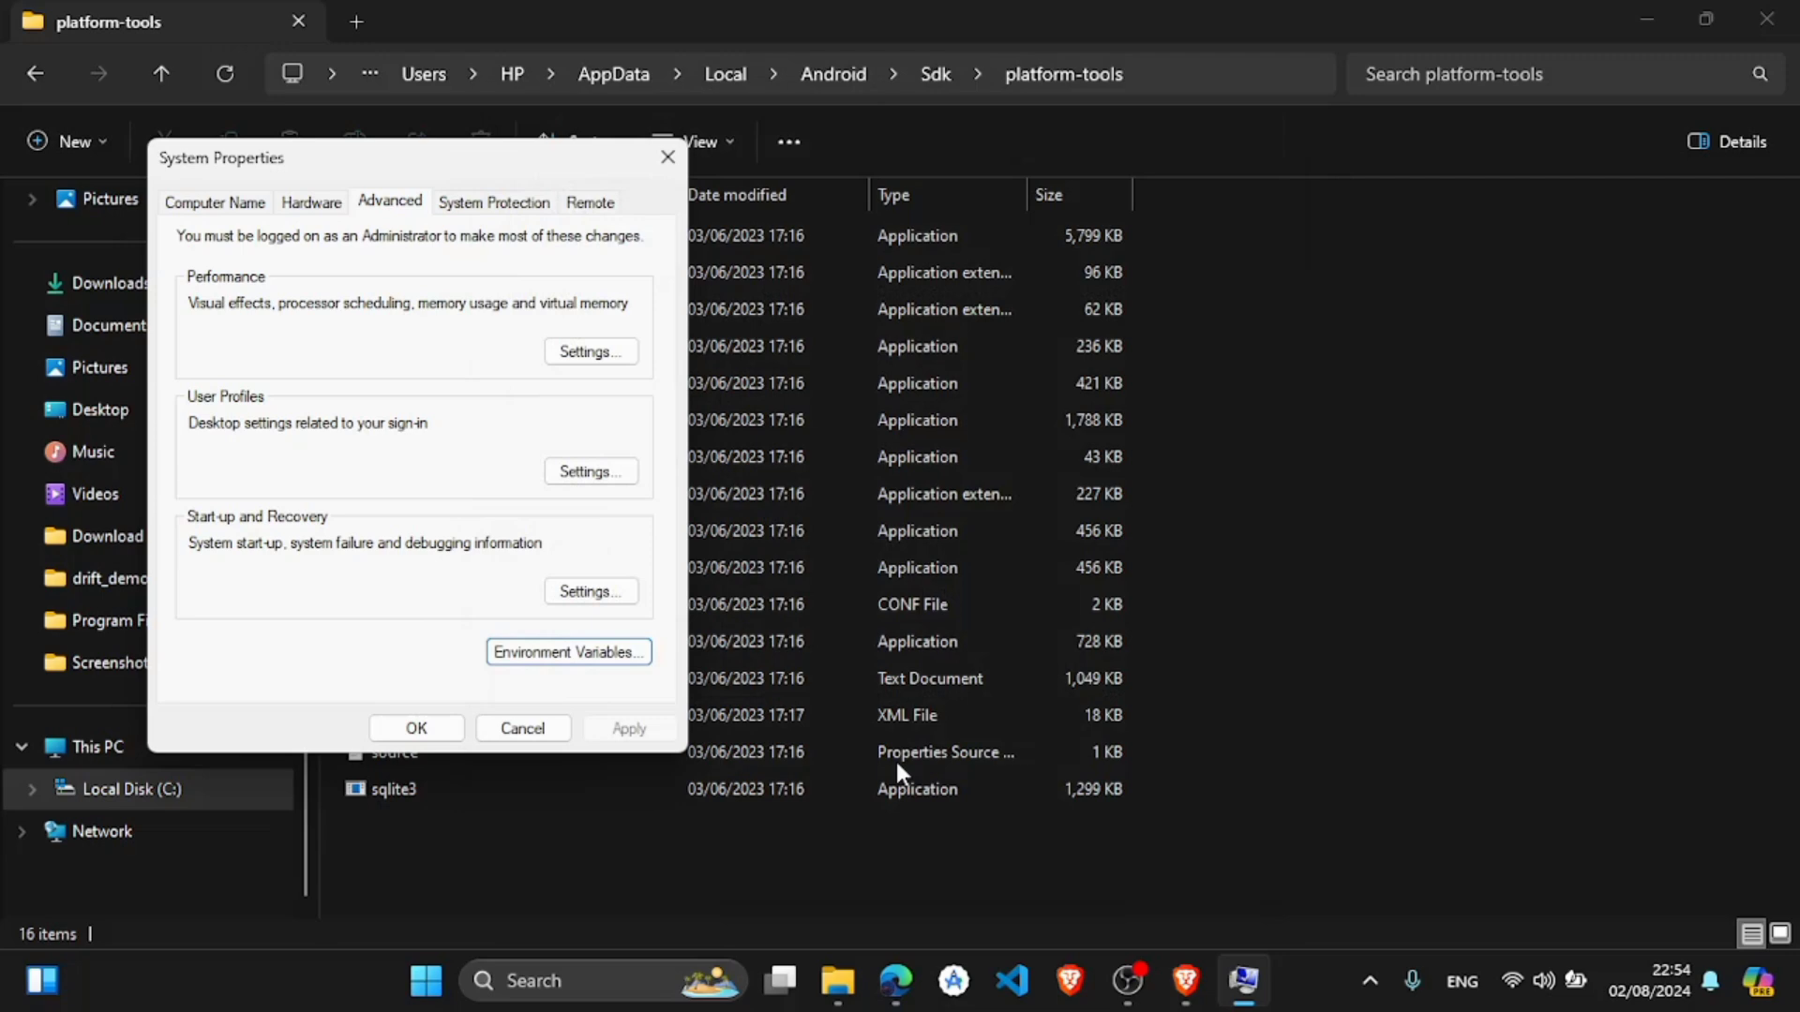
left_click(521, 728)
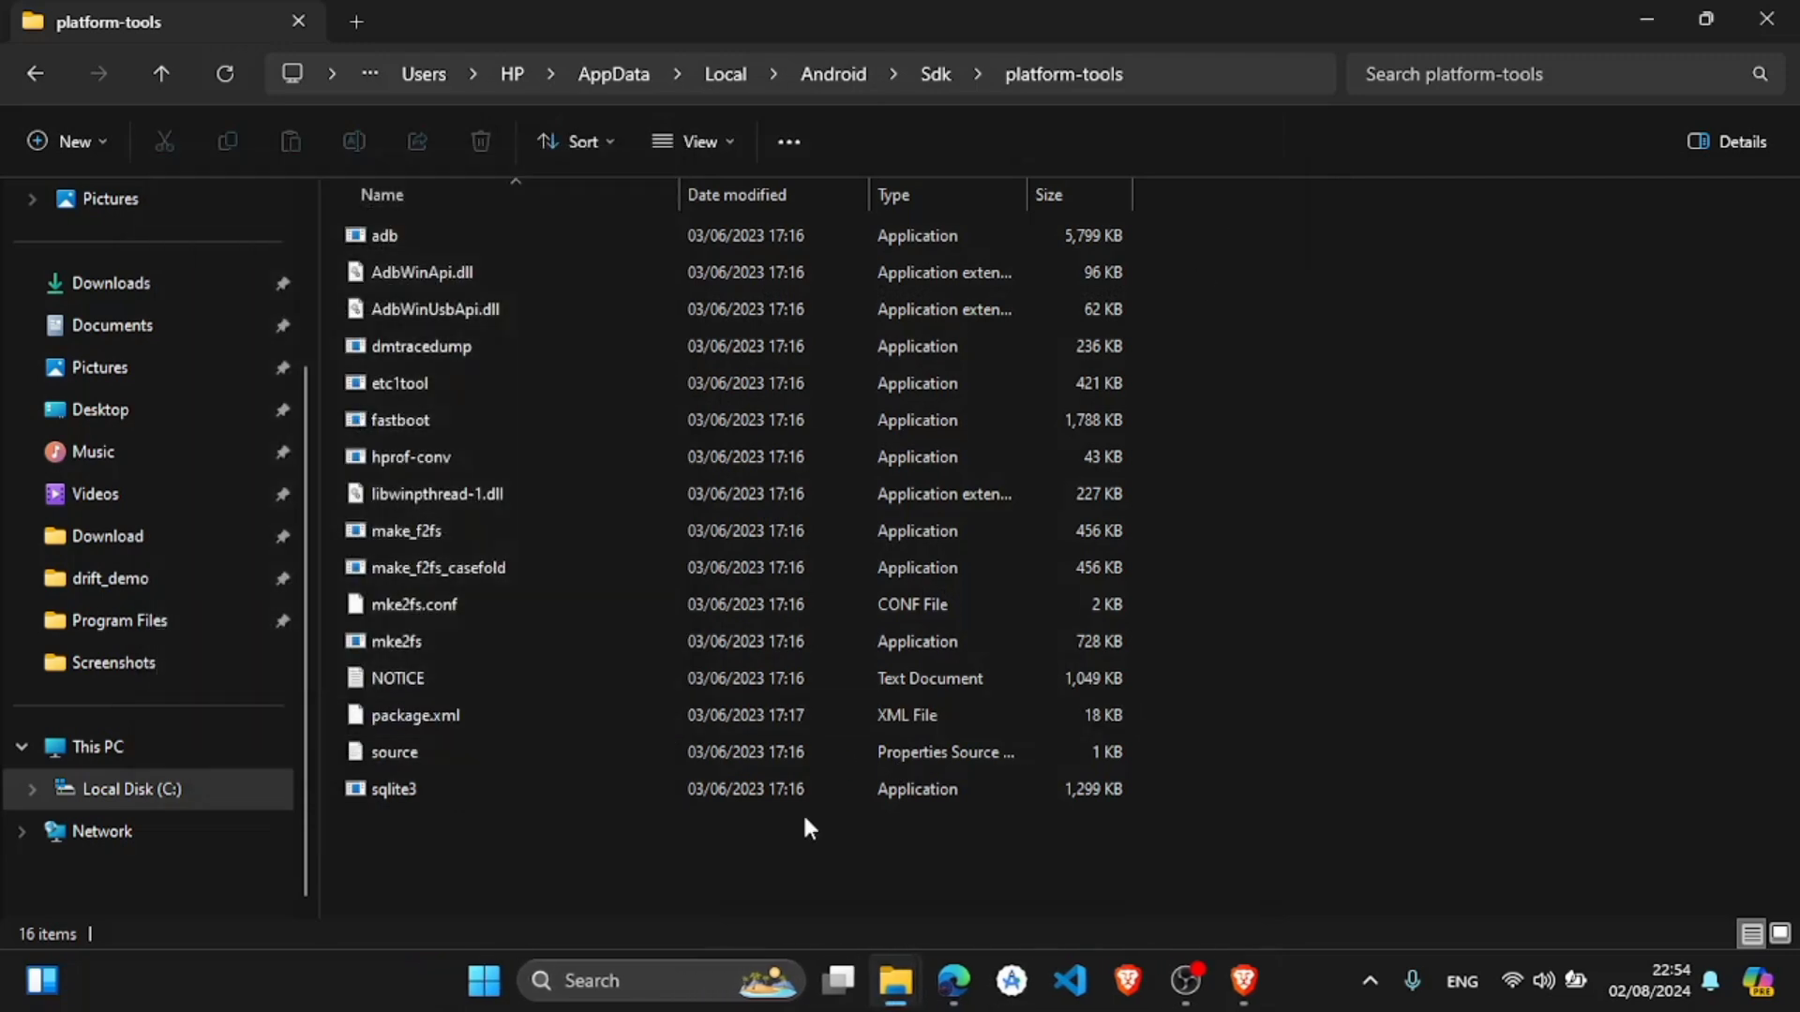
- Launch Command Prompt from Windows Search and run adb devices to list the attached phone
left_click(660, 981)
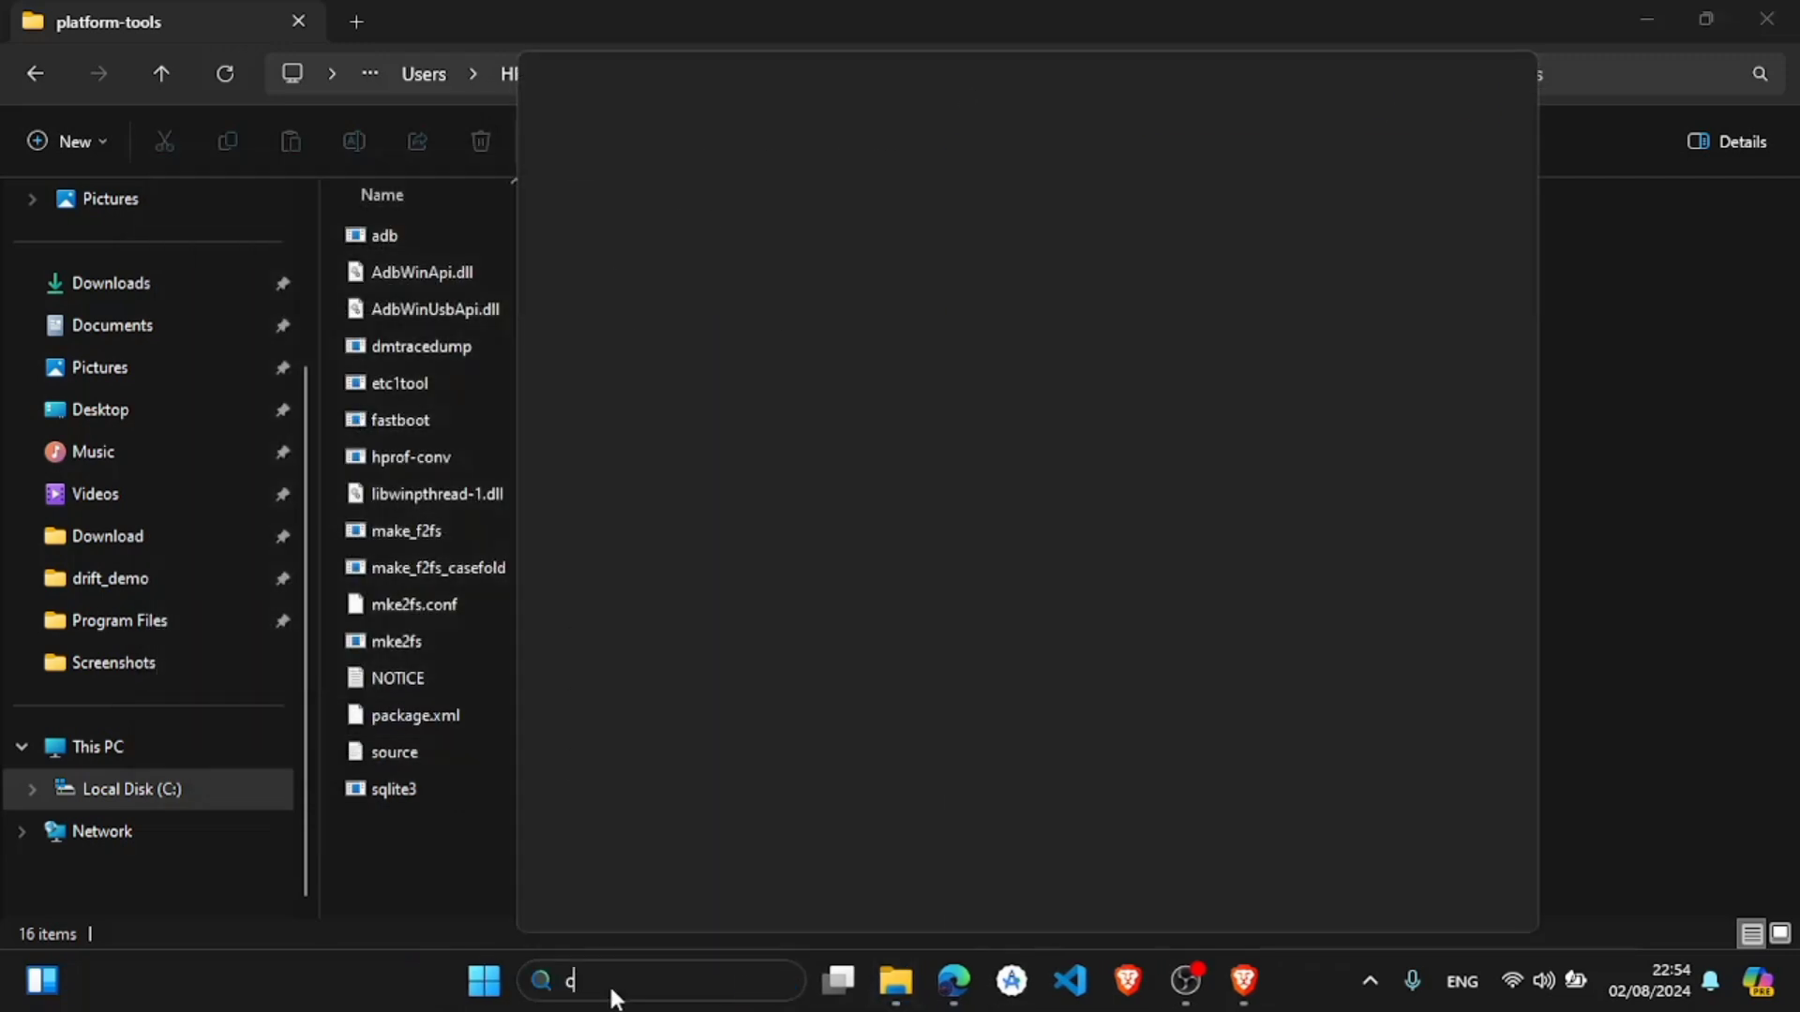
type("md")
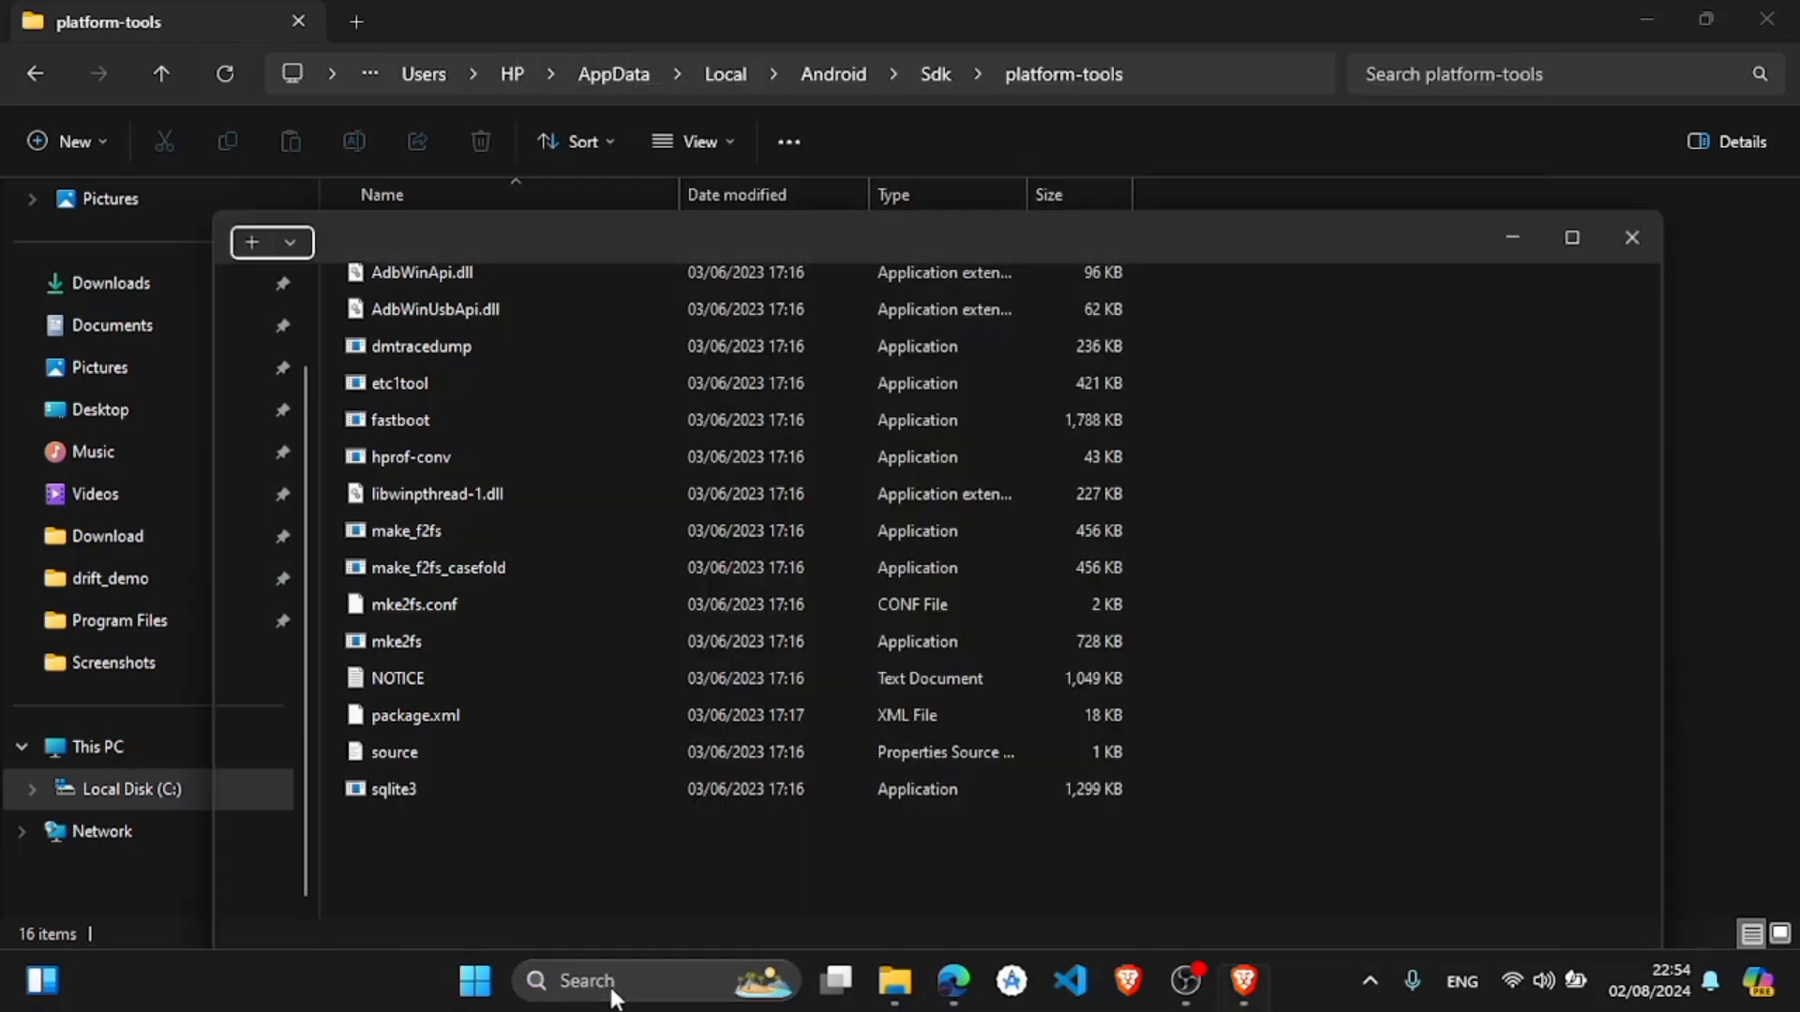
left_click(249, 241)
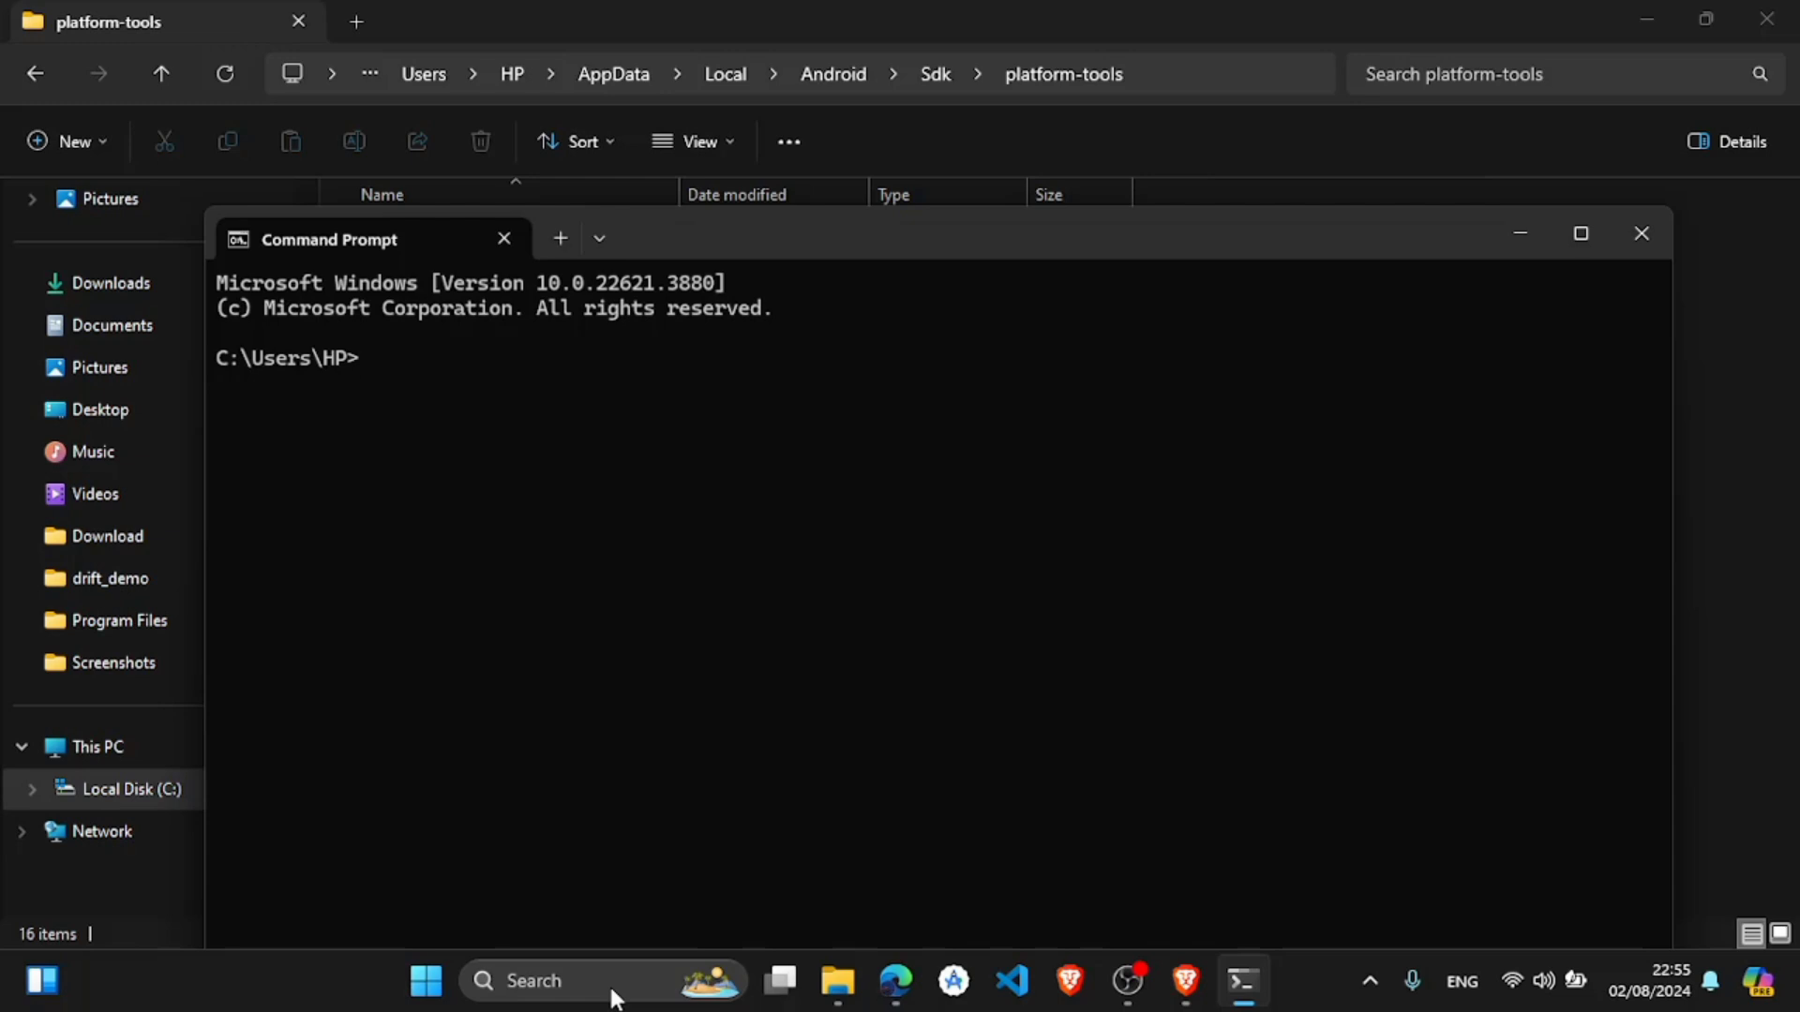
type("adb devices")
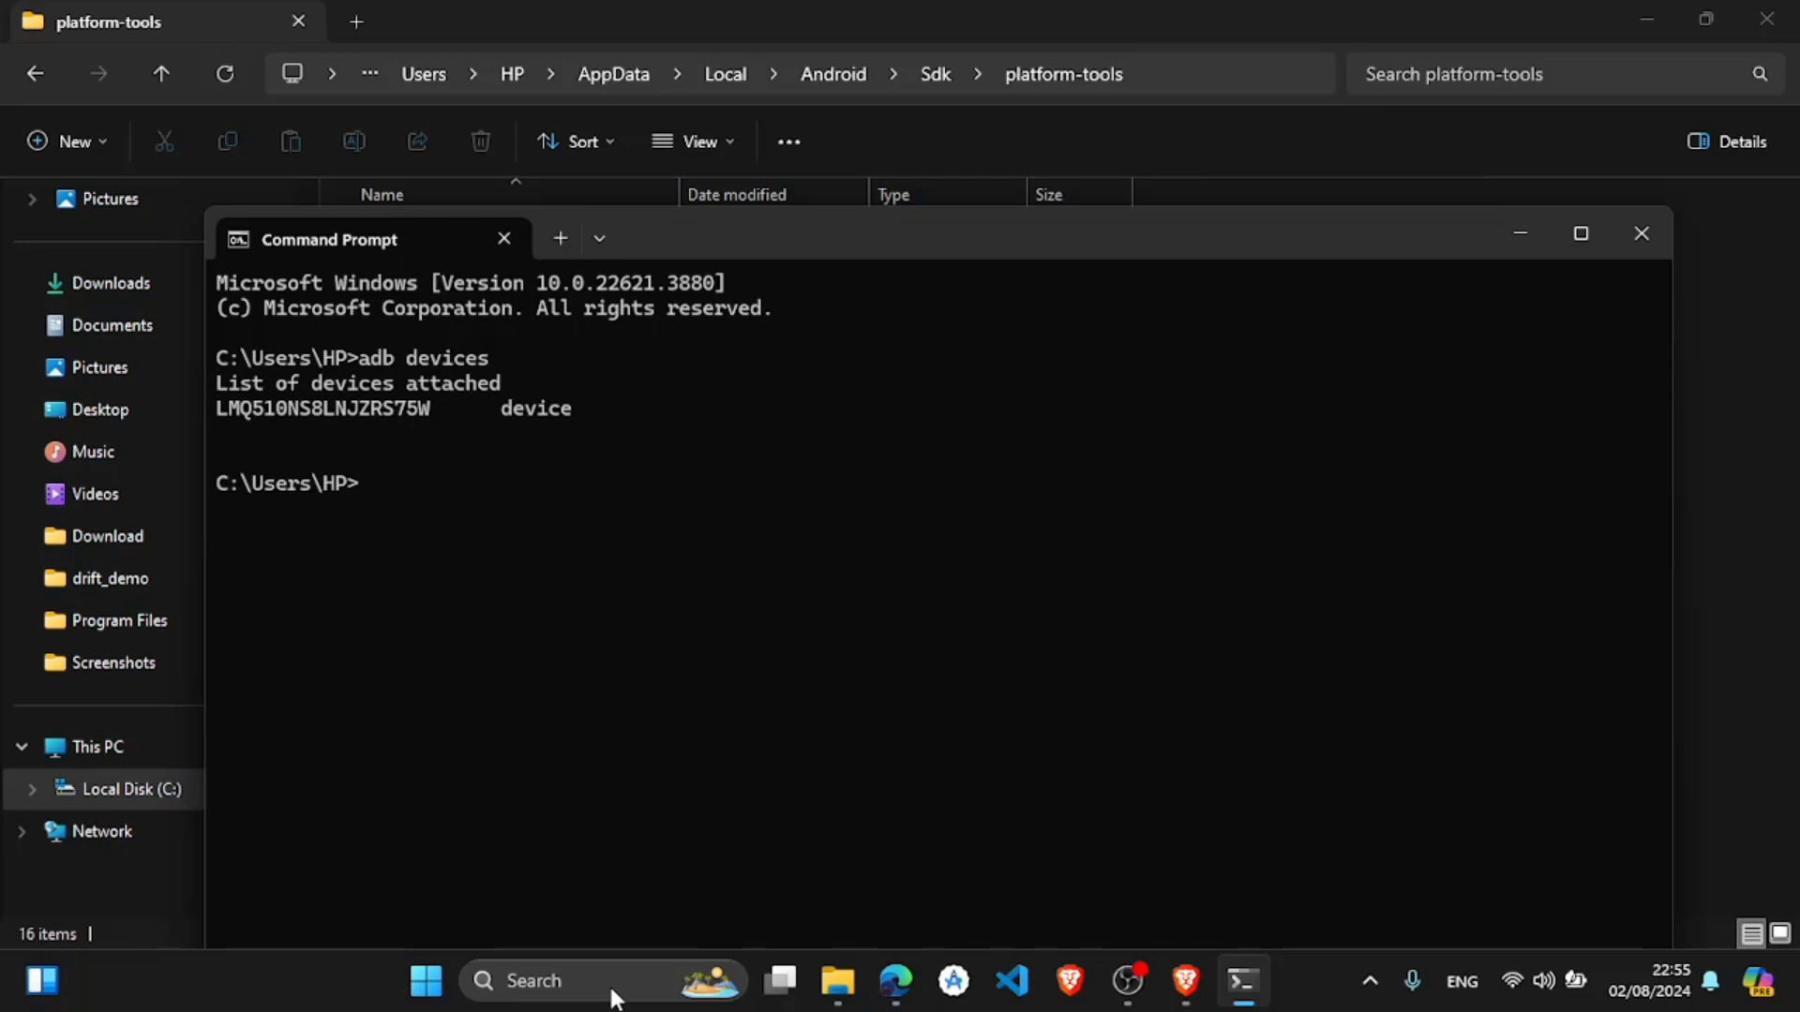
mouse_move(300, 424)
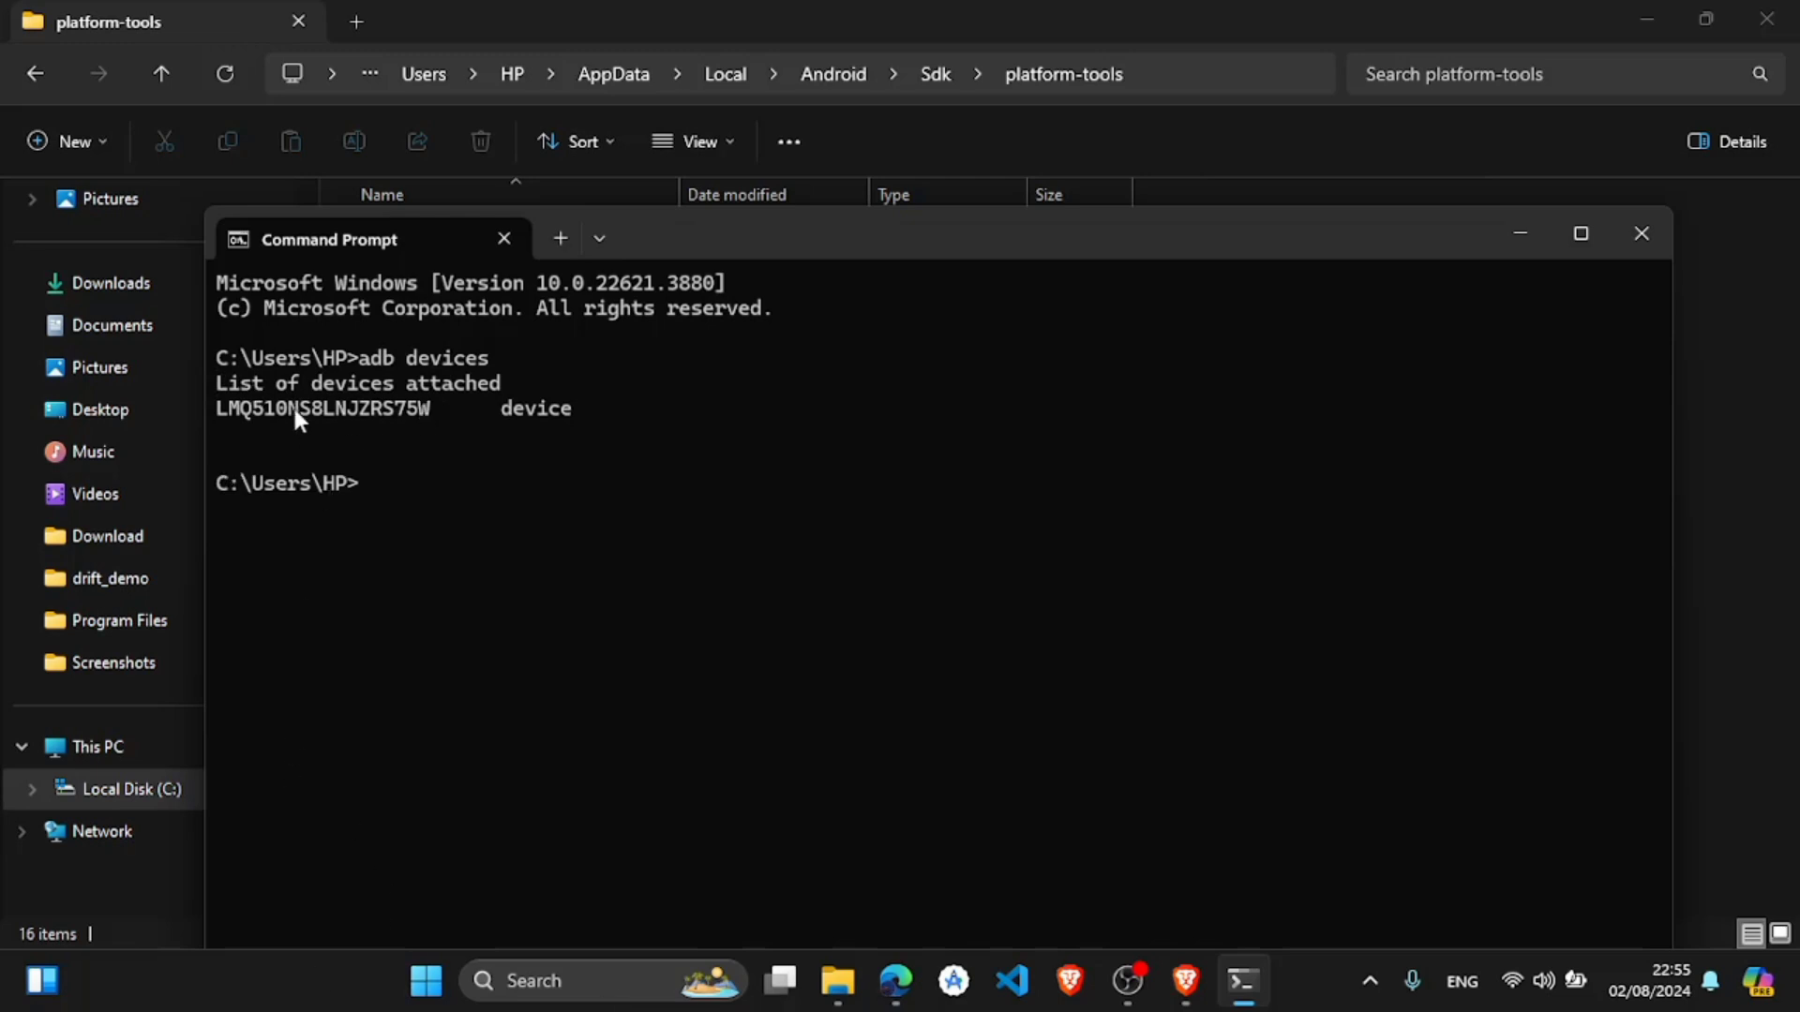
mouse_move(543, 458)
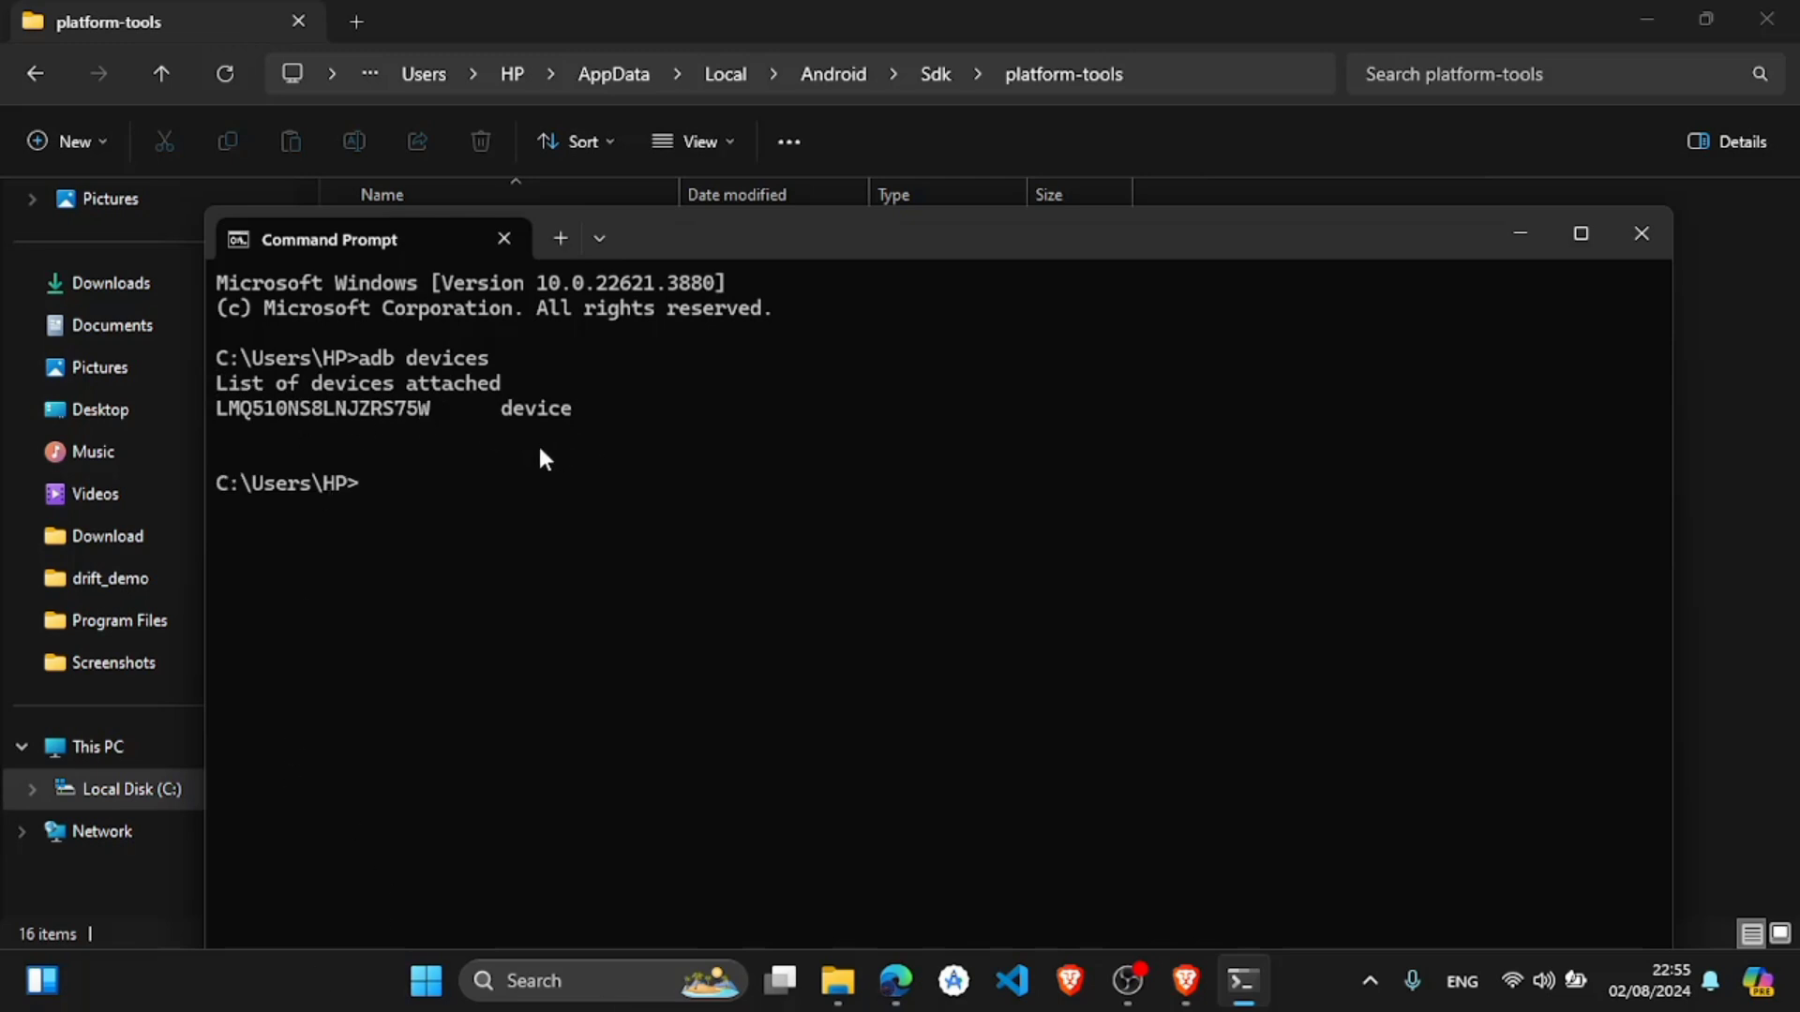
- Run adb tcpip 5555 to restart the phone's adb in TCP mode on port 5555
type("adb")
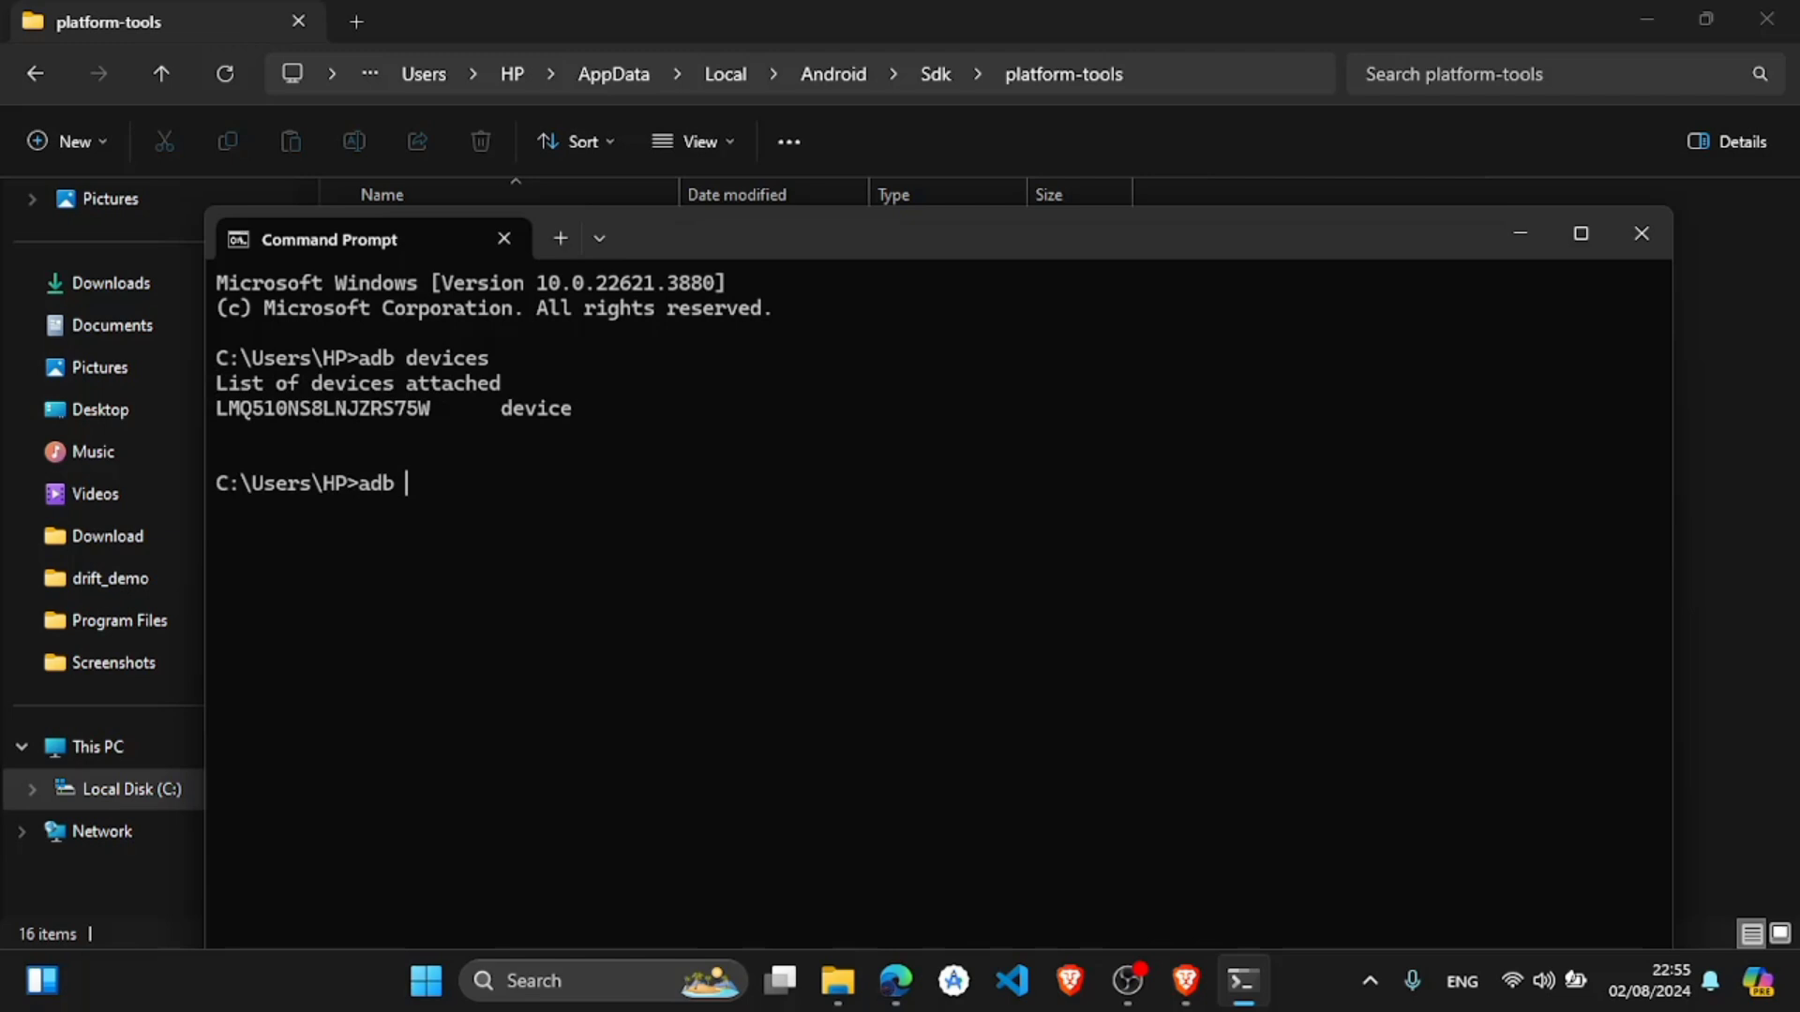
type("c")
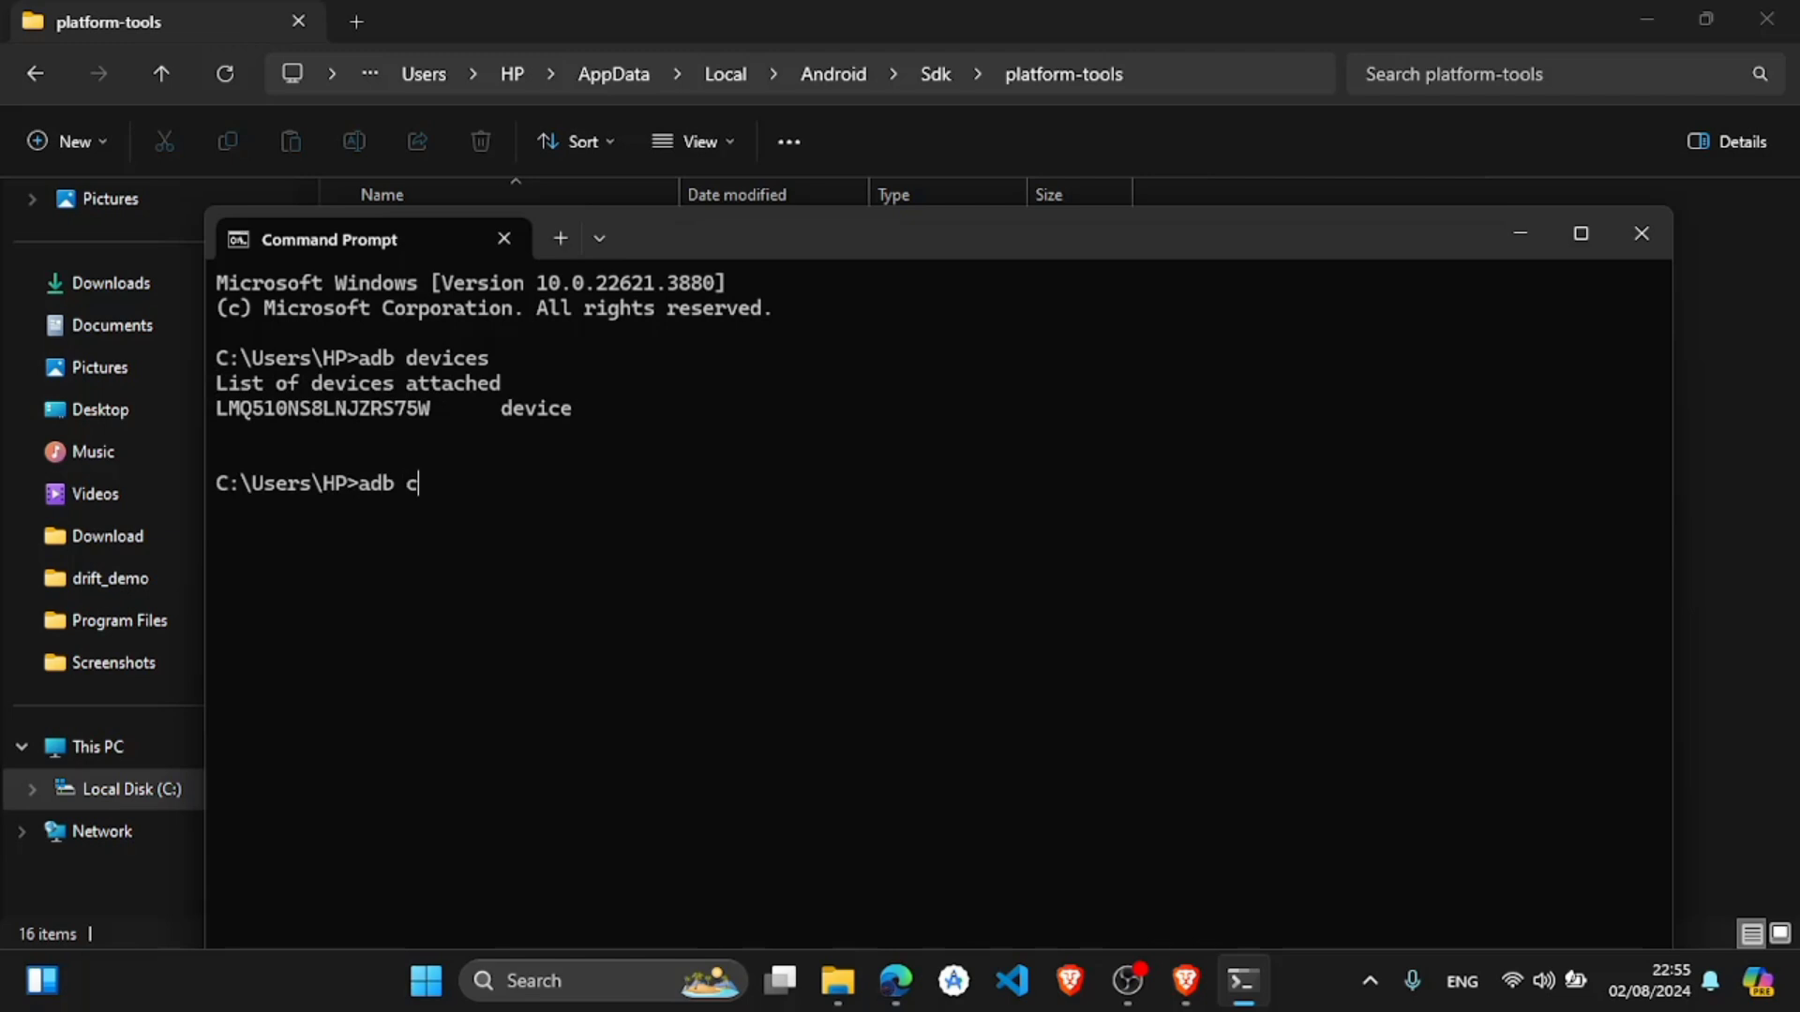
type("tcpip 5555")
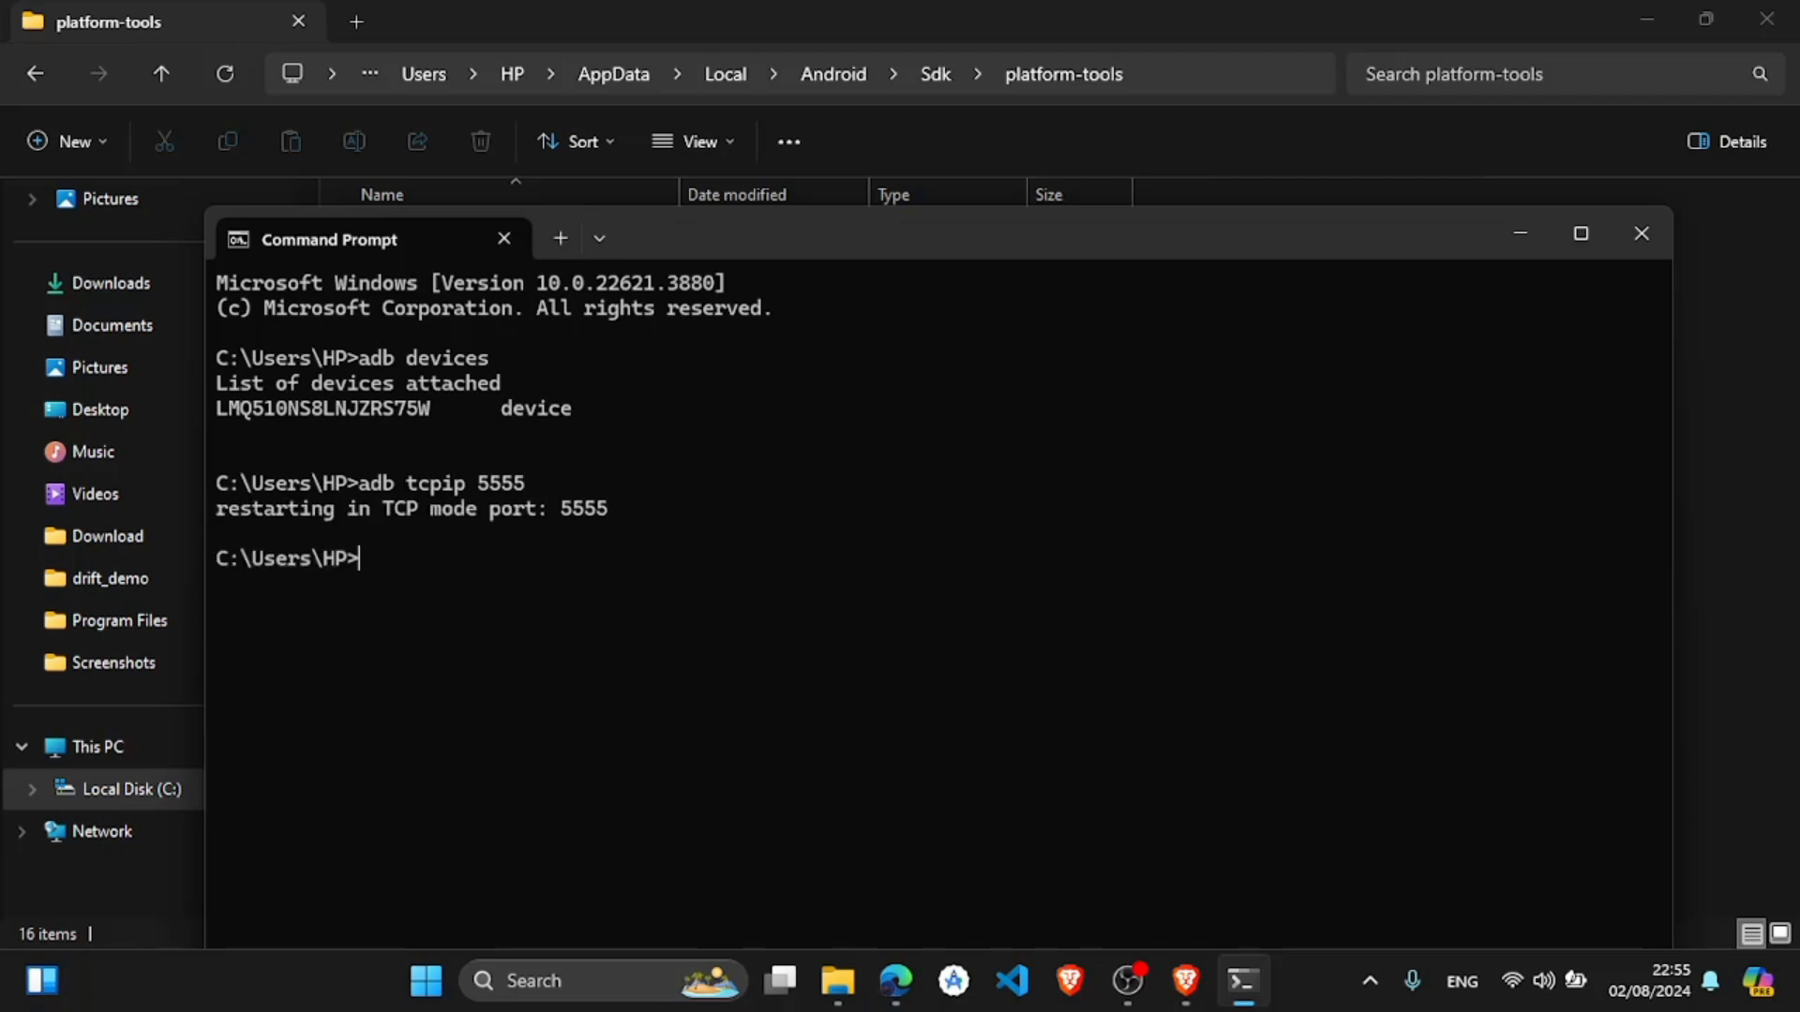
- Run adb connect with the phone's IP address to request a wireless connection
type("adb con")
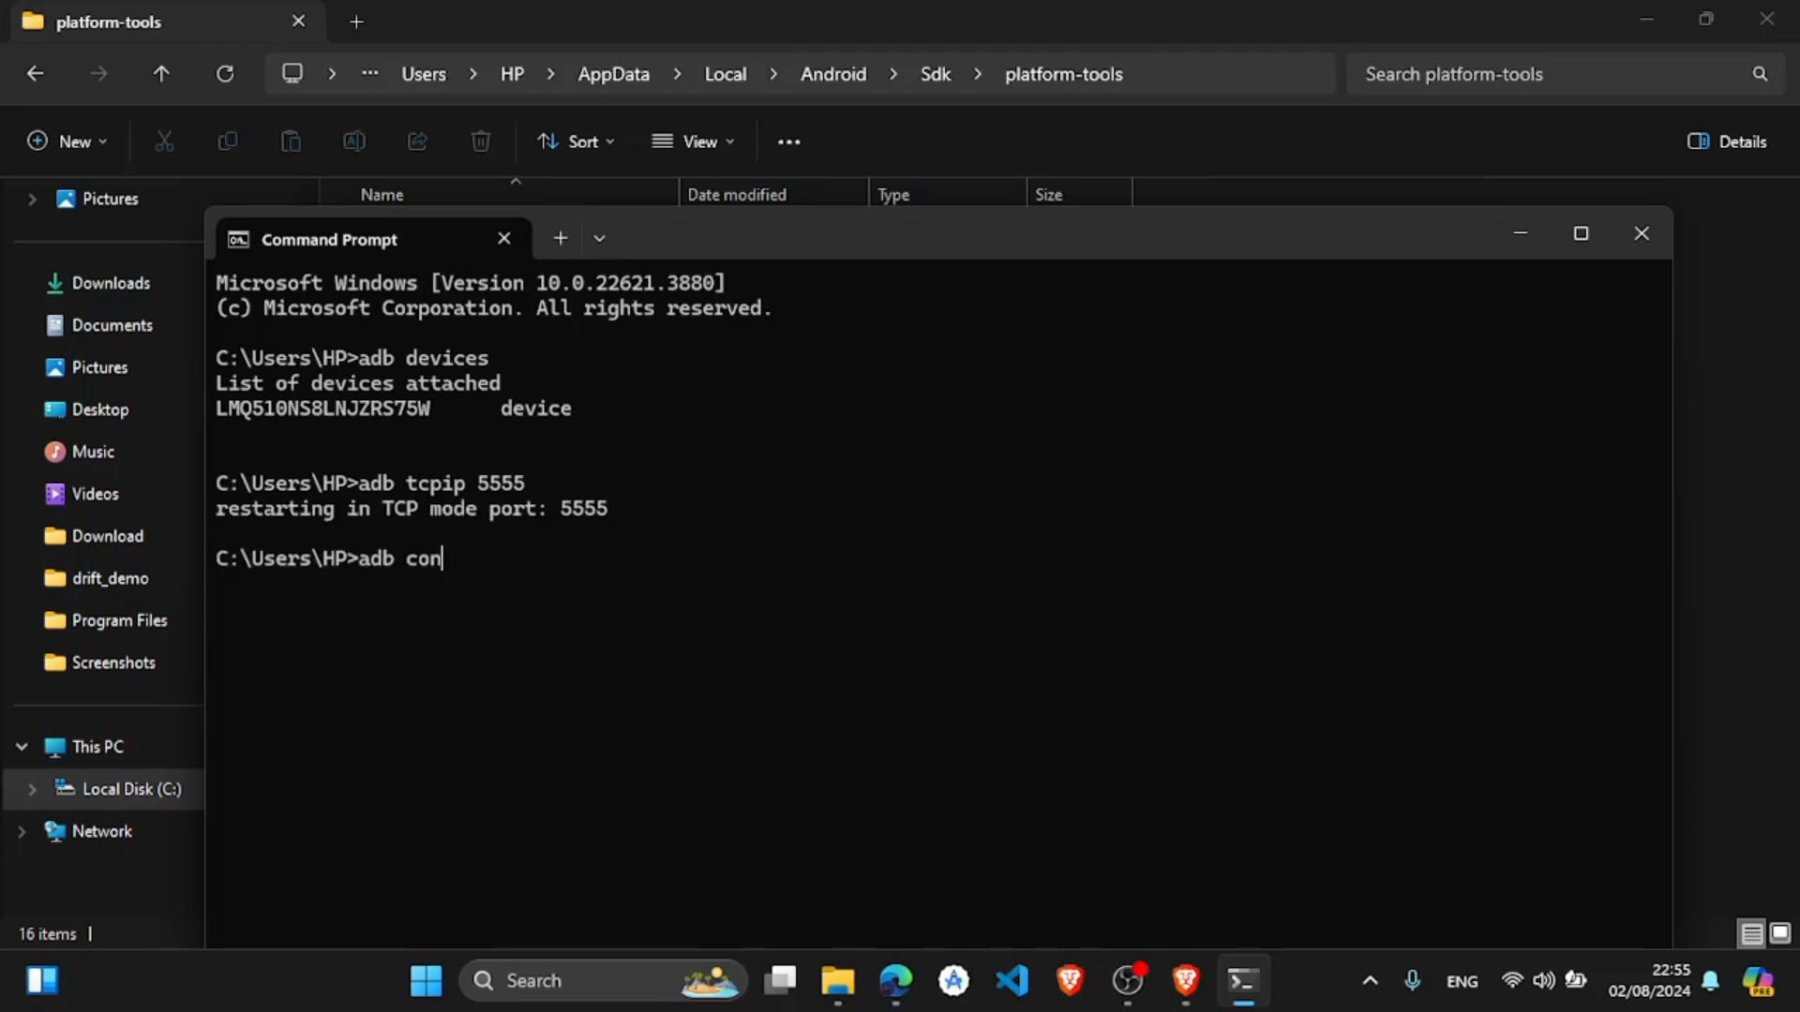
type("nect")
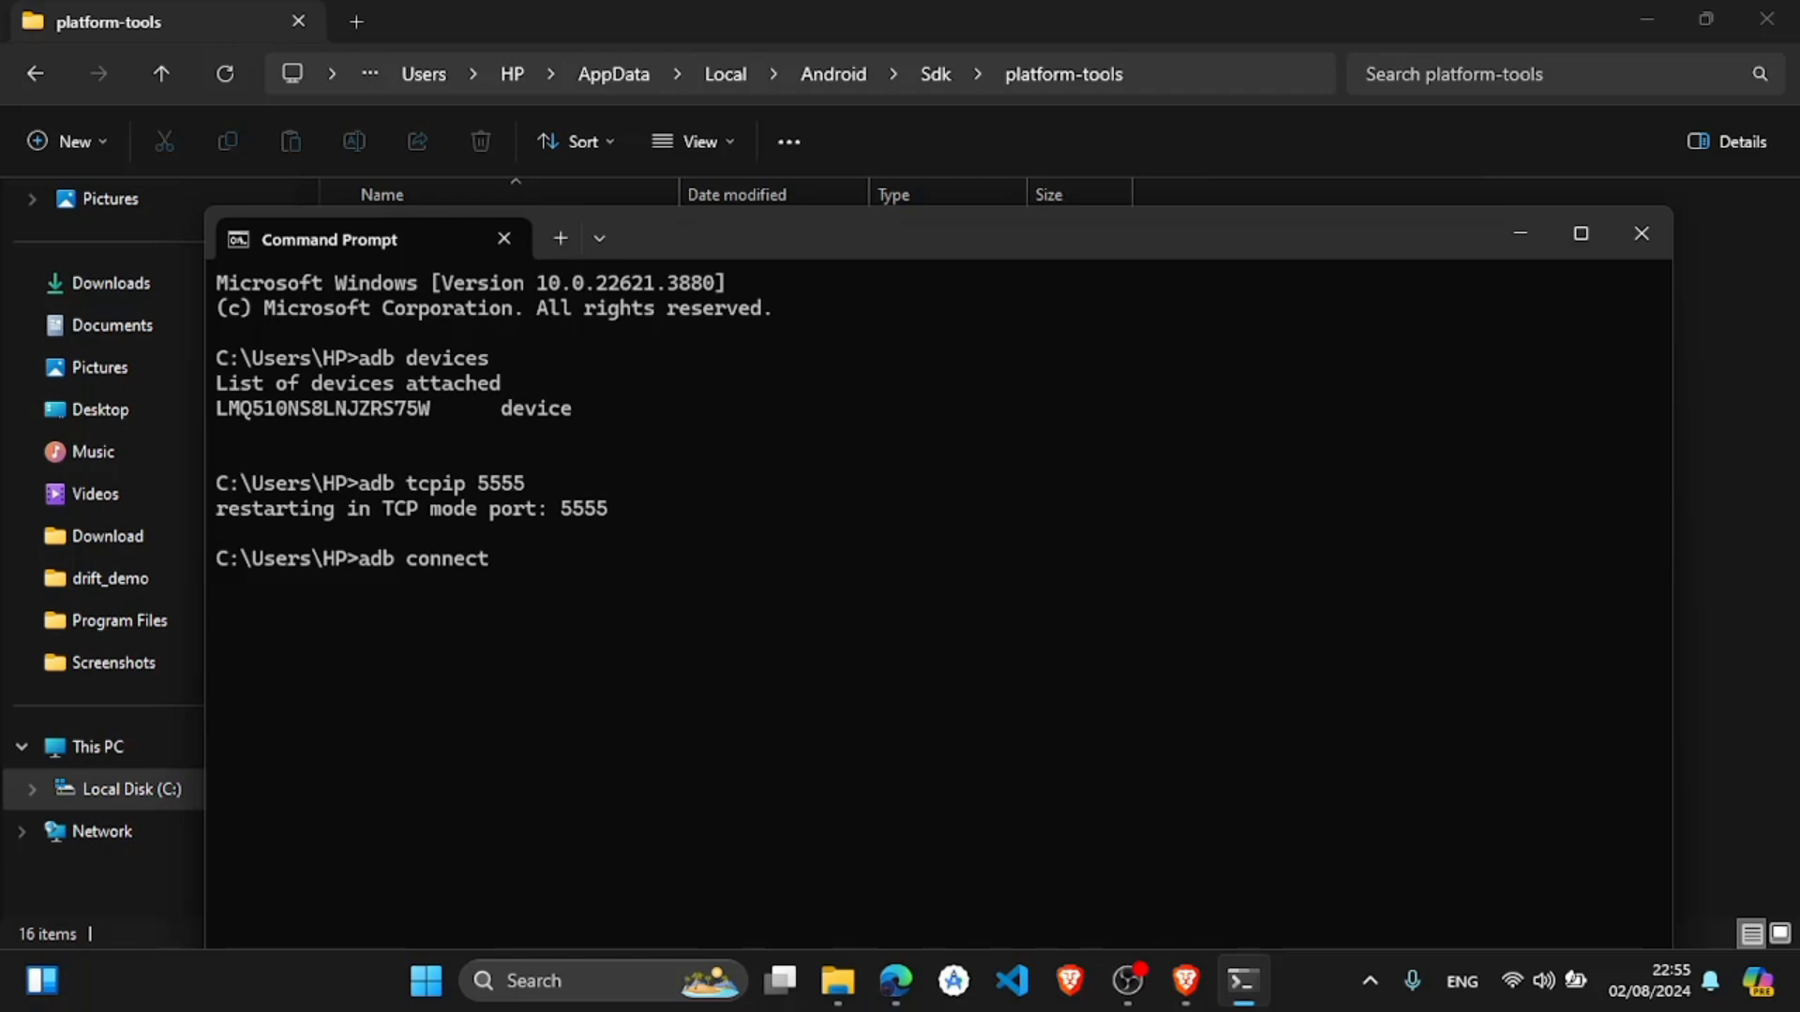
type("19")
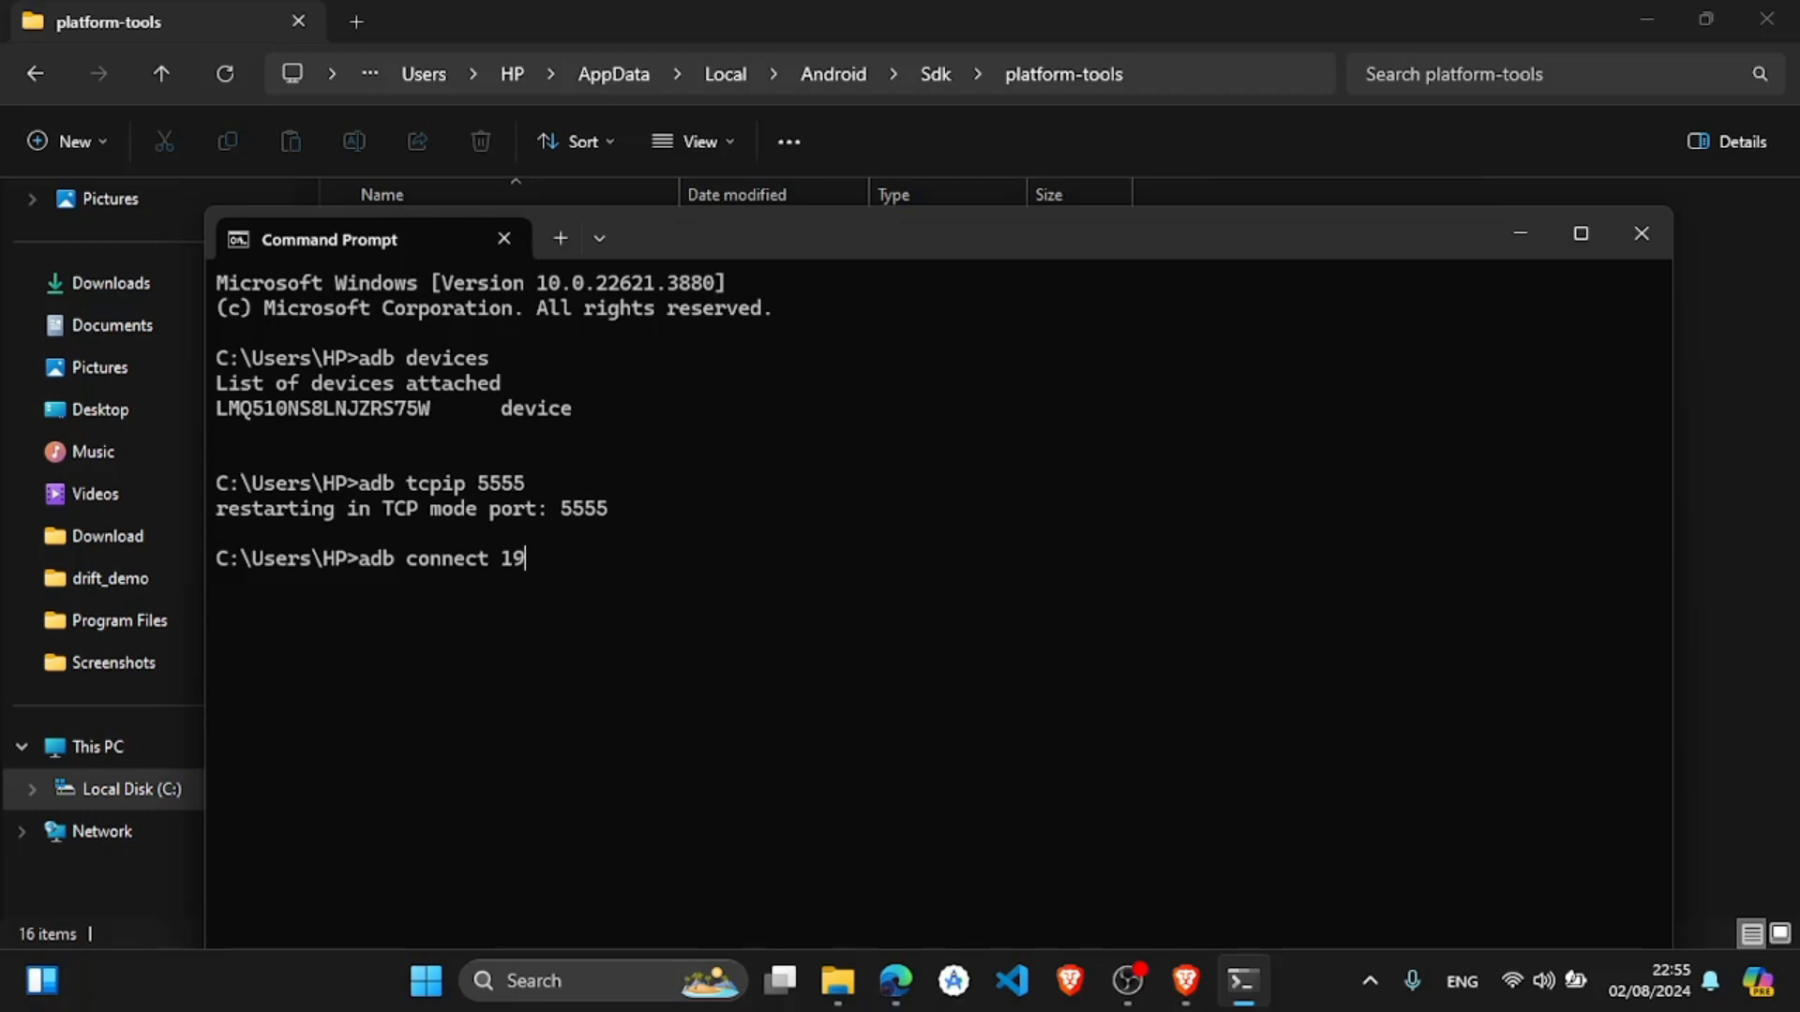
key("Backspace")
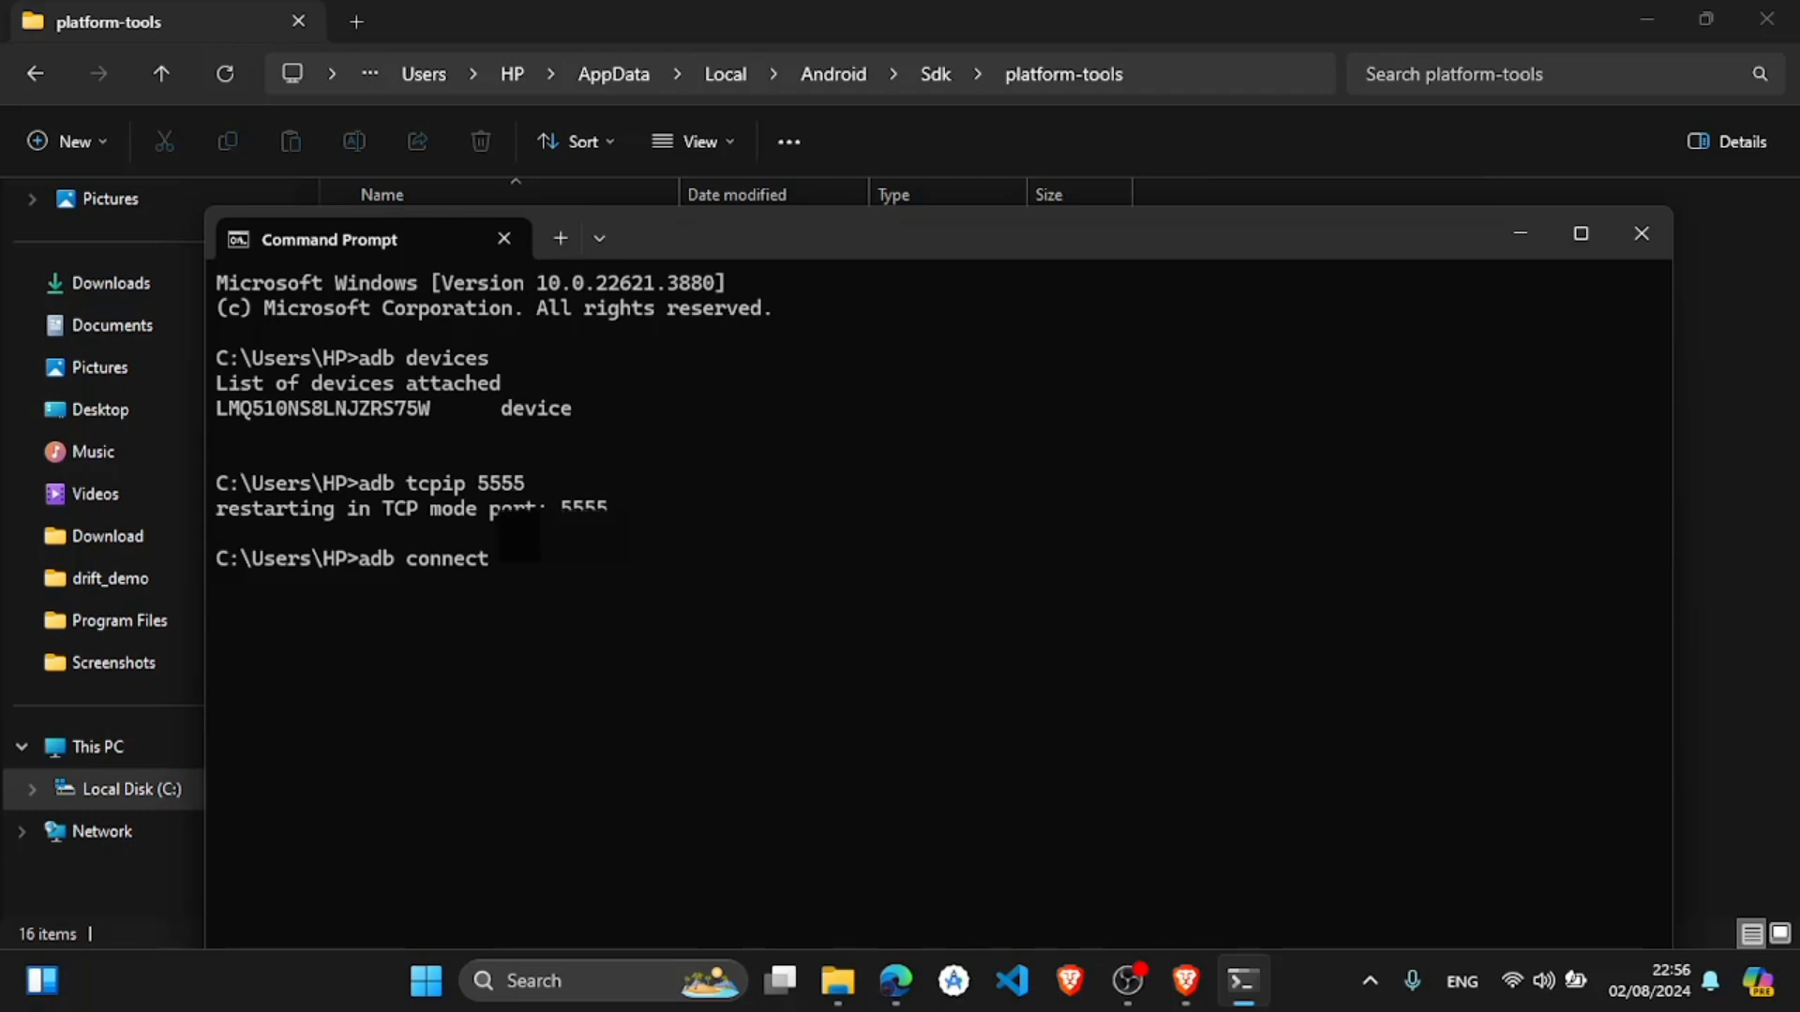
key("Return")
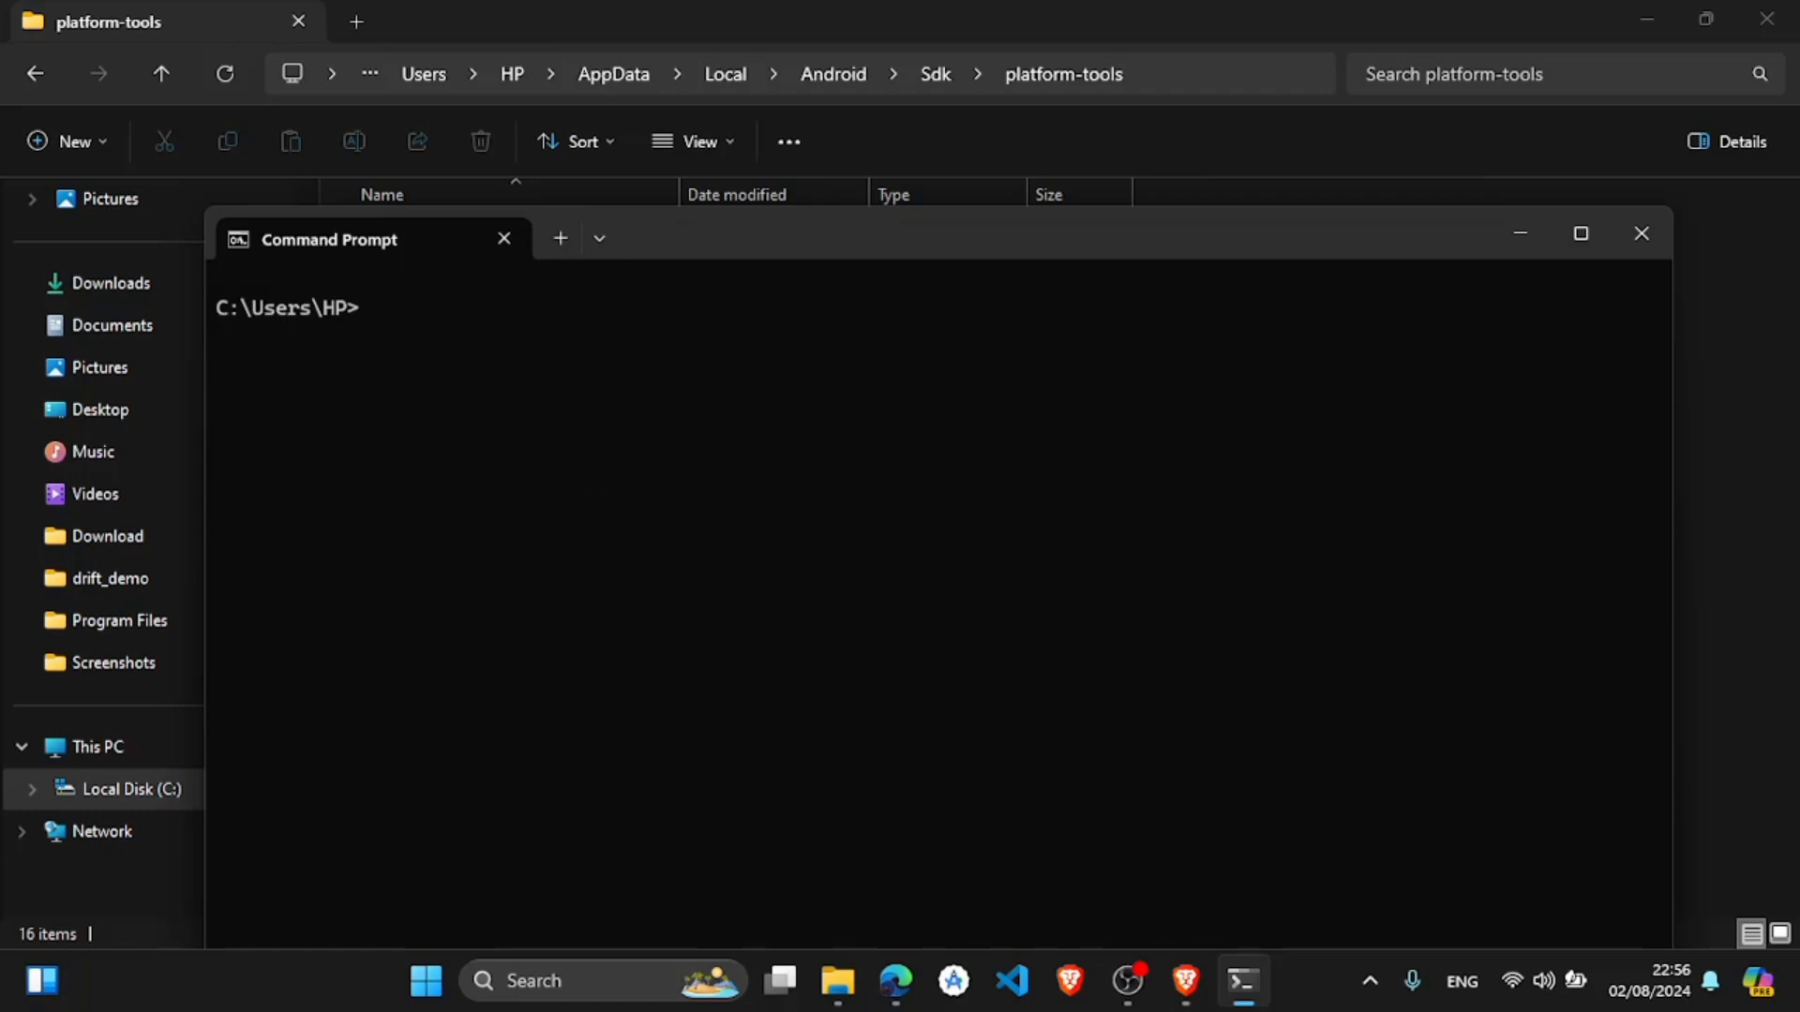
- Enter scrcpy --tcpip= with the phone's IP address to start wireless mirroring
type("scr")
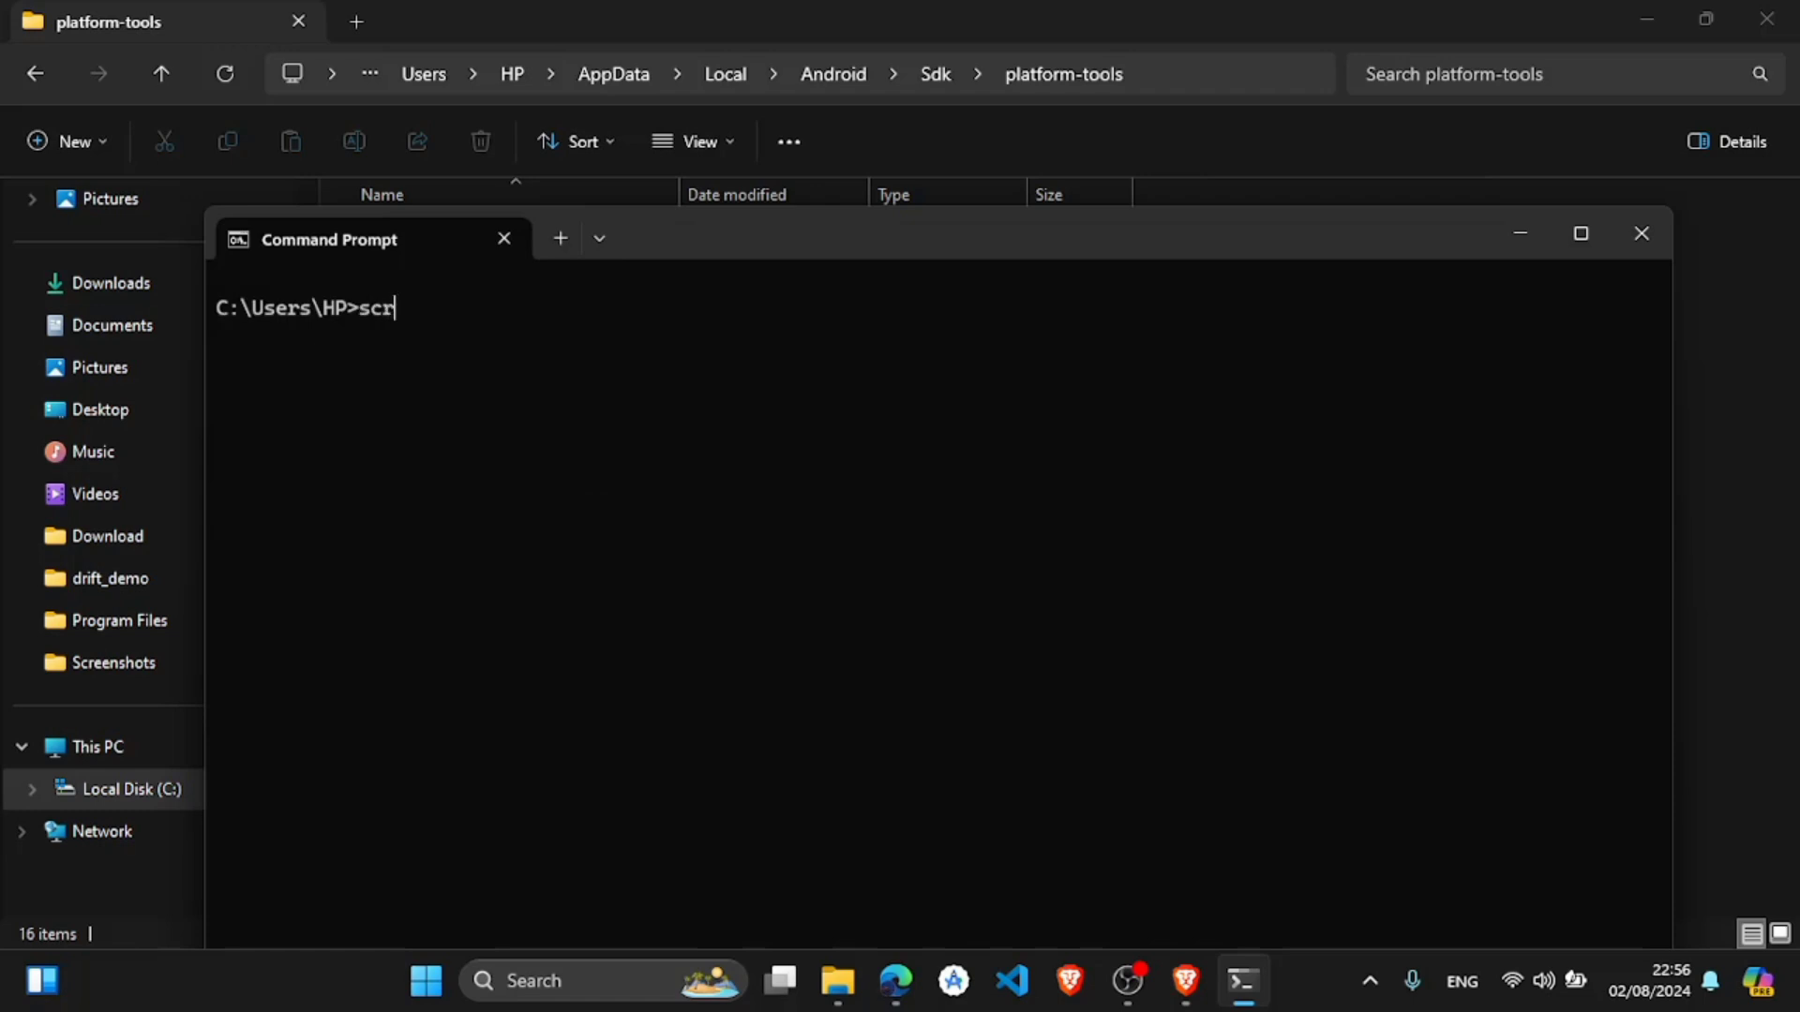
type("cpy")
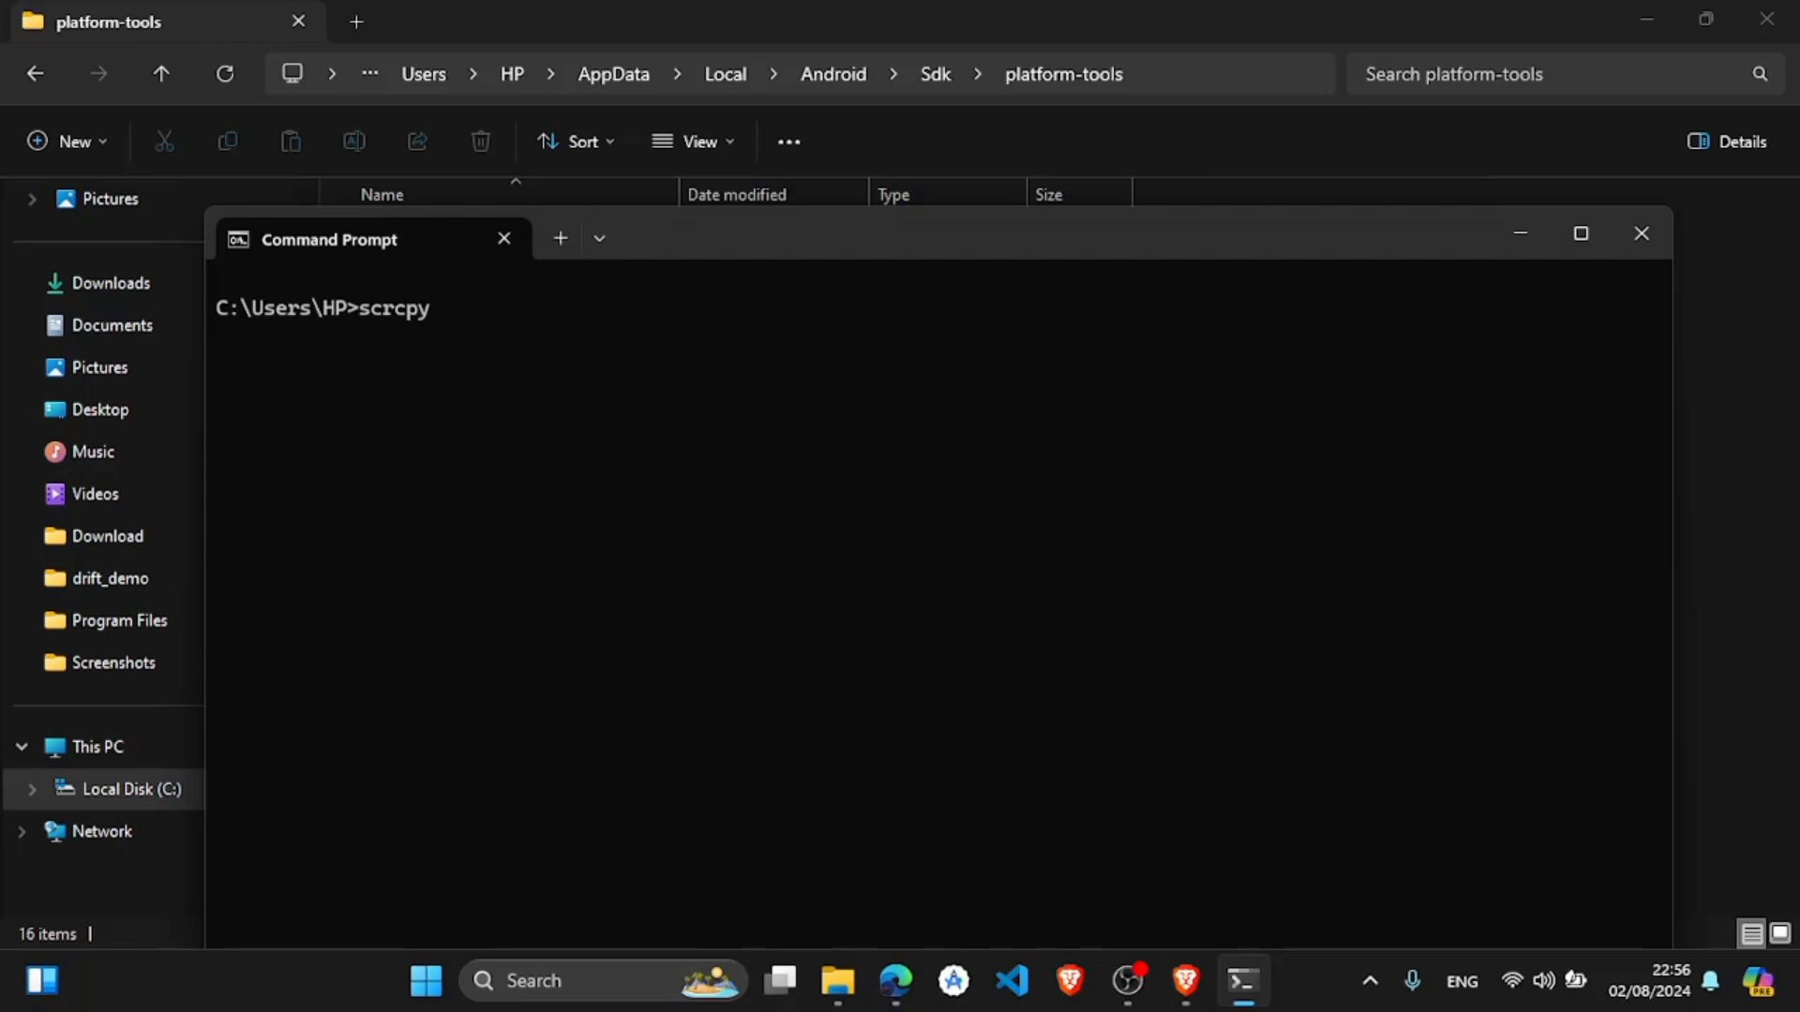
type("--t")
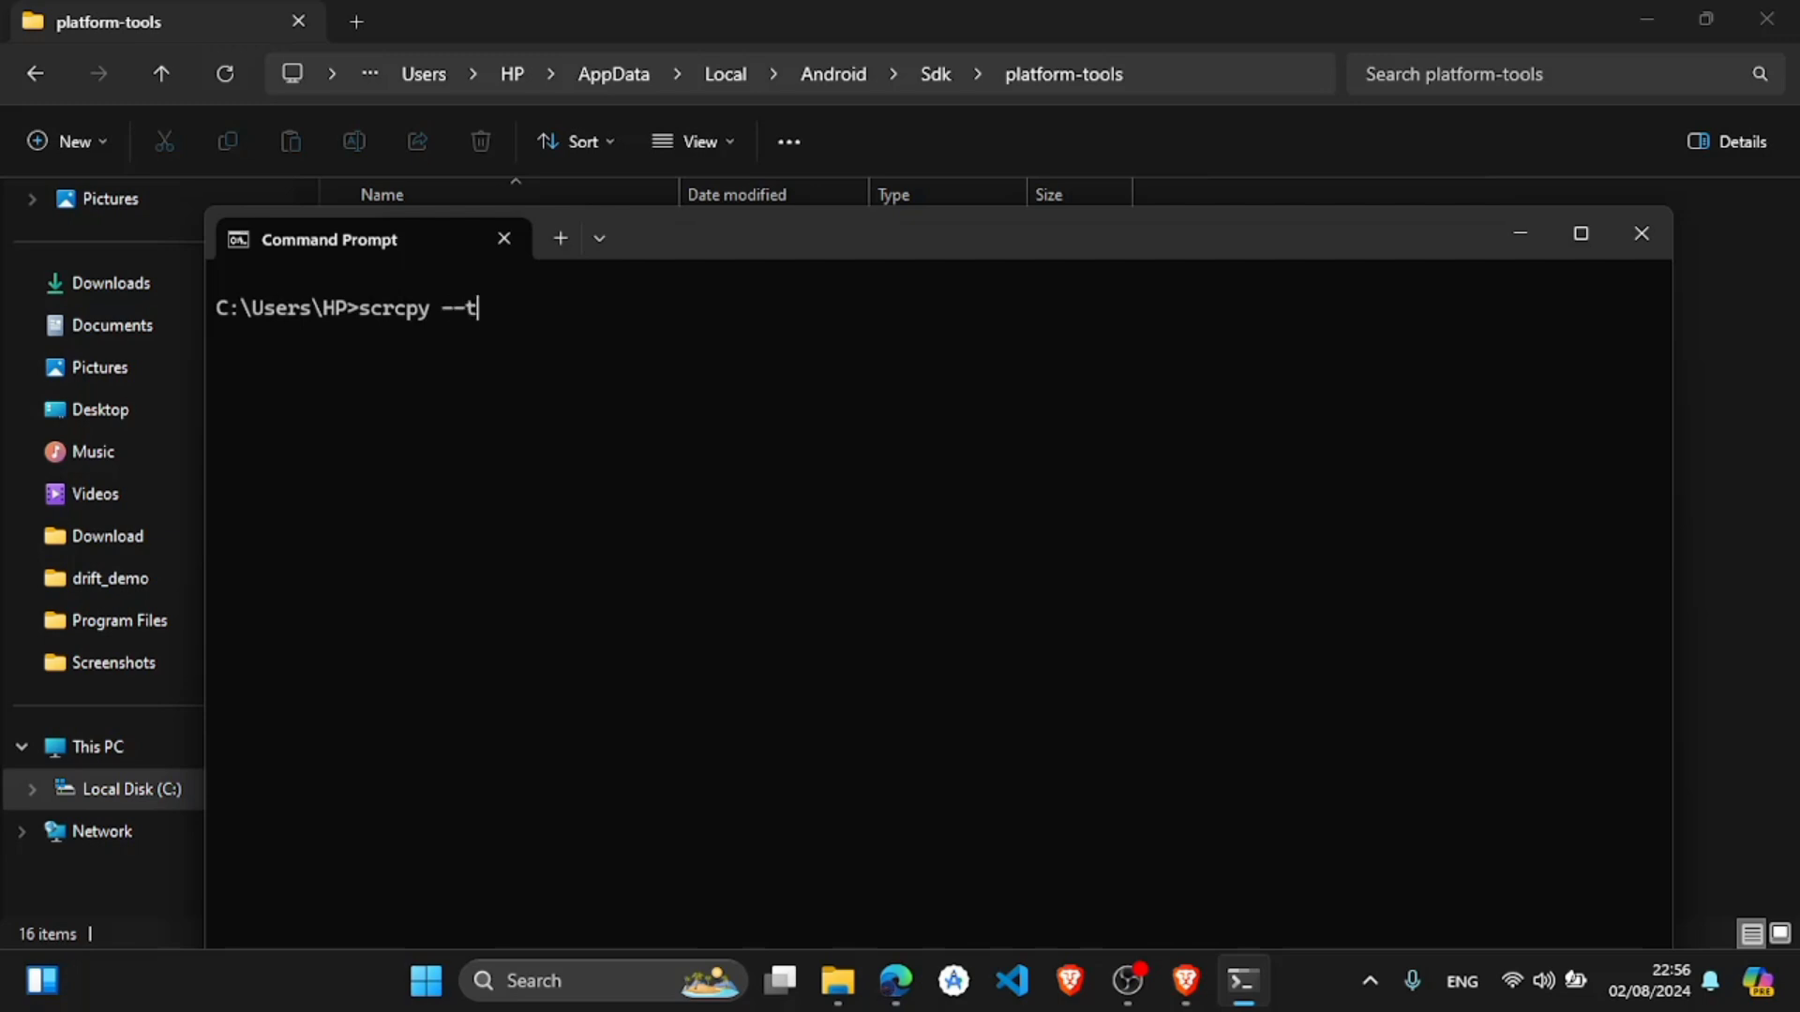
type("cpi")
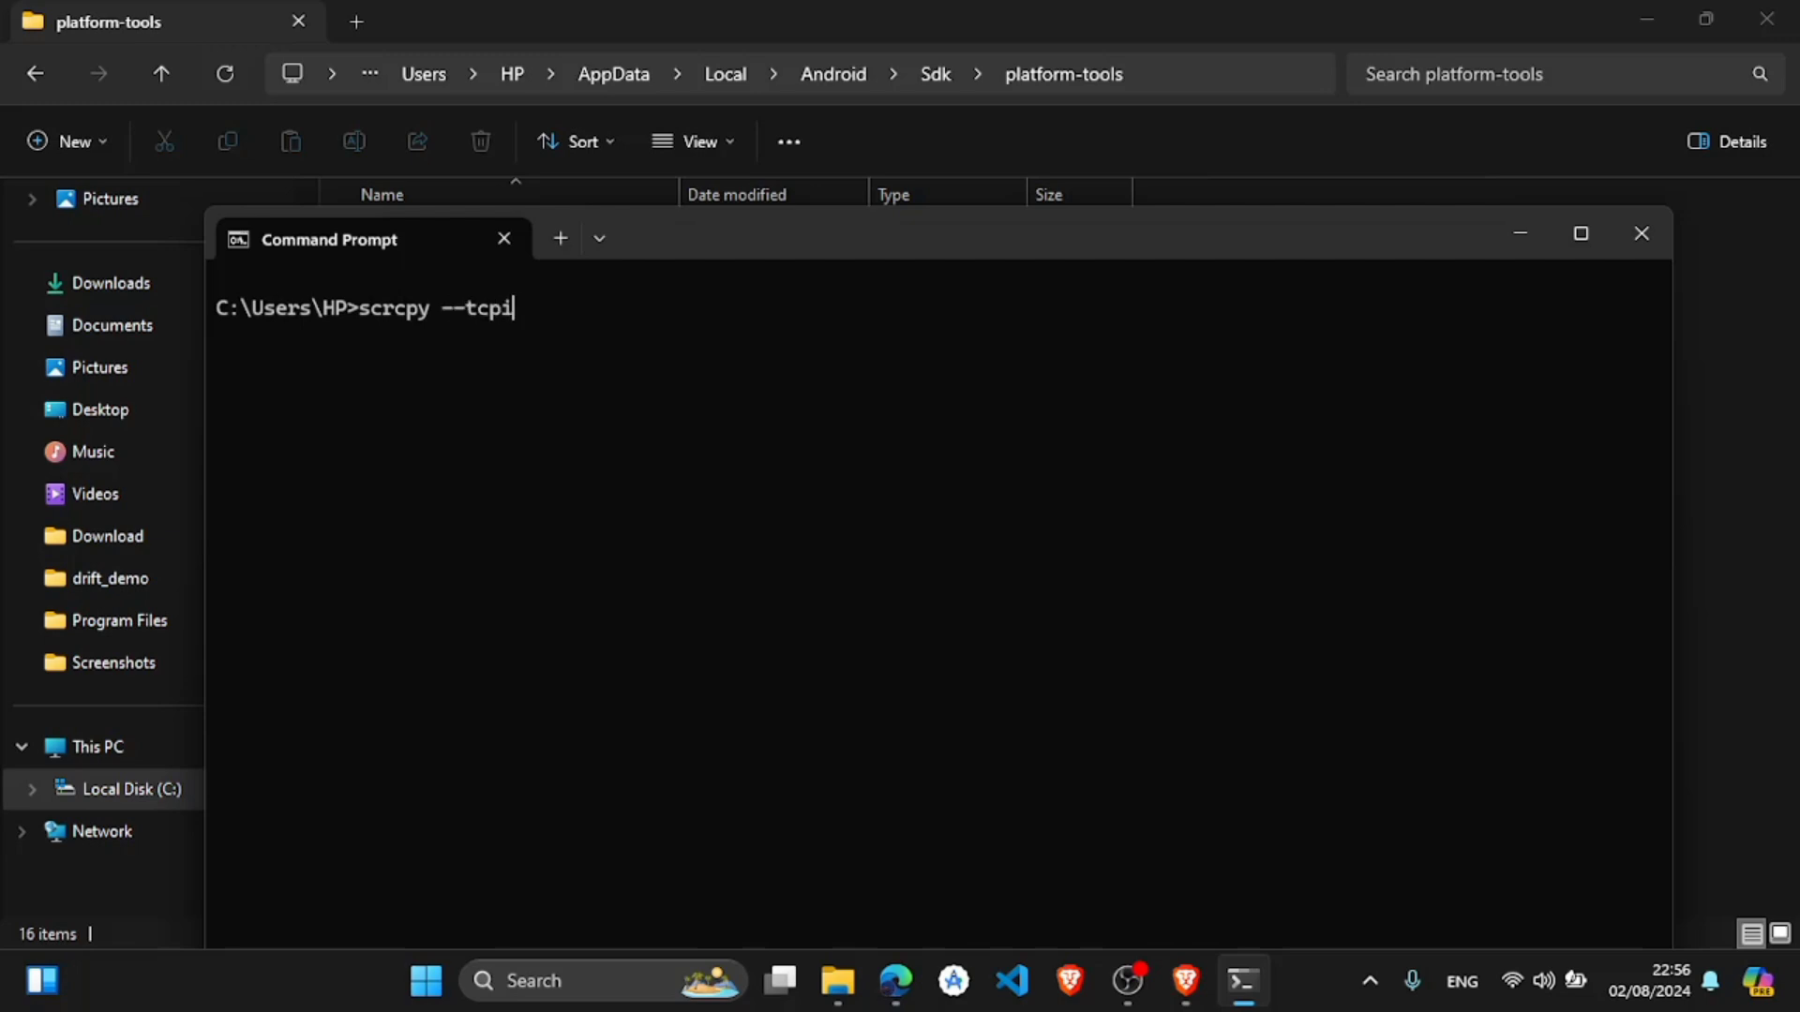
type("p==")
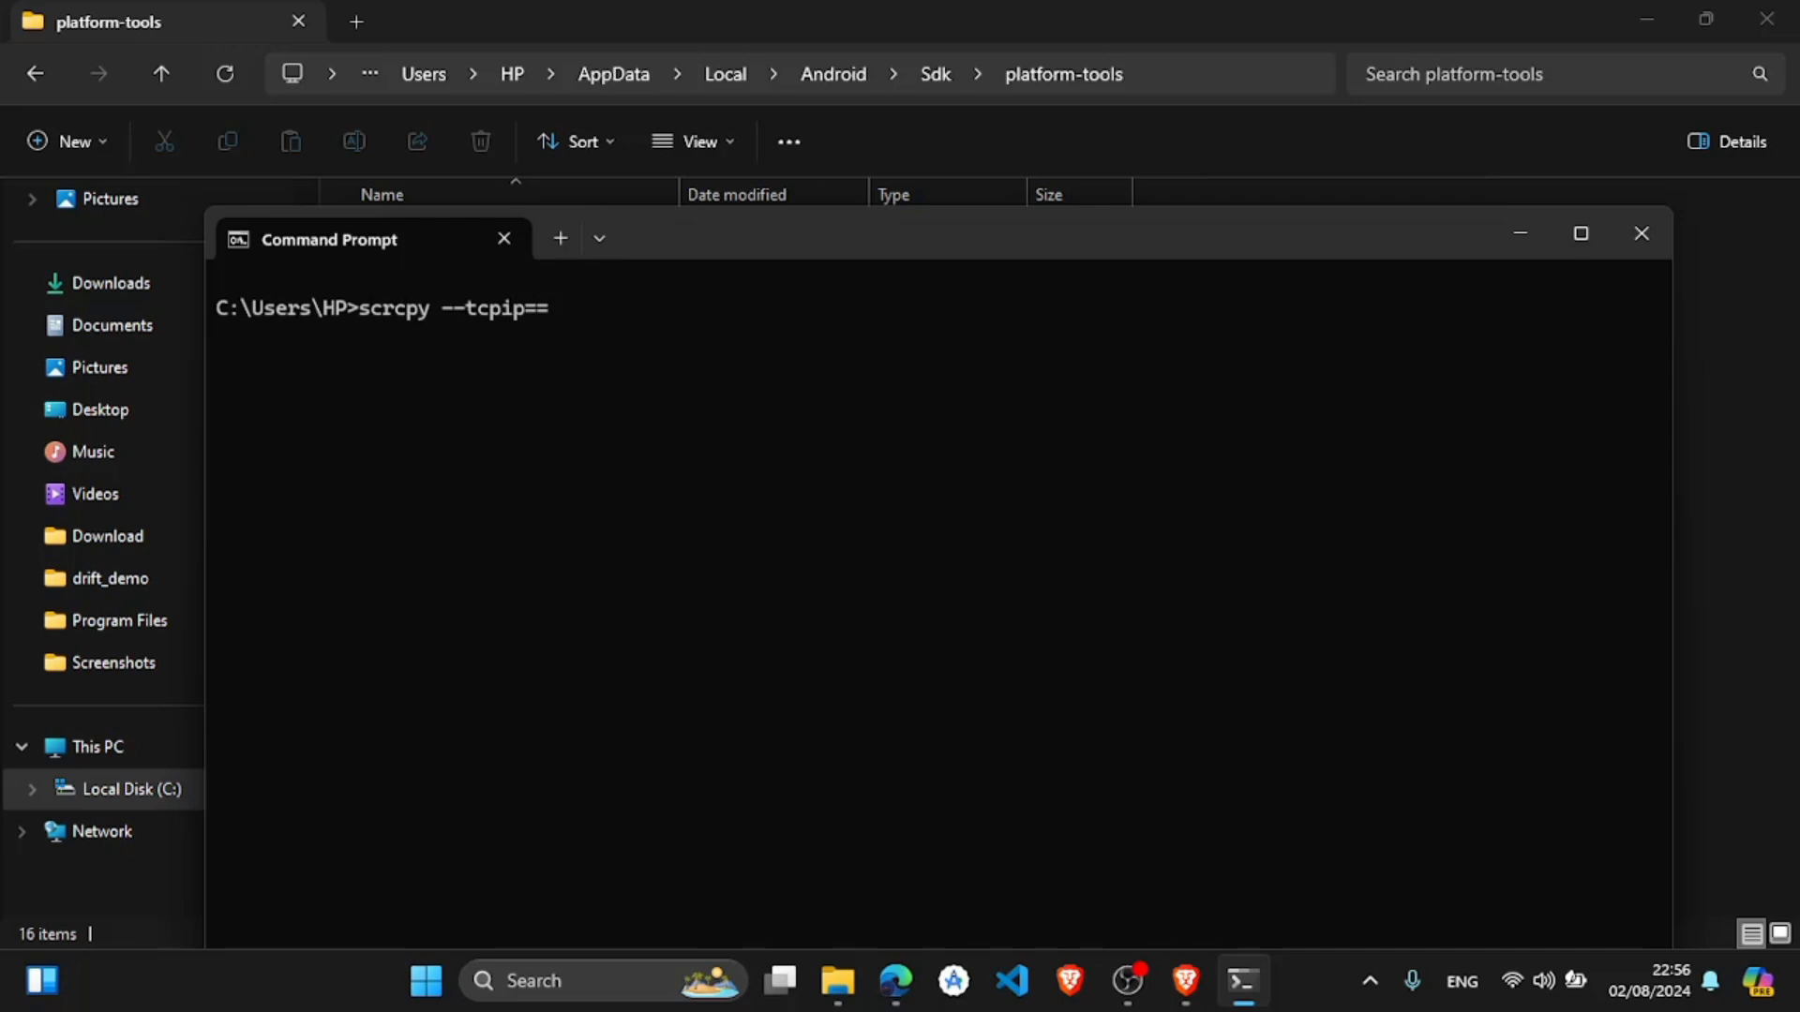
key("Backspace")
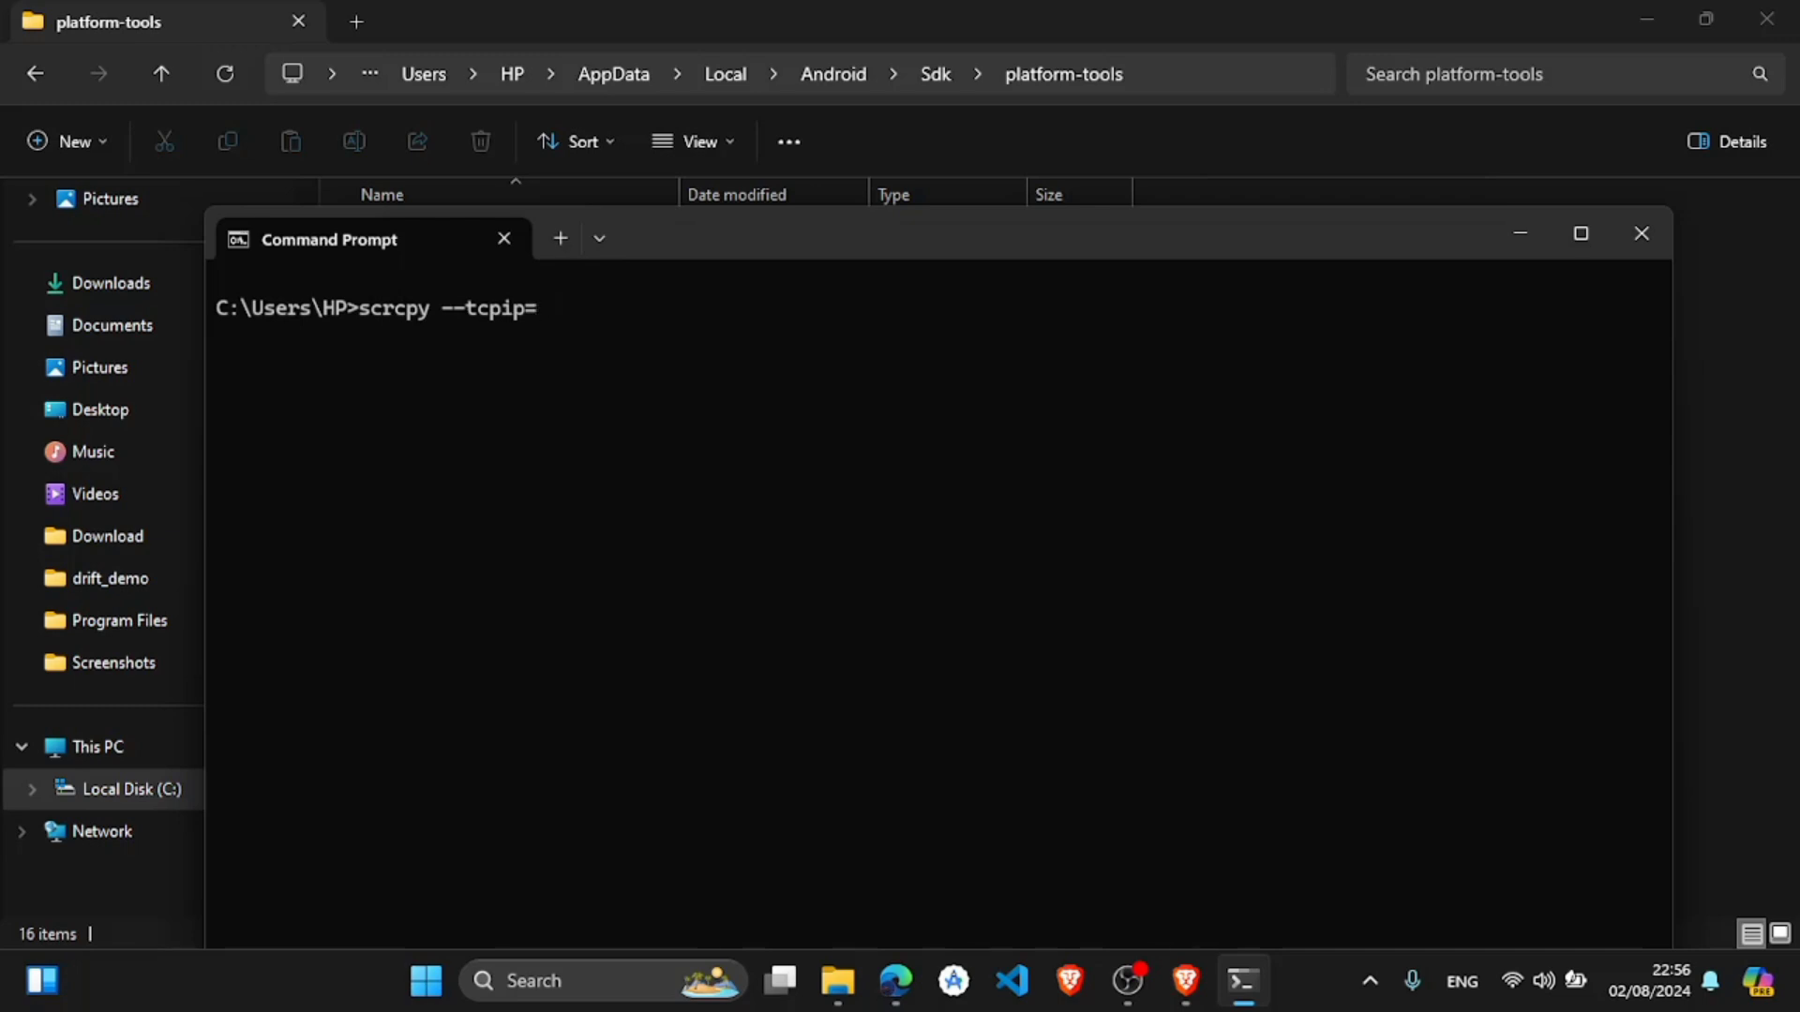
type("191")
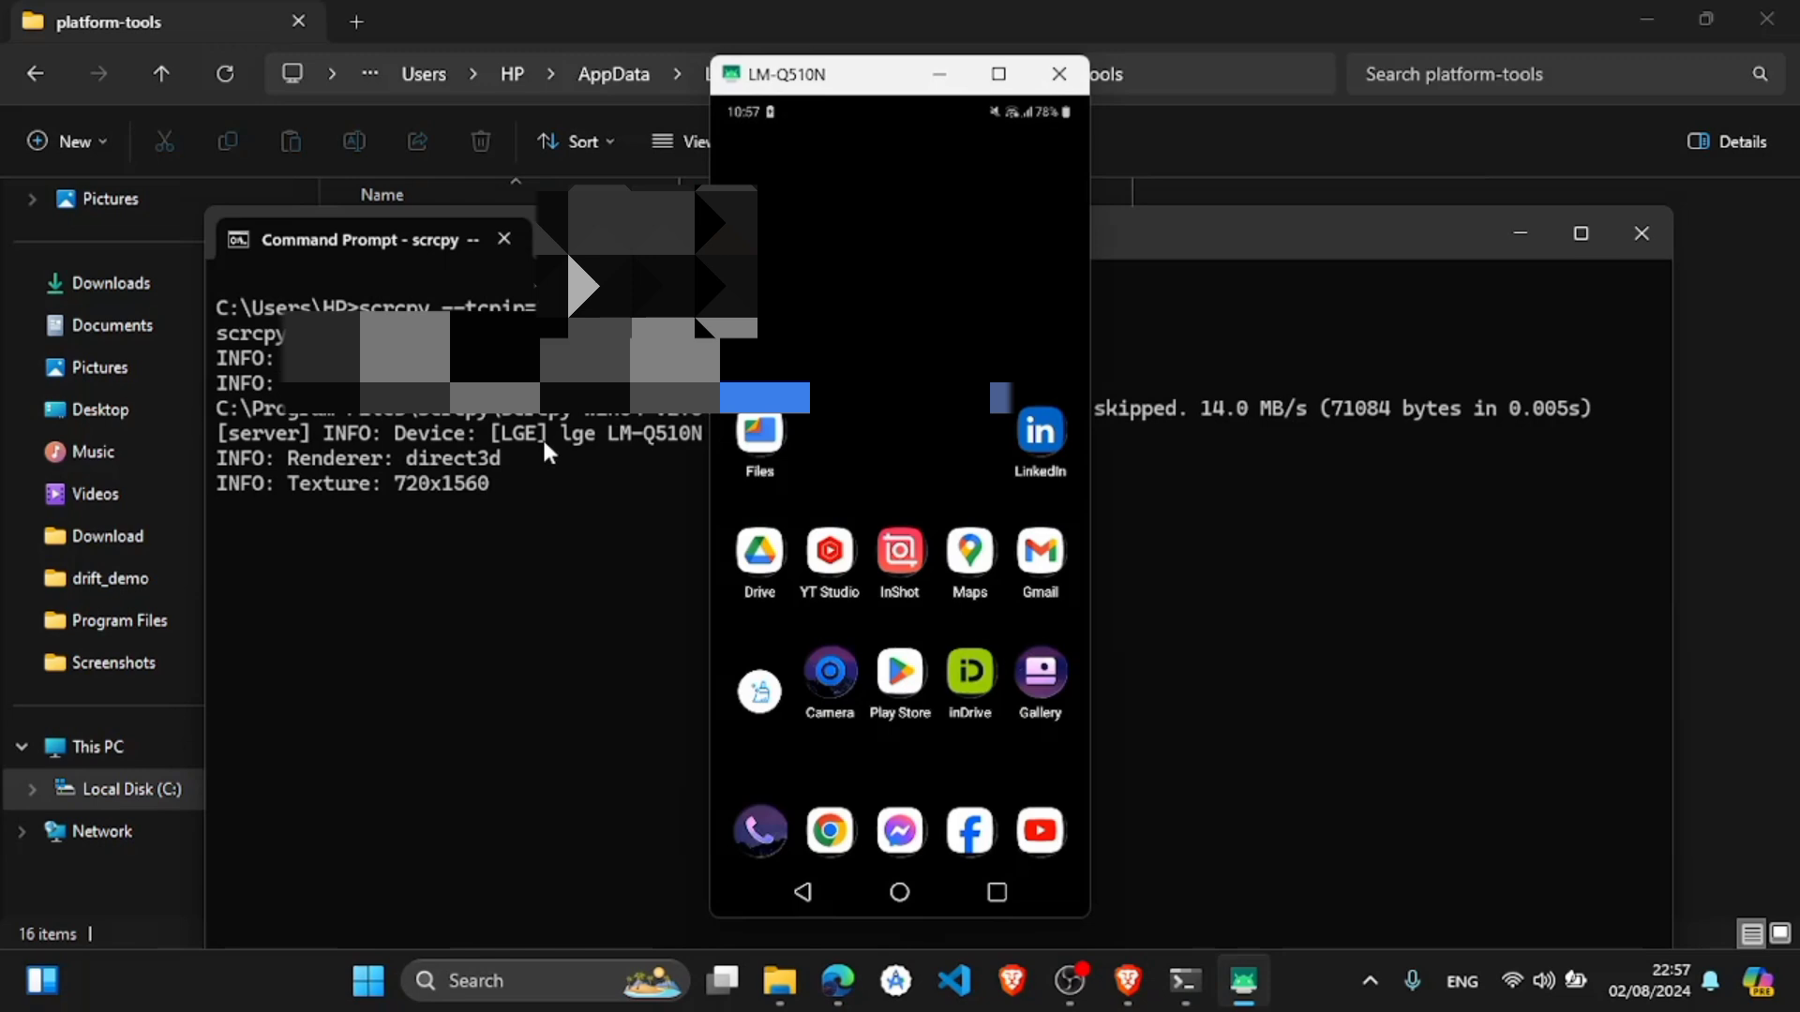
mouse_move(857, 84)
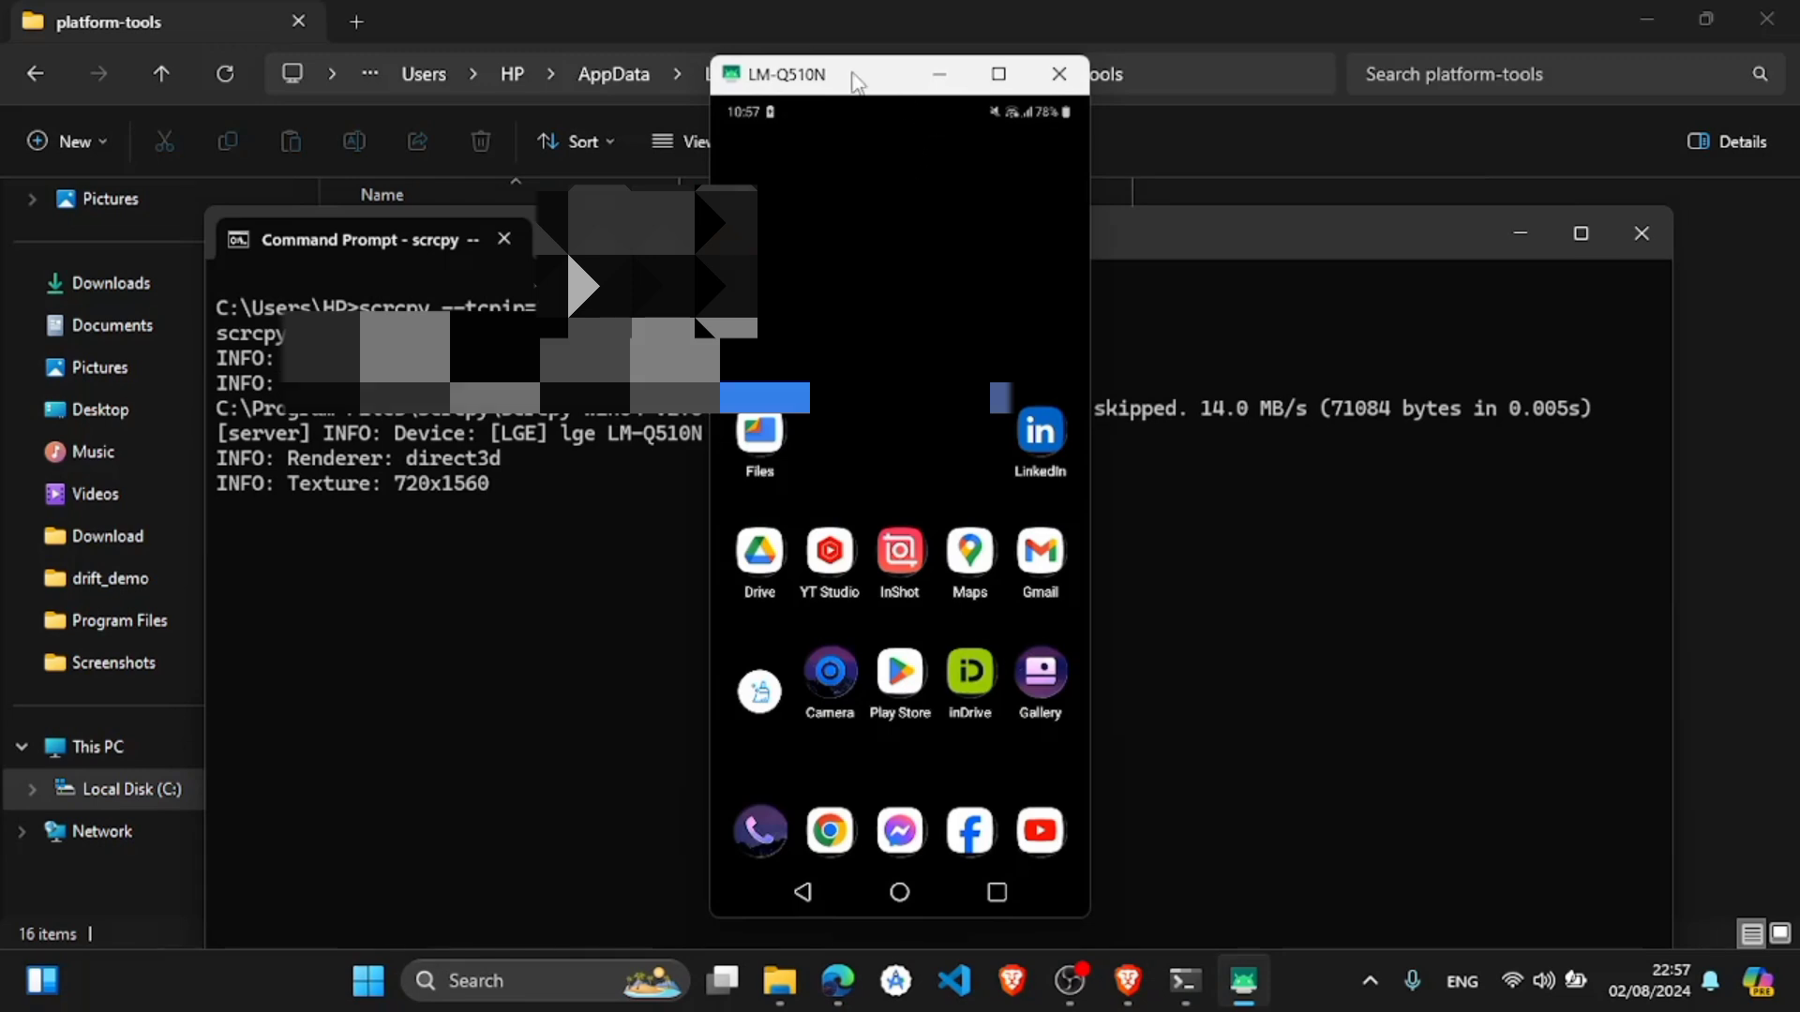